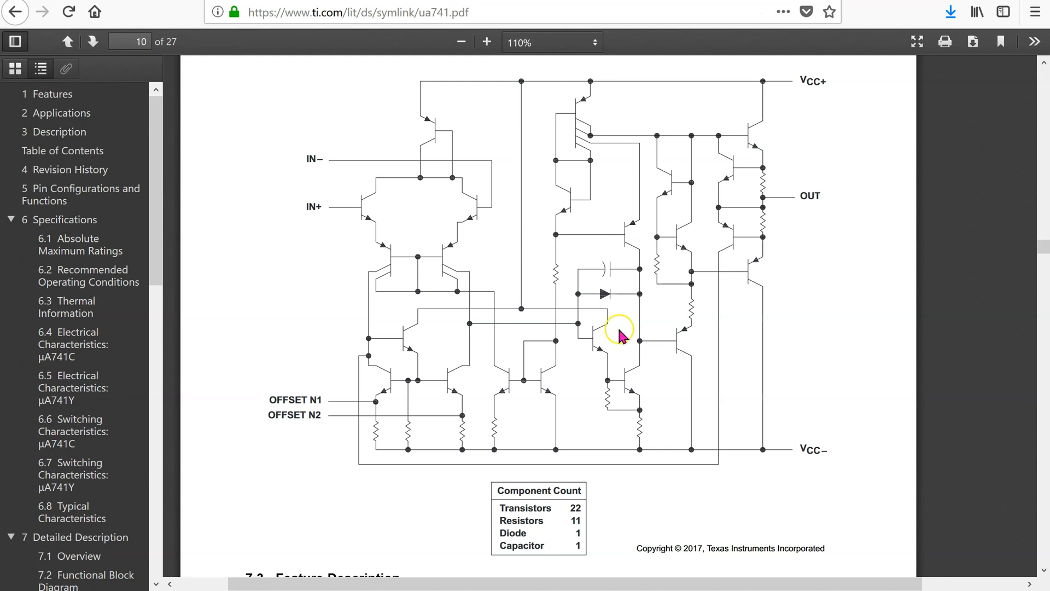
pyautogui.moveTo(682, 224)
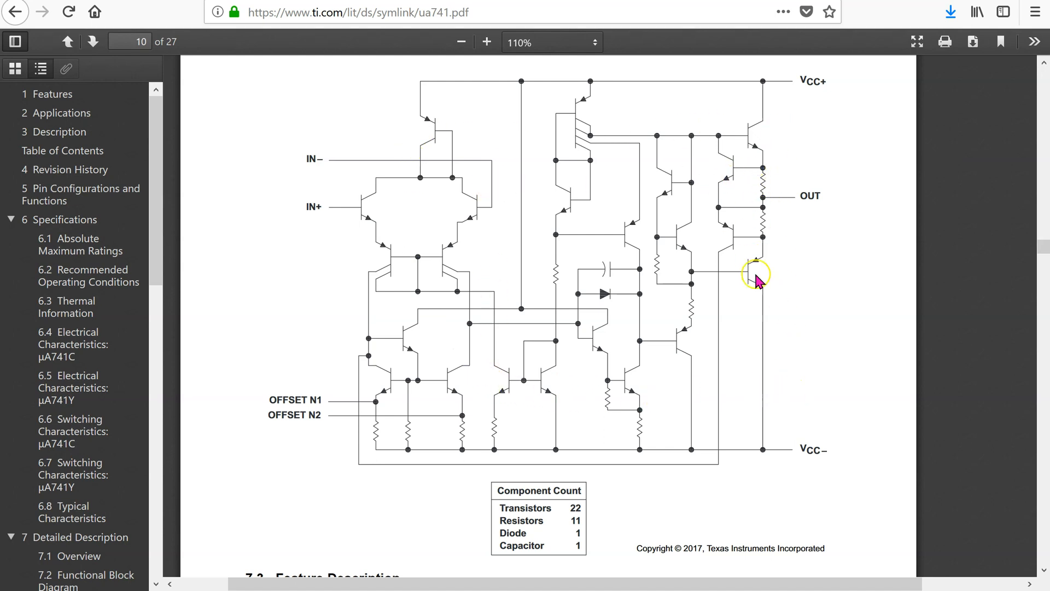
pyautogui.moveTo(751, 391)
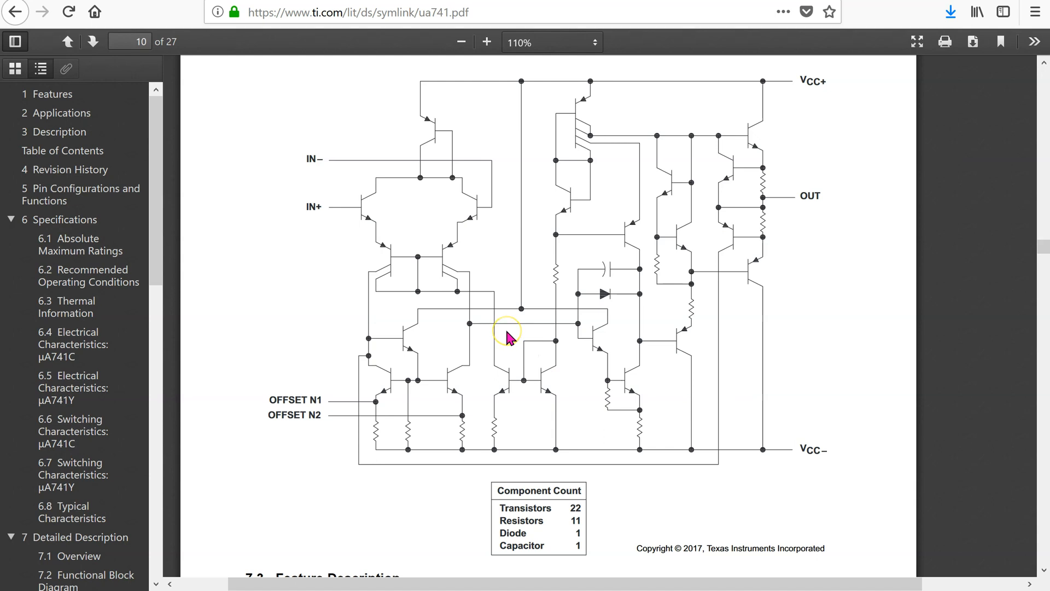
pyautogui.moveTo(688, 224)
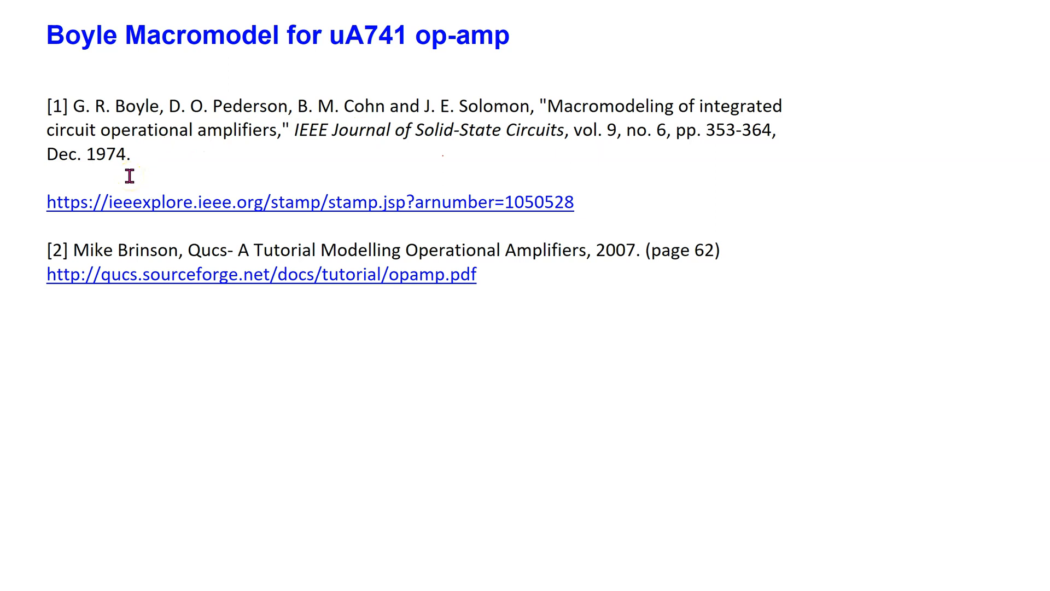
pyautogui.moveTo(797, 89)
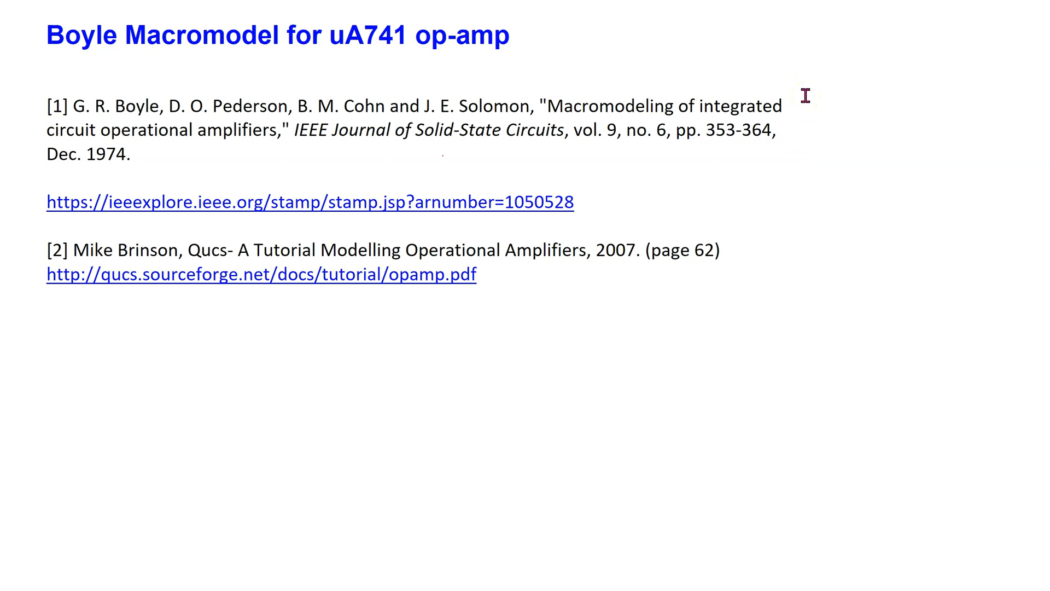
pyautogui.moveTo(723, 262)
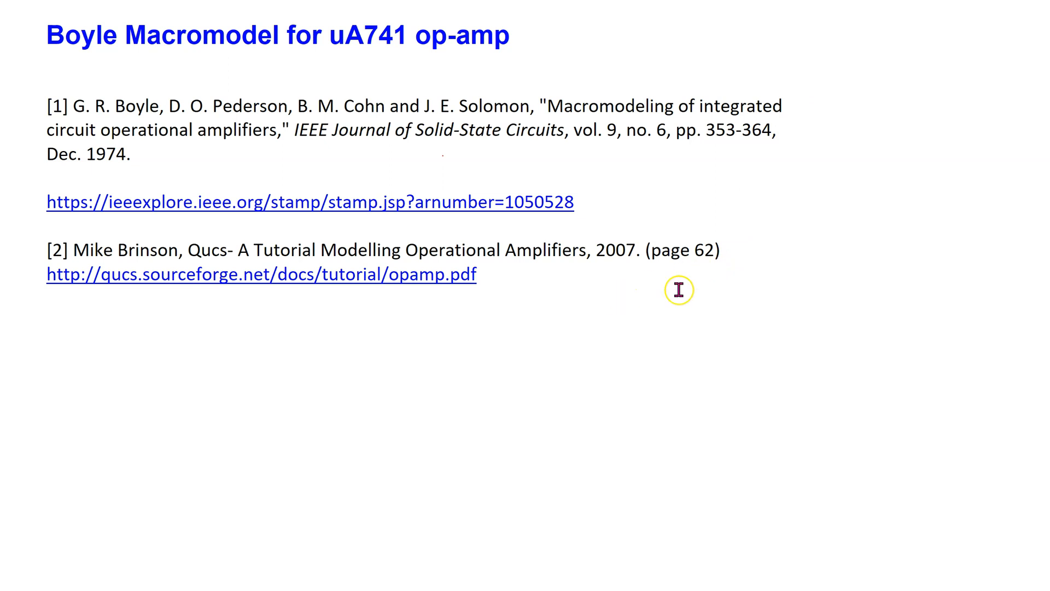
pyautogui.moveTo(468, 316)
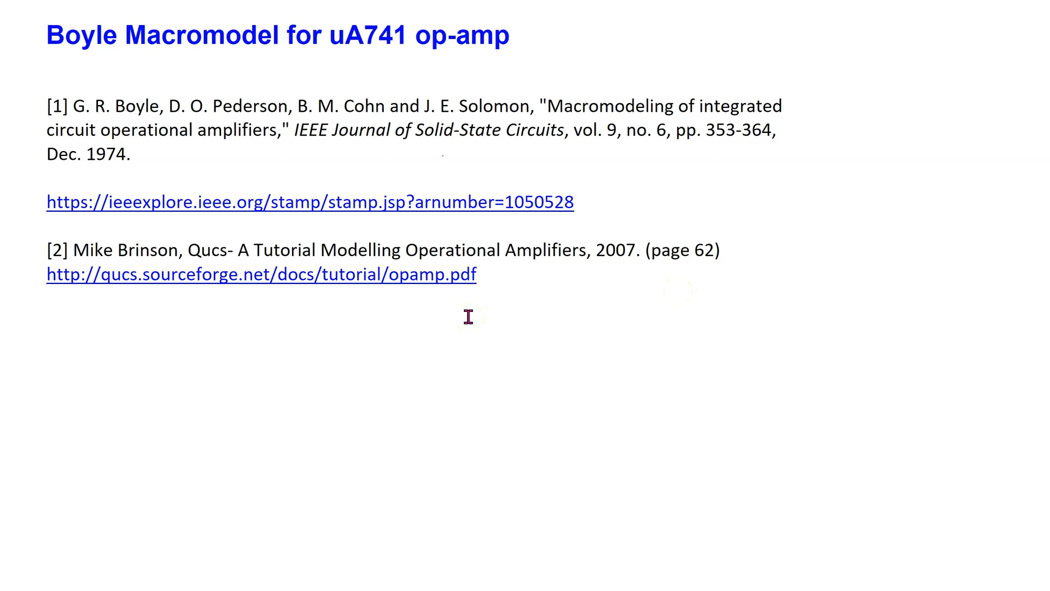
# - Follow the slide's qucs.sourceforge.net opamp.pdf hyperlink to the Qucs op-amp tutorial
pyautogui.click(261, 274)
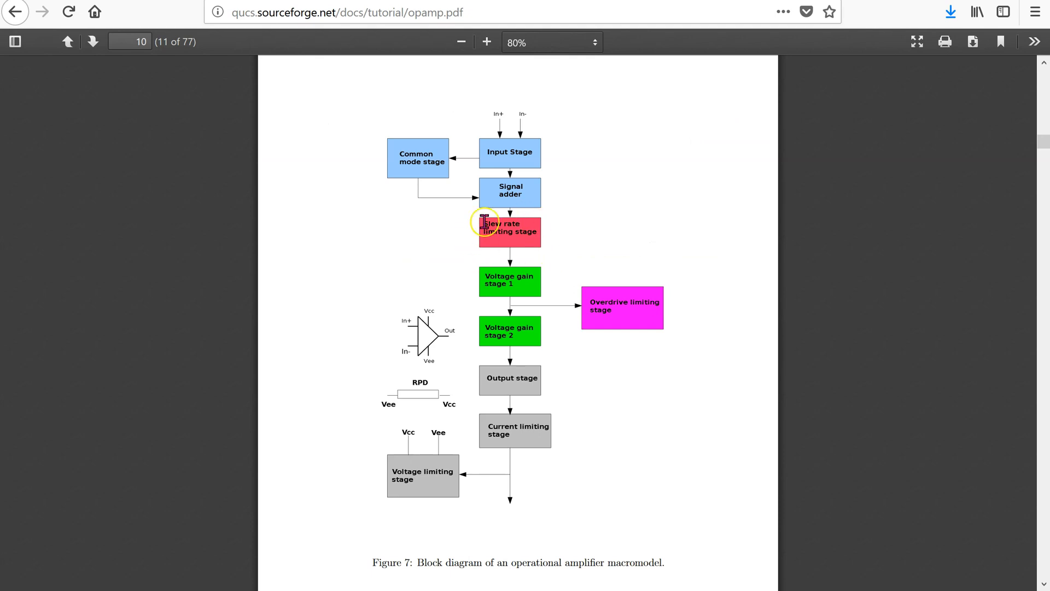
pyautogui.moveTo(408, 48)
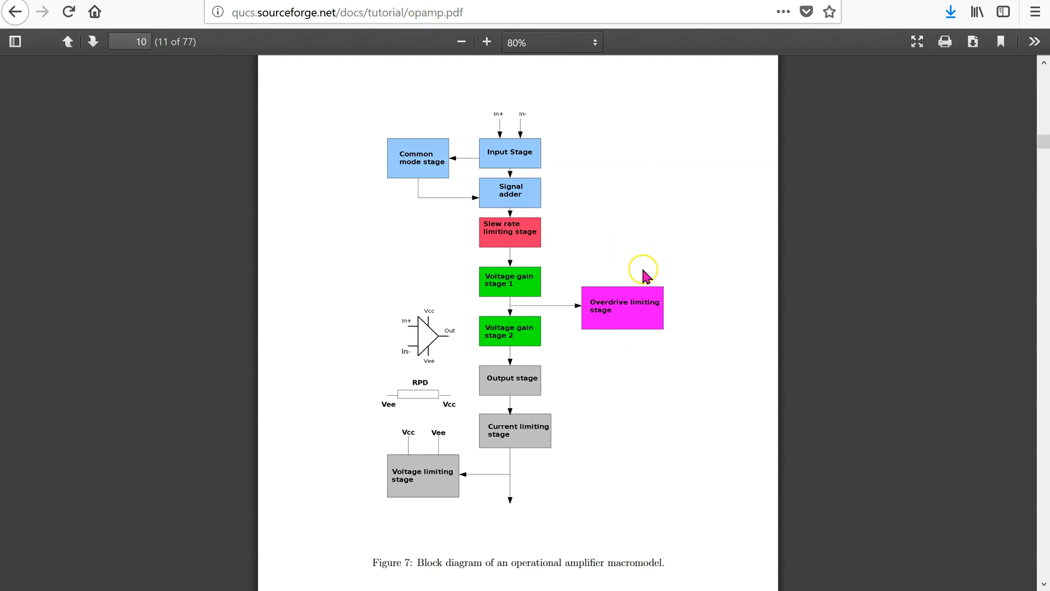
pyautogui.moveTo(690, 259)
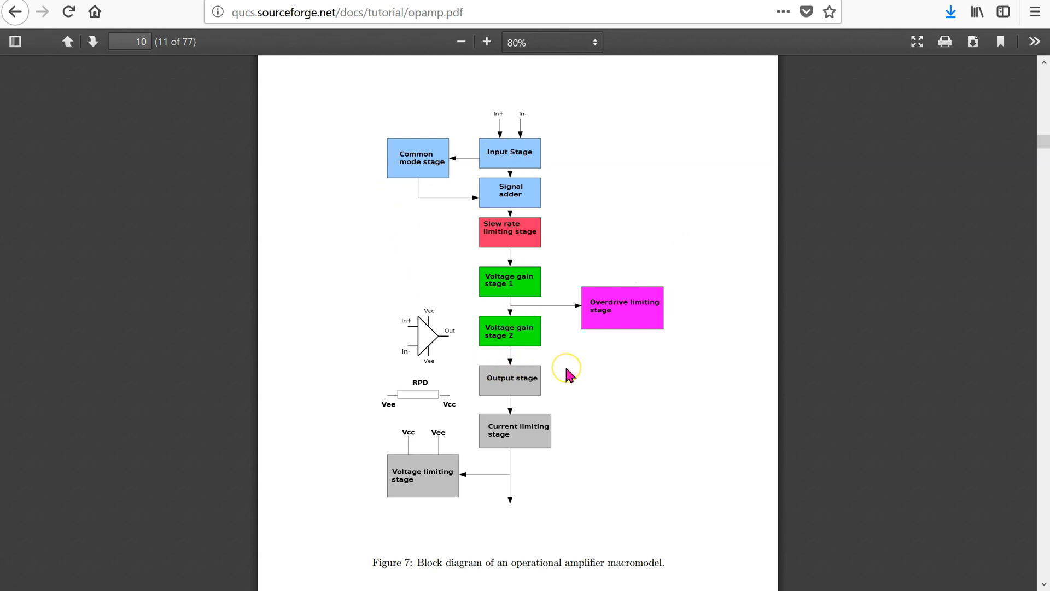
pyautogui.moveTo(486, 391)
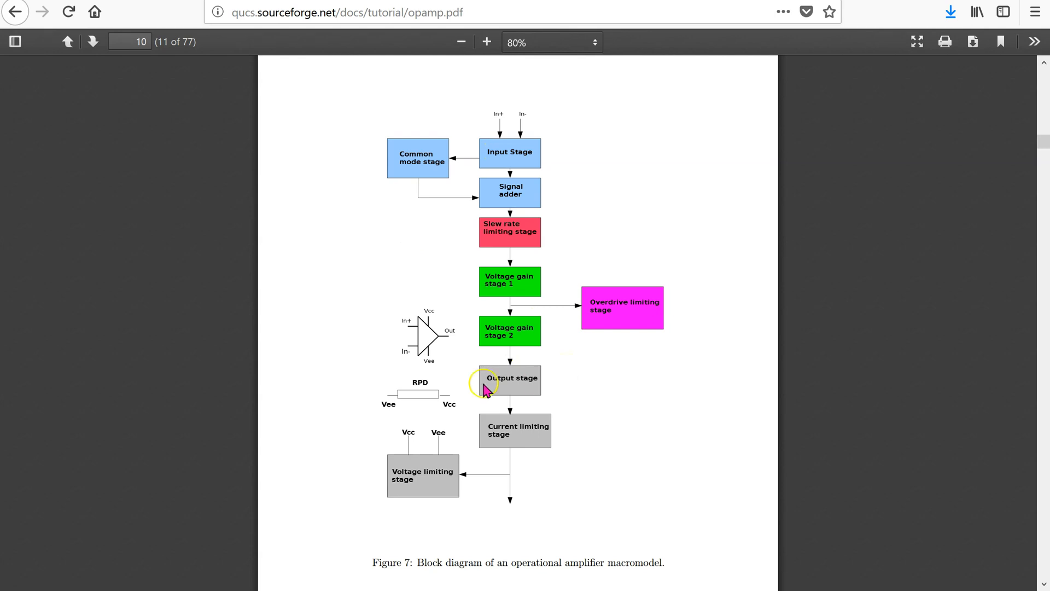
pyautogui.moveTo(707, 351)
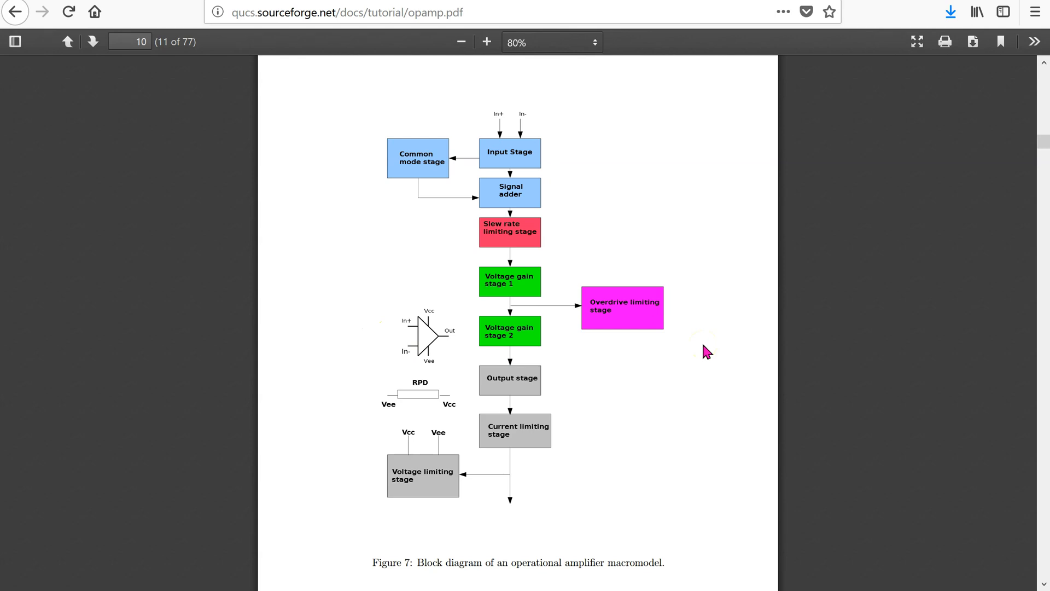
pyautogui.click(131, 42)
pyautogui.write('62')
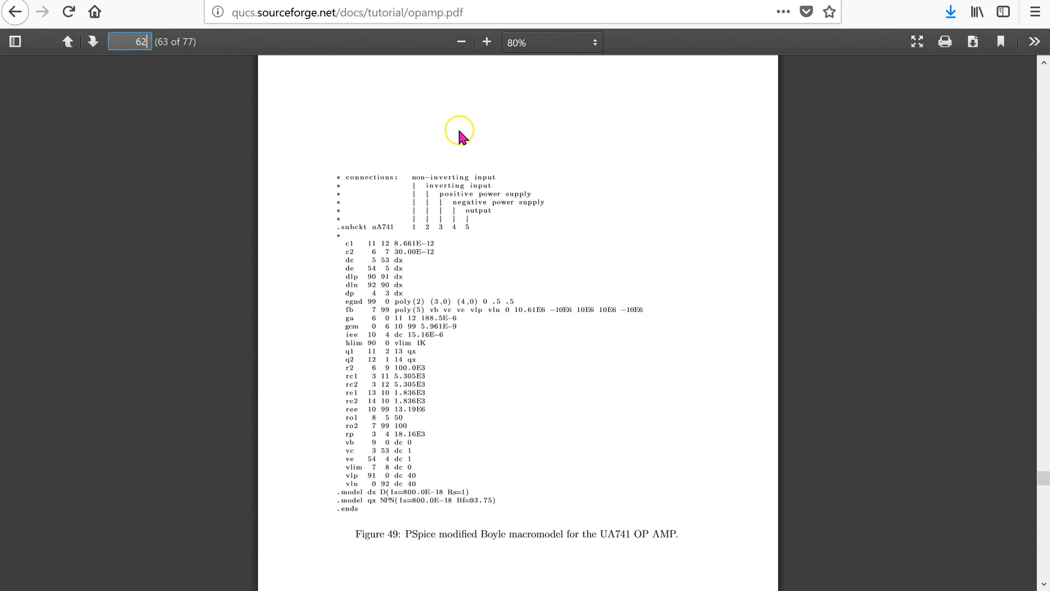
# - Navigate the tutorial PDF to the UA741 PSpice Boyle macromodel netlist listing (Figure 49)
pyautogui.scroll(-3)
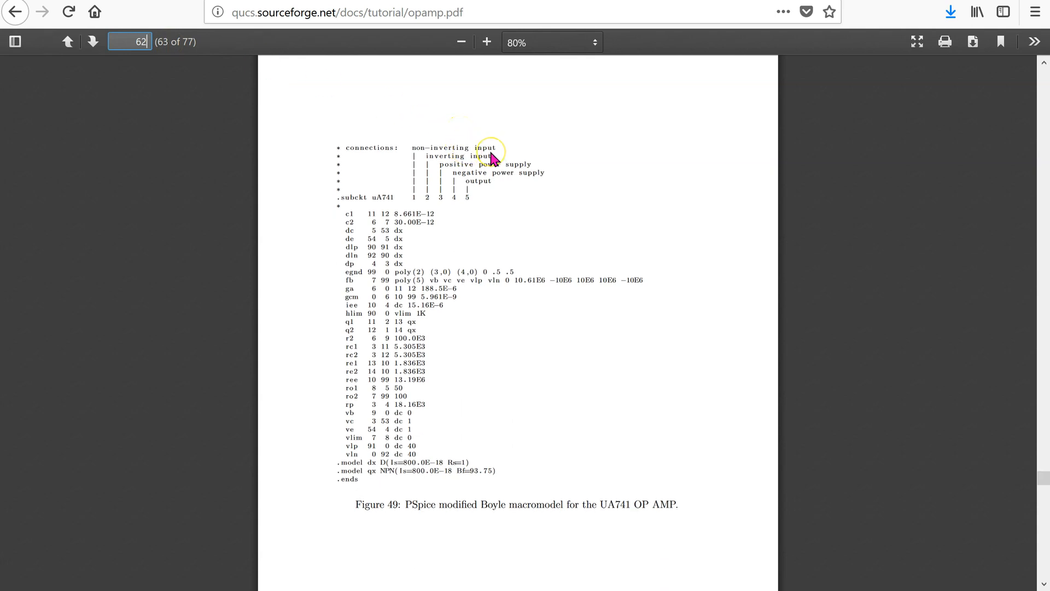
pyautogui.moveTo(569, 202)
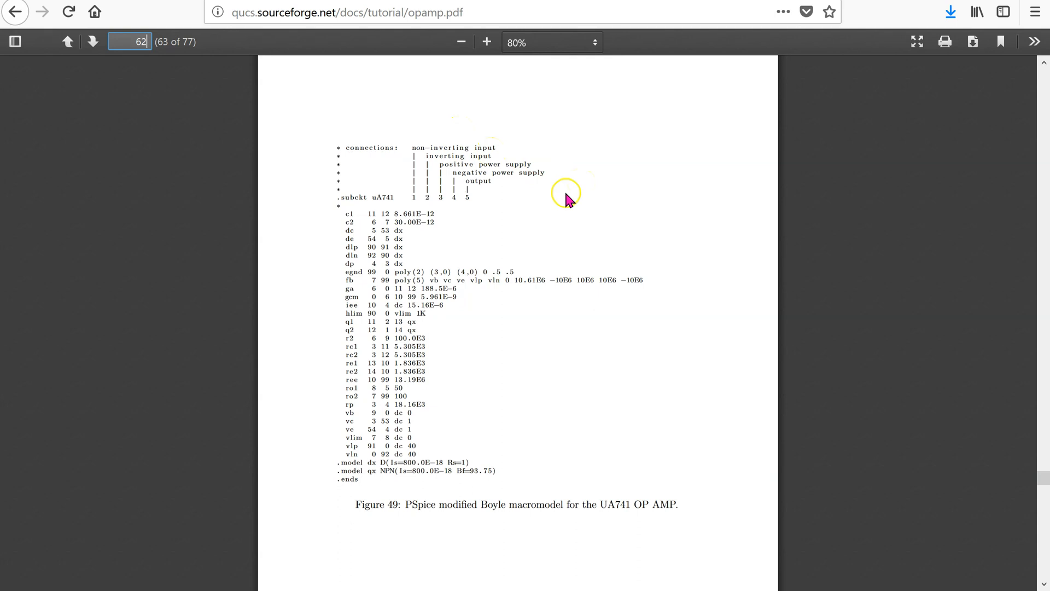
pyautogui.moveTo(502, 429)
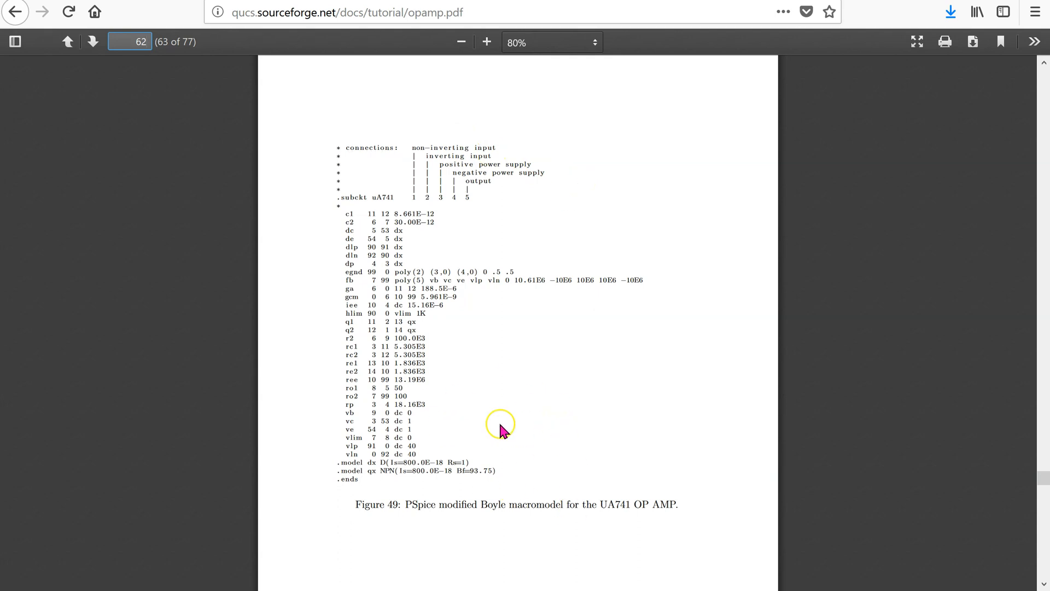
pyautogui.moveTo(473, 208)
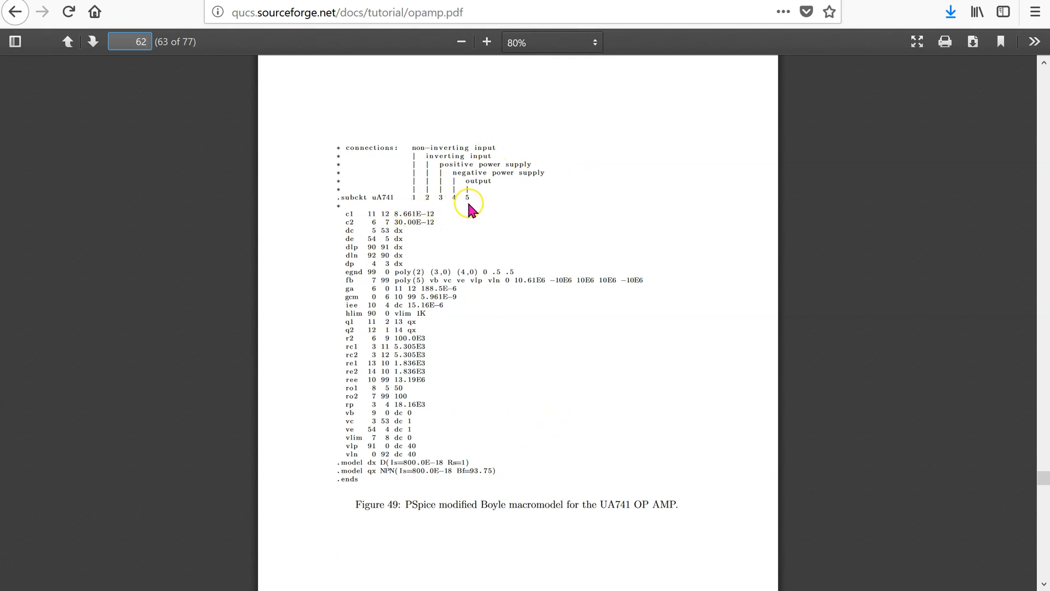
pyautogui.moveTo(414, 215)
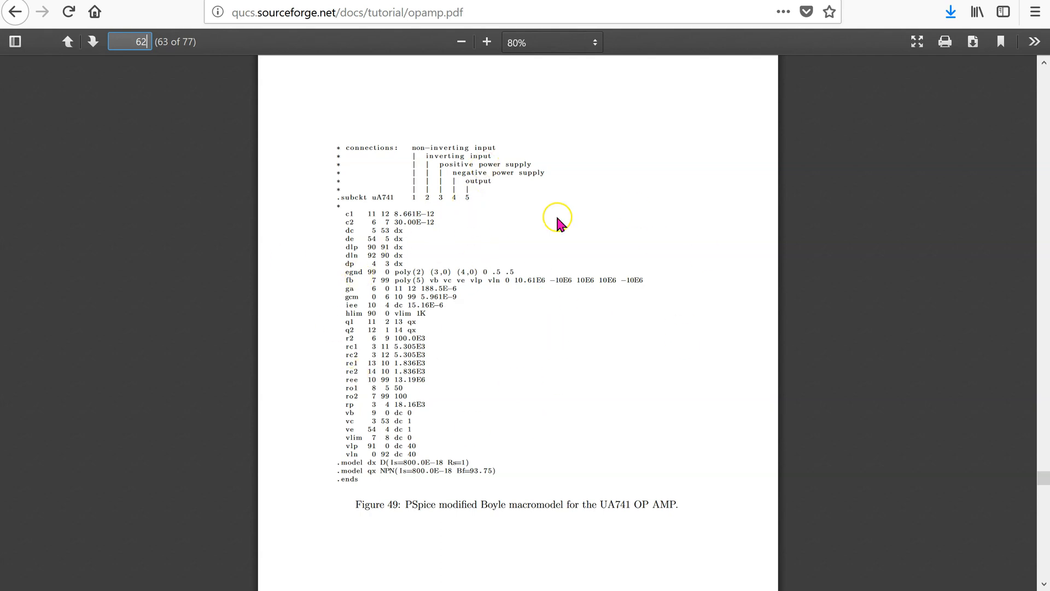
pyautogui.moveTo(514, 420)
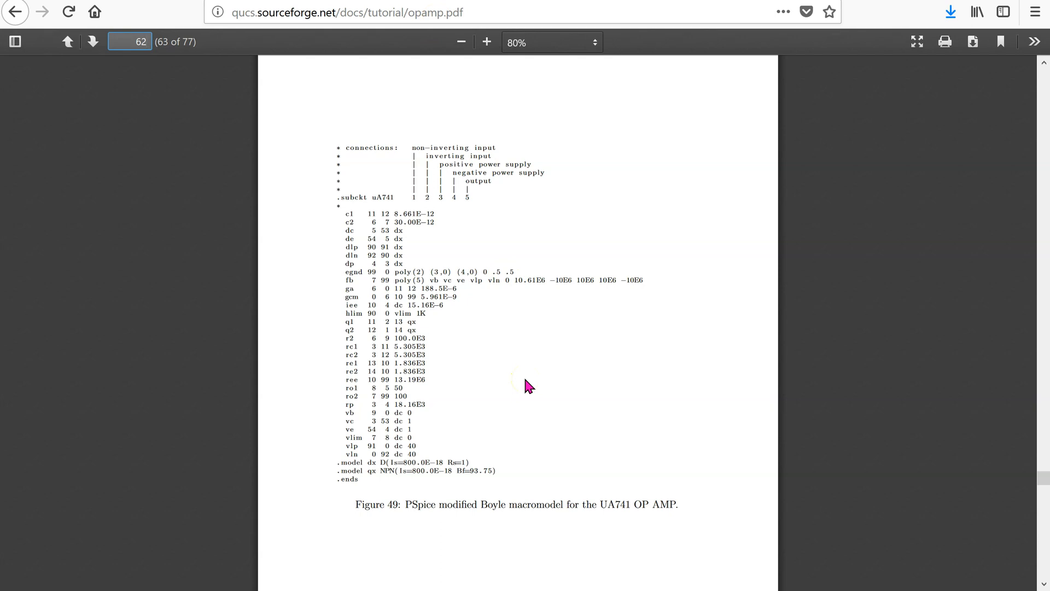
pyautogui.click(131, 40)
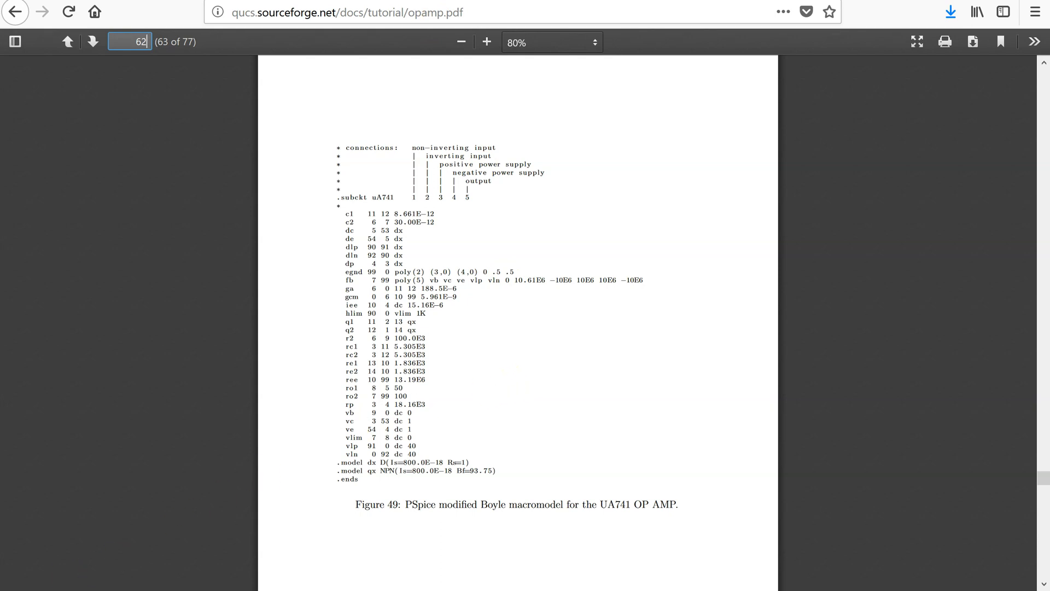
pyautogui.moveTo(381, 511)
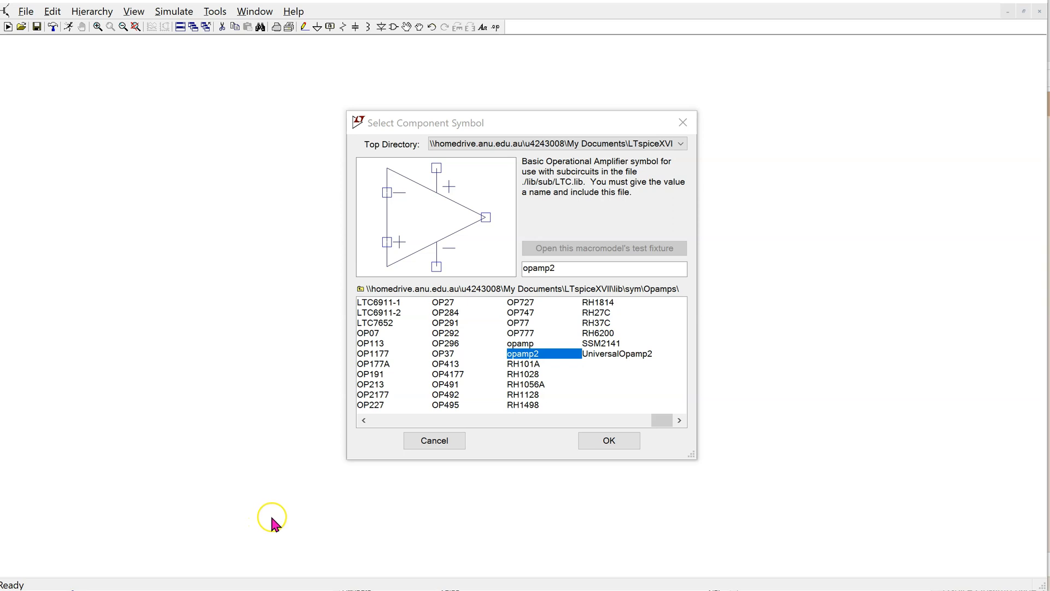
pyautogui.moveTo(549, 375)
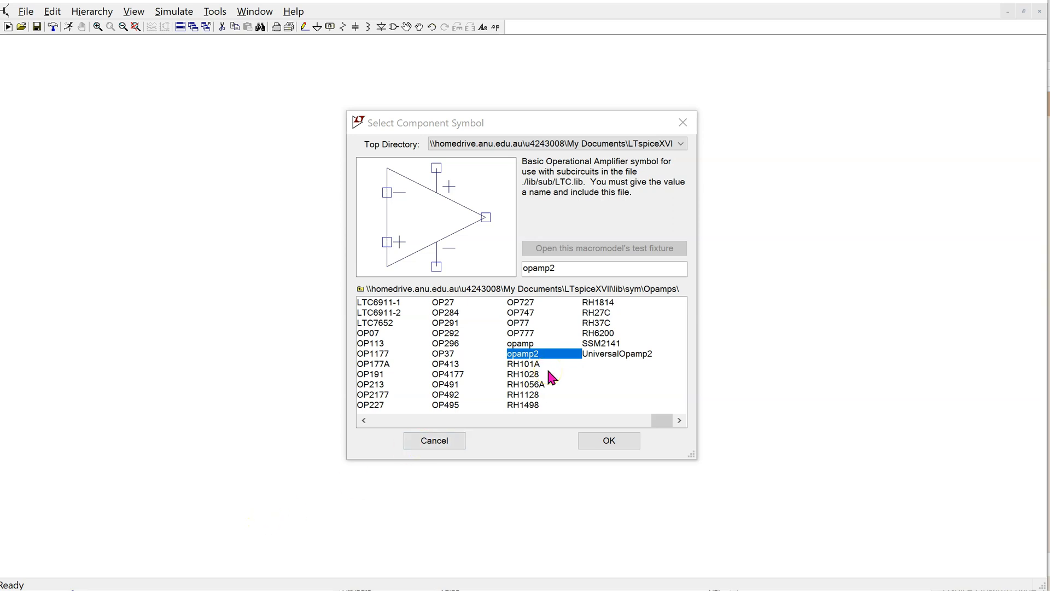
pyautogui.moveTo(588, 368)
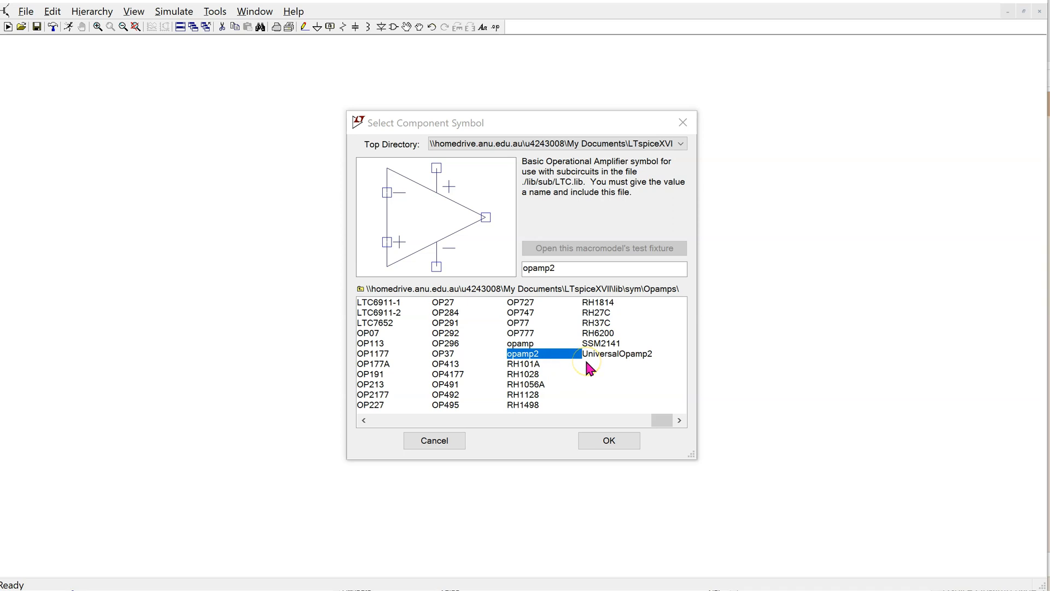
pyautogui.moveTo(580, 372)
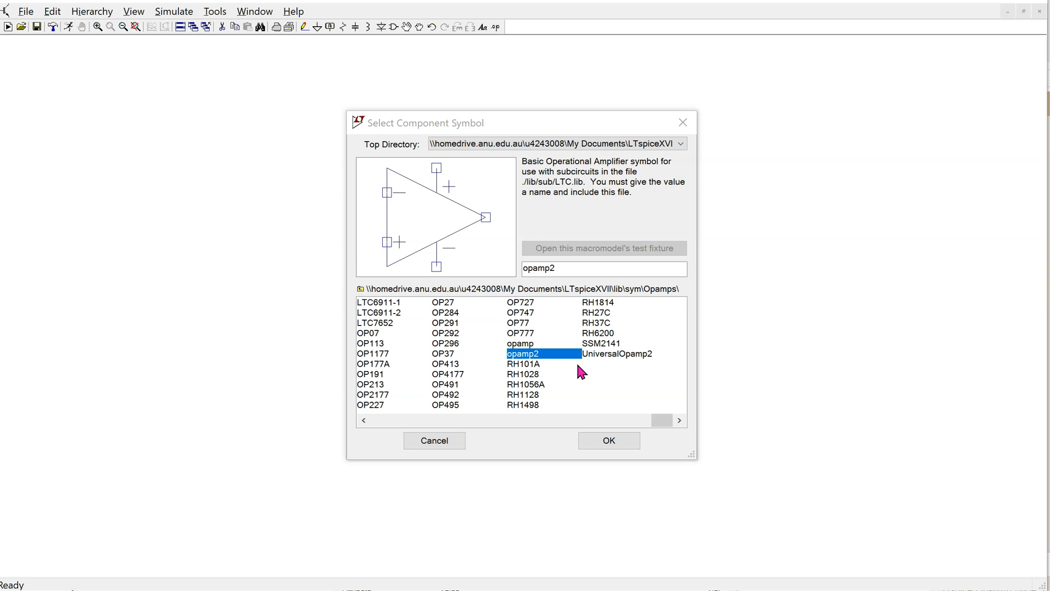
pyautogui.moveTo(534, 359)
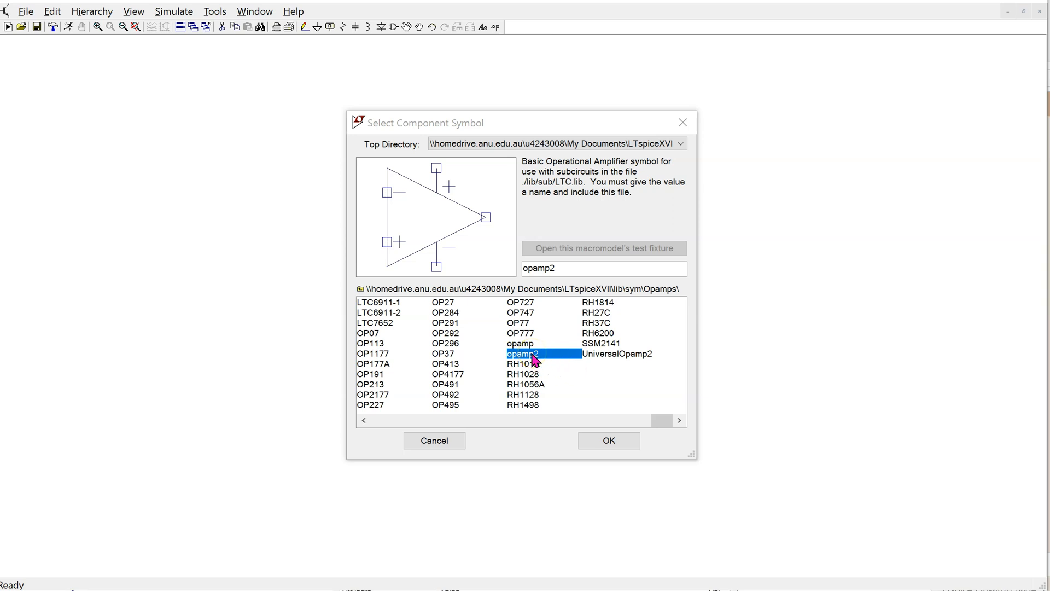
pyautogui.moveTo(582, 166)
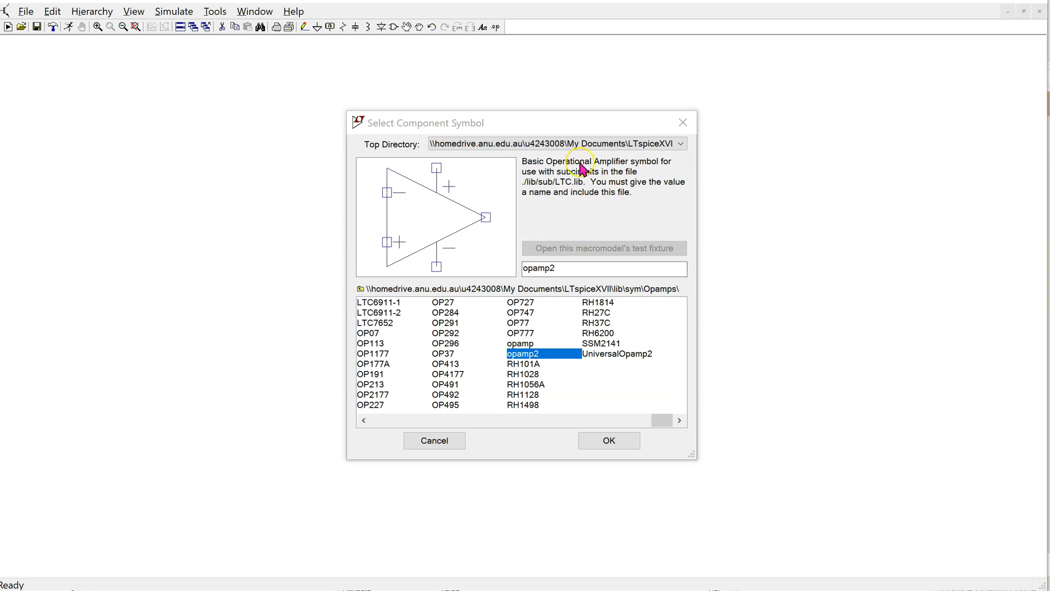
pyautogui.moveTo(544, 357)
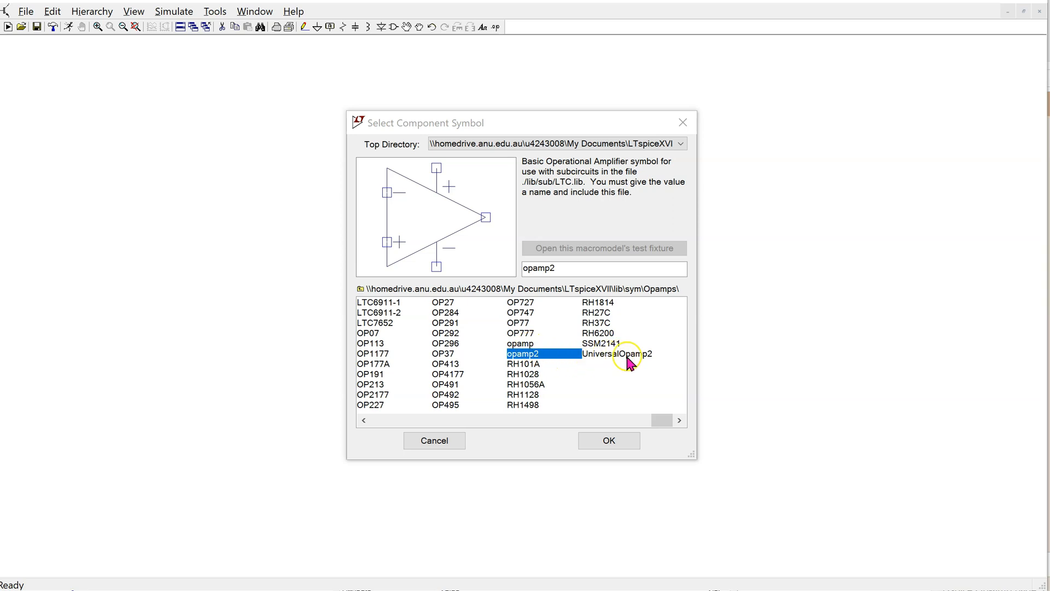
pyautogui.moveTo(644, 364)
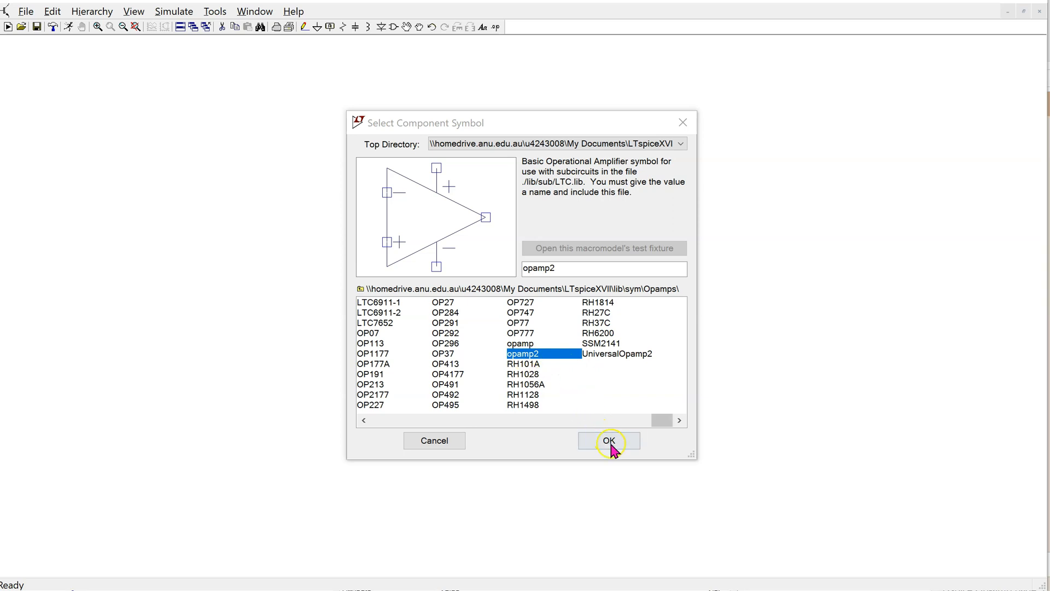
# - Confirm opamp2, place it as U1 on the schematic and bring up its symbol for editing
pyautogui.click(608, 440)
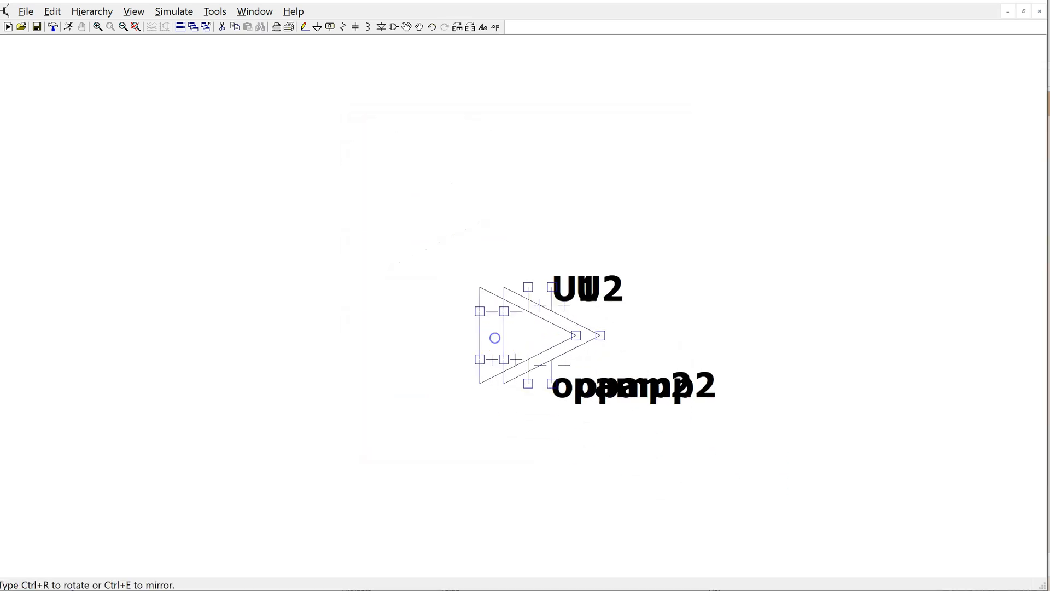
pyautogui.doubleClick(494, 338)
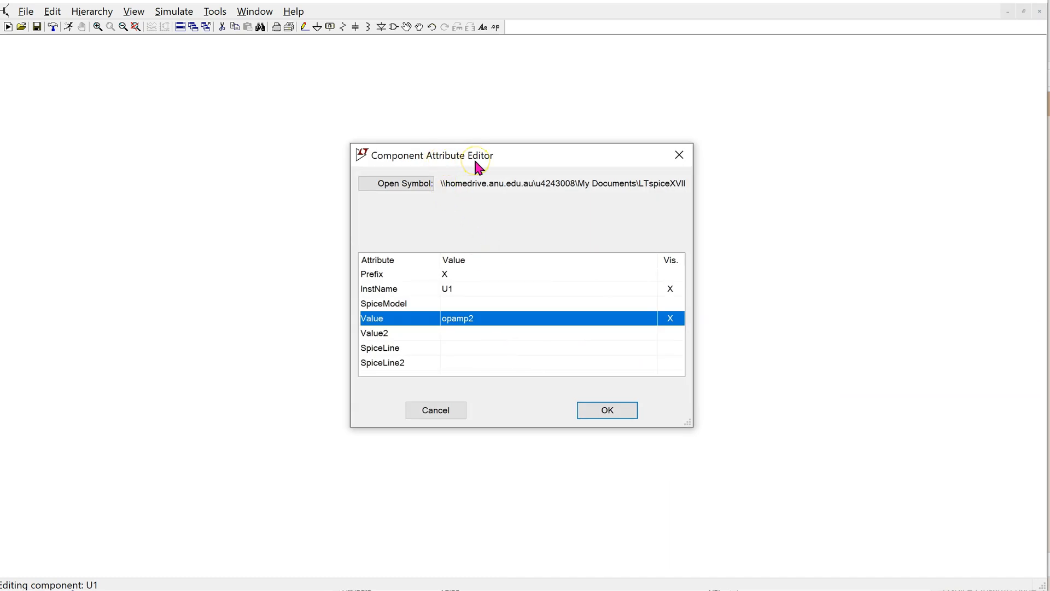
pyautogui.moveTo(402, 190)
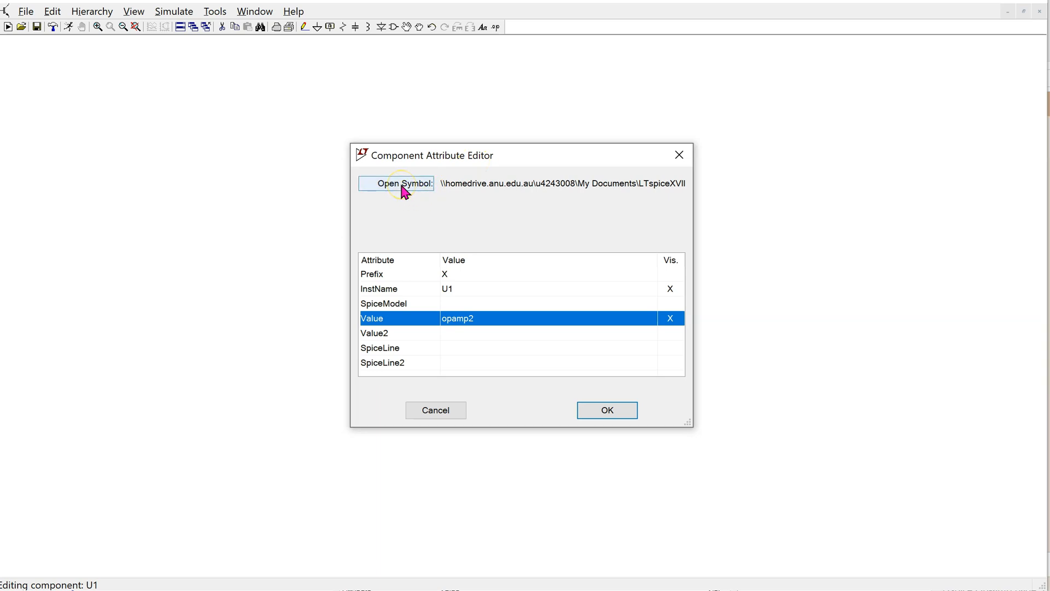
pyautogui.click(395, 183)
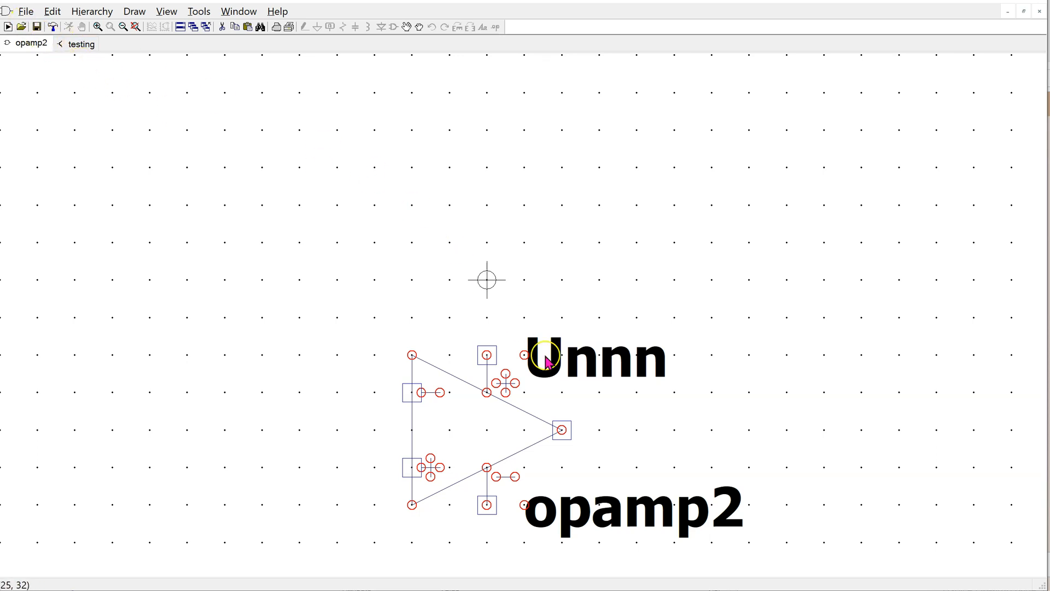
pyautogui.moveTo(450, 333)
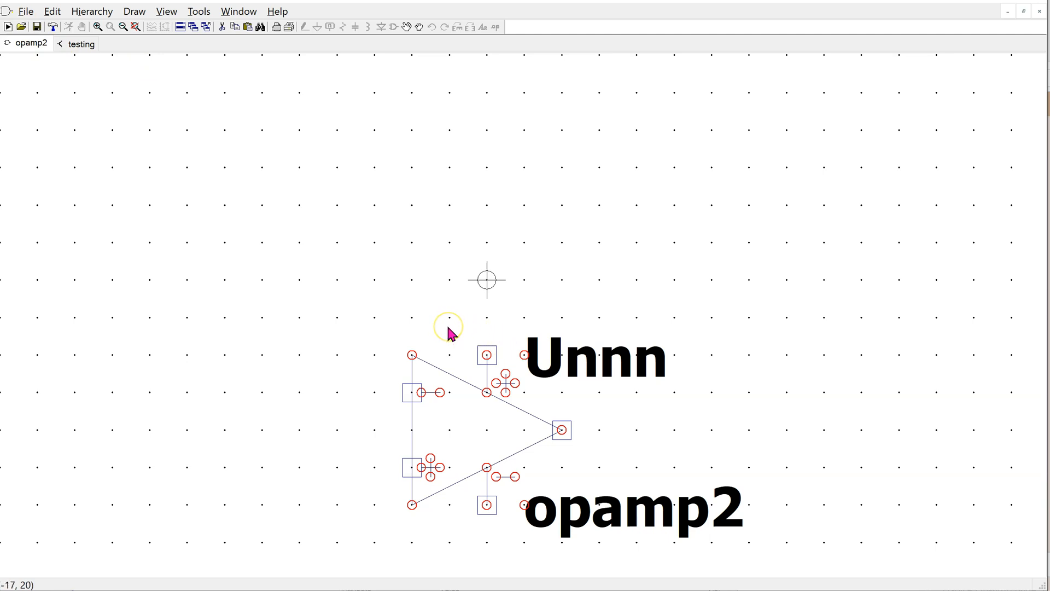
pyautogui.moveTo(173, 132)
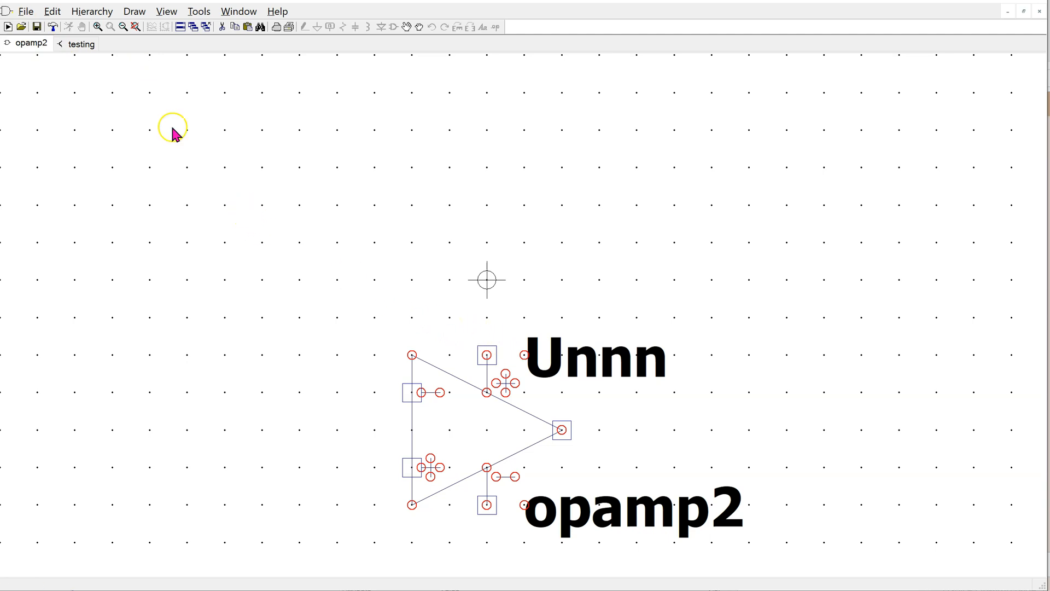
# - Save the op-amp symbol as ua741 in the Opamps symbol folder
pyautogui.click(26, 11)
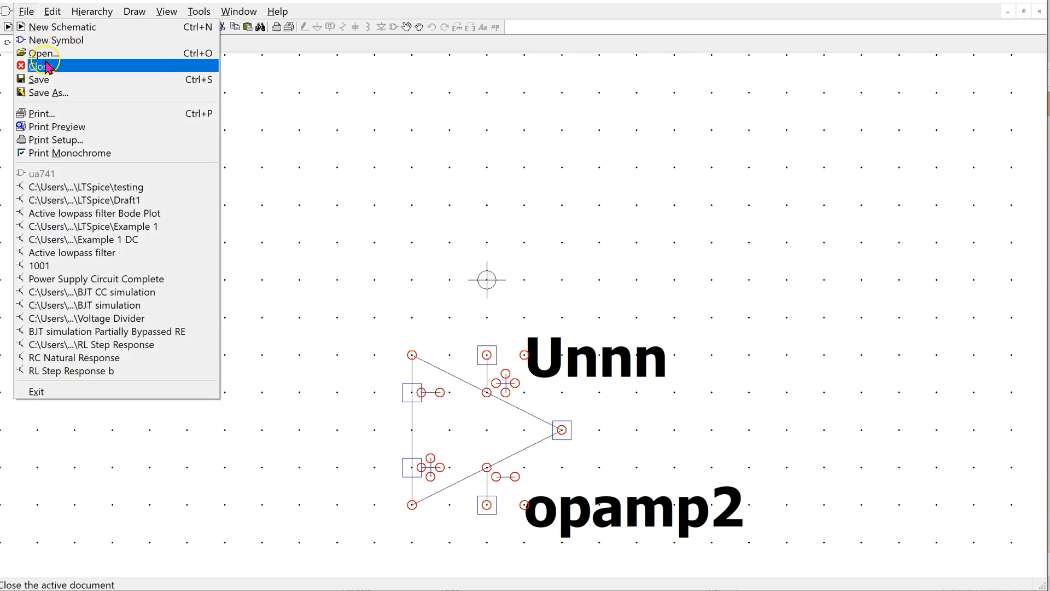
pyautogui.click(46, 92)
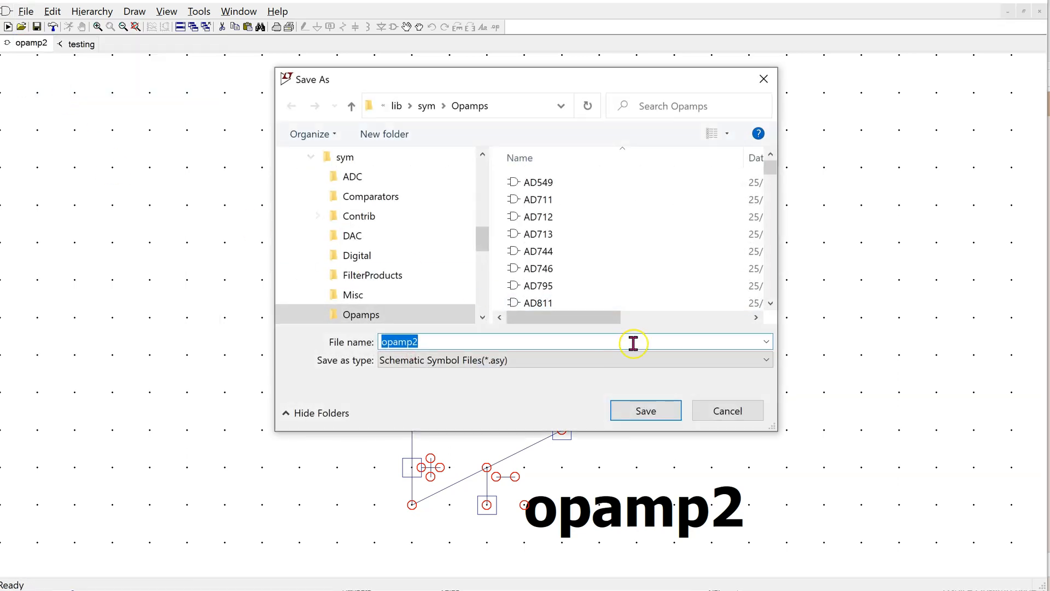
pyautogui.write('ua')
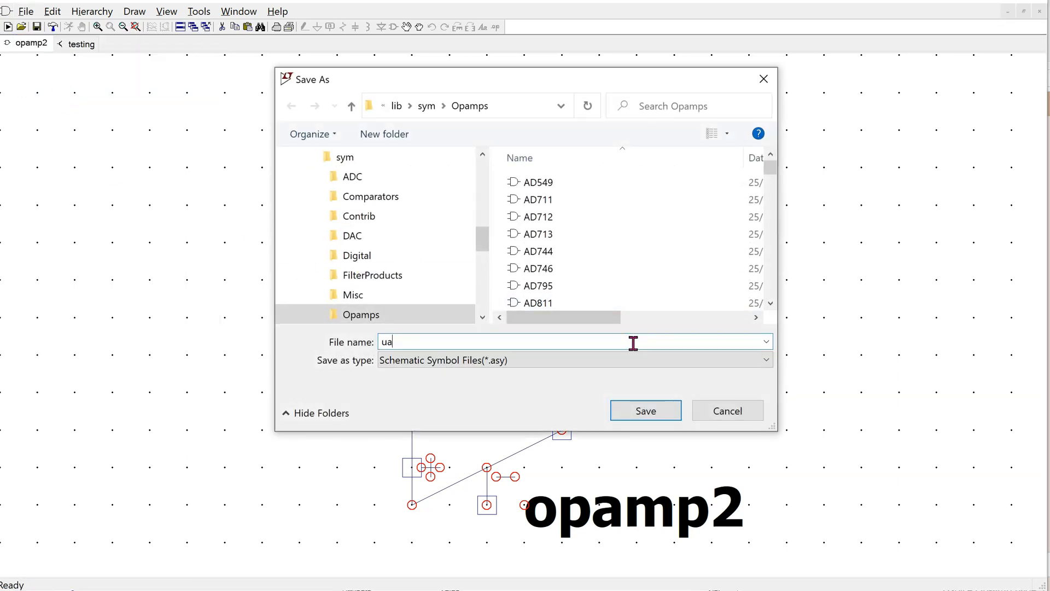
pyautogui.write('741')
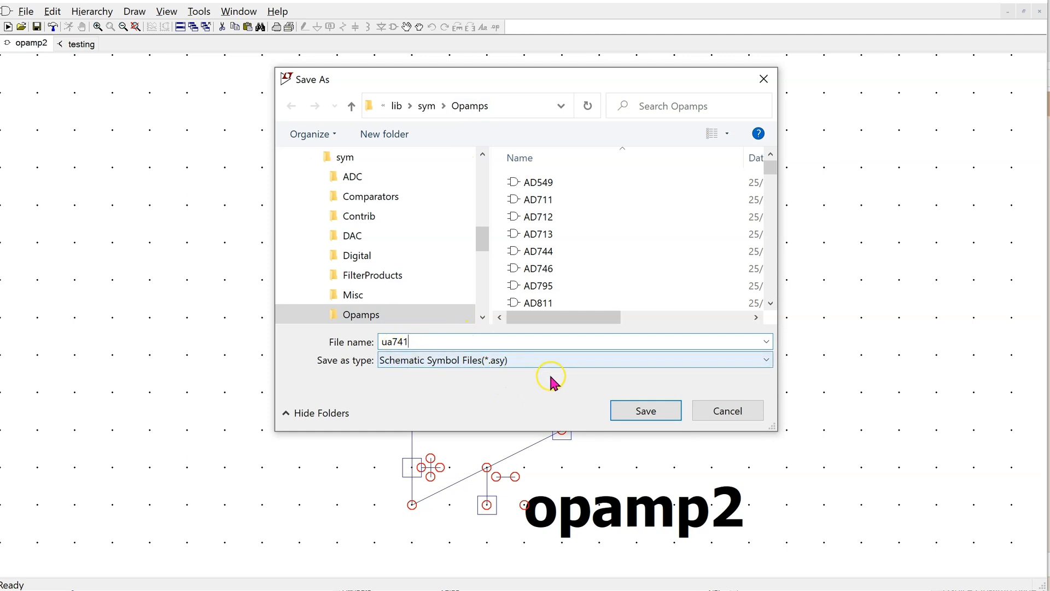
pyautogui.click(644, 411)
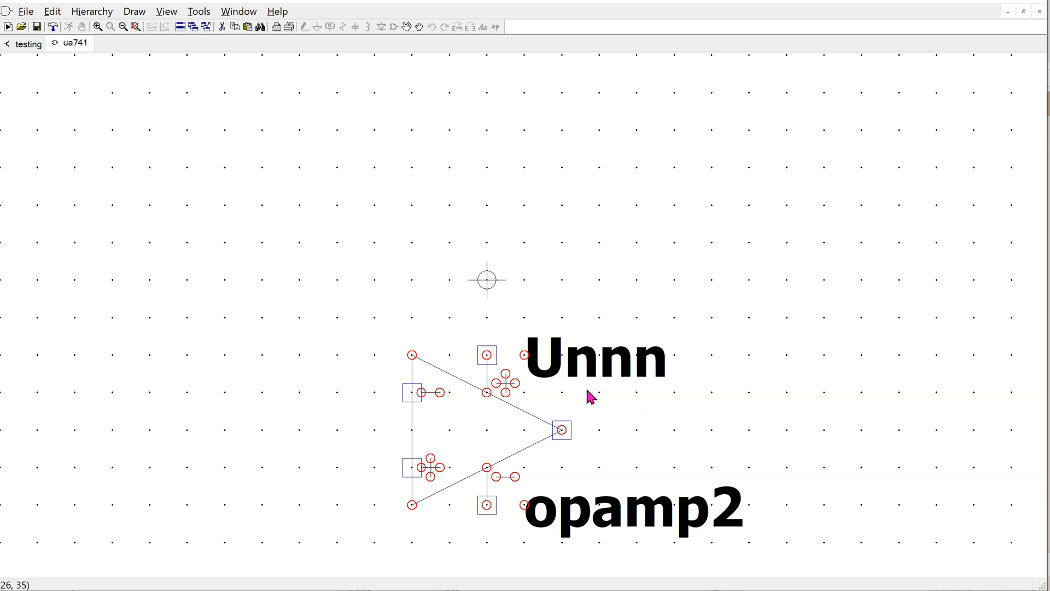
# - Review the symbol's five-pin netlist order in the Pin Table and leave it unchanged
pyautogui.click(166, 11)
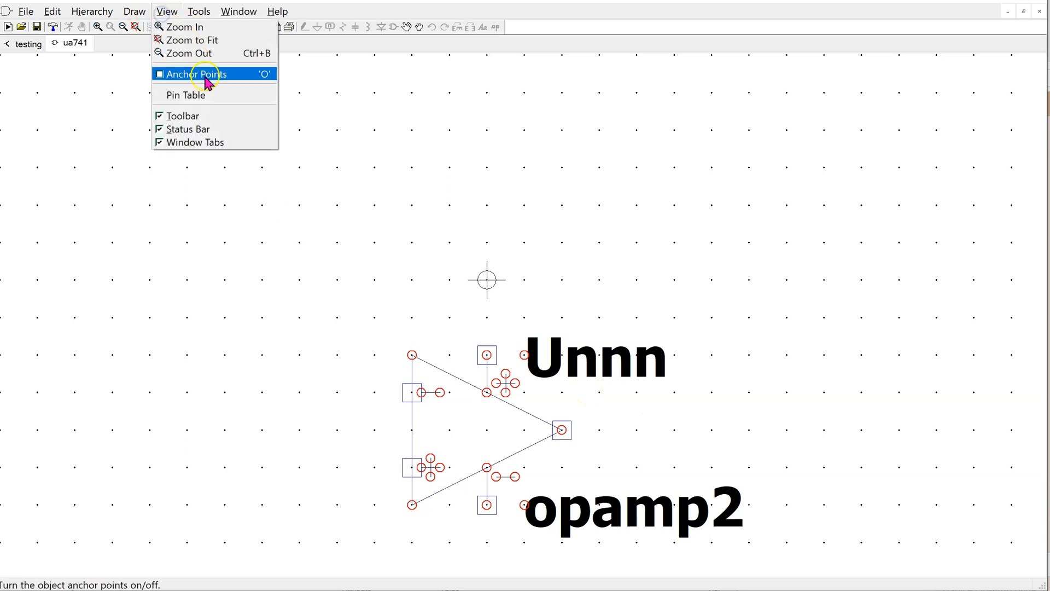
pyautogui.click(186, 94)
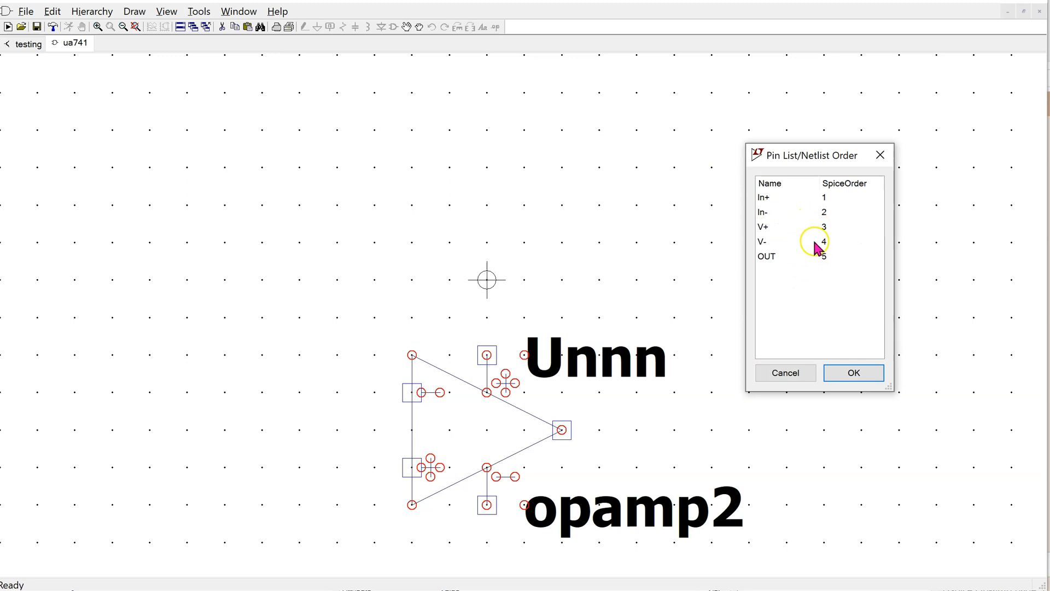
pyautogui.moveTo(820, 271)
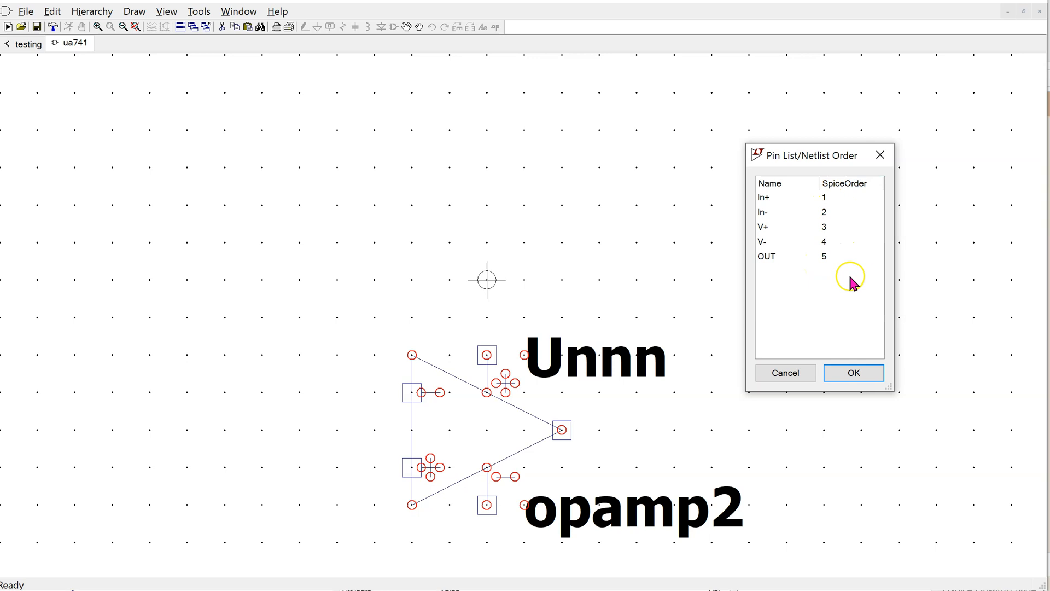
pyautogui.moveTo(835, 269)
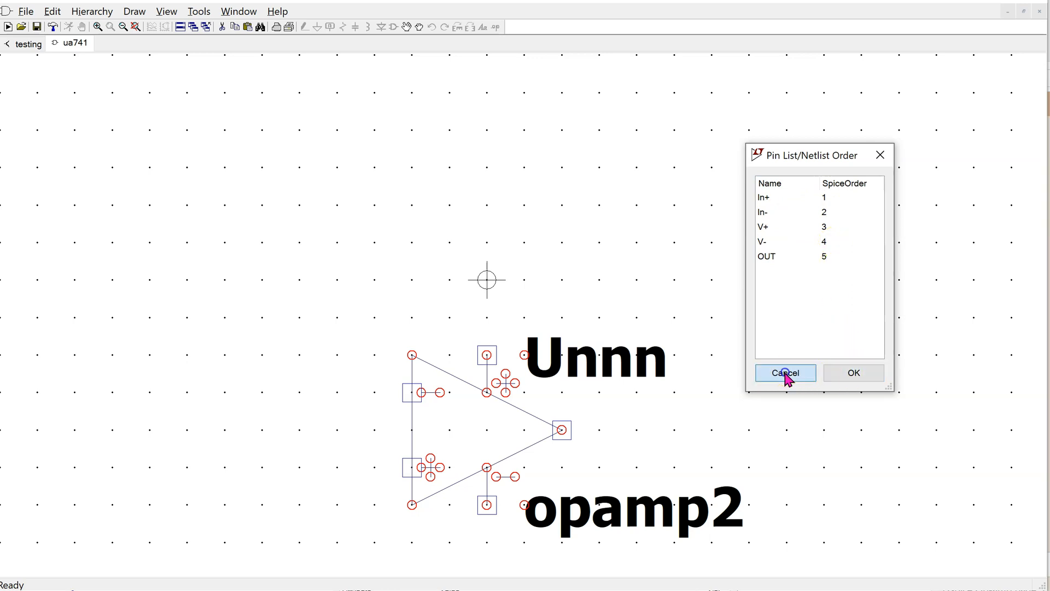
pyautogui.click(784, 372)
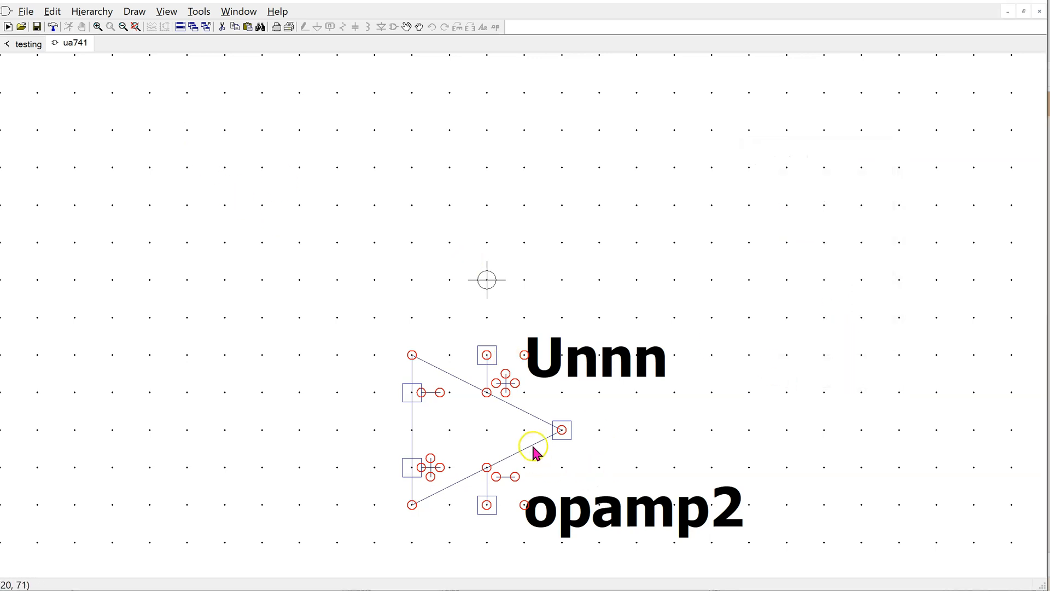
pyautogui.moveTo(417, 469)
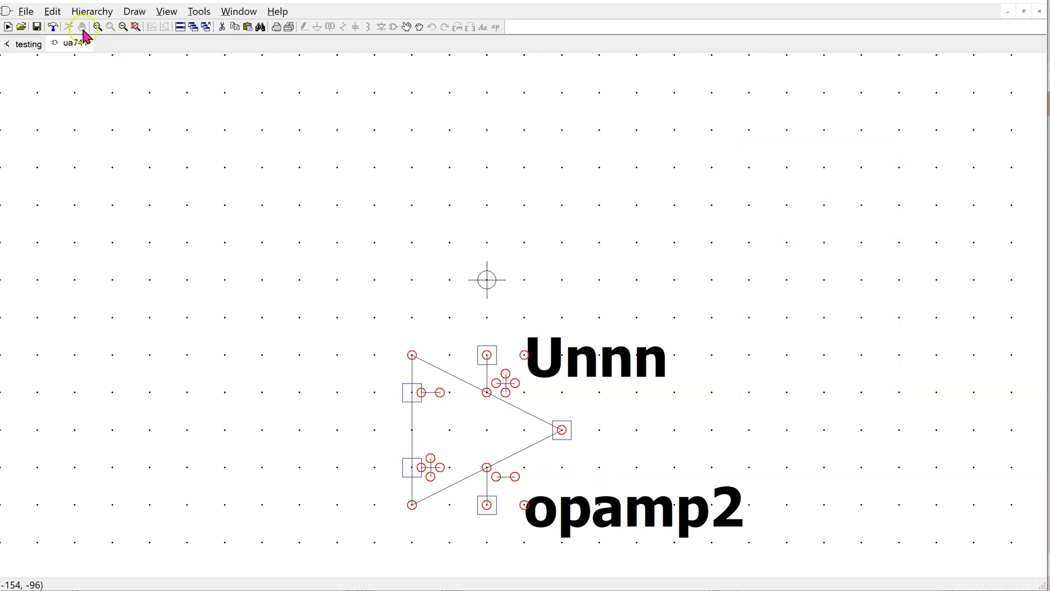
# - Set the symbol's Value to ua741 and Description to 'Model defined in ua741.lib file'
pyautogui.click(52, 11)
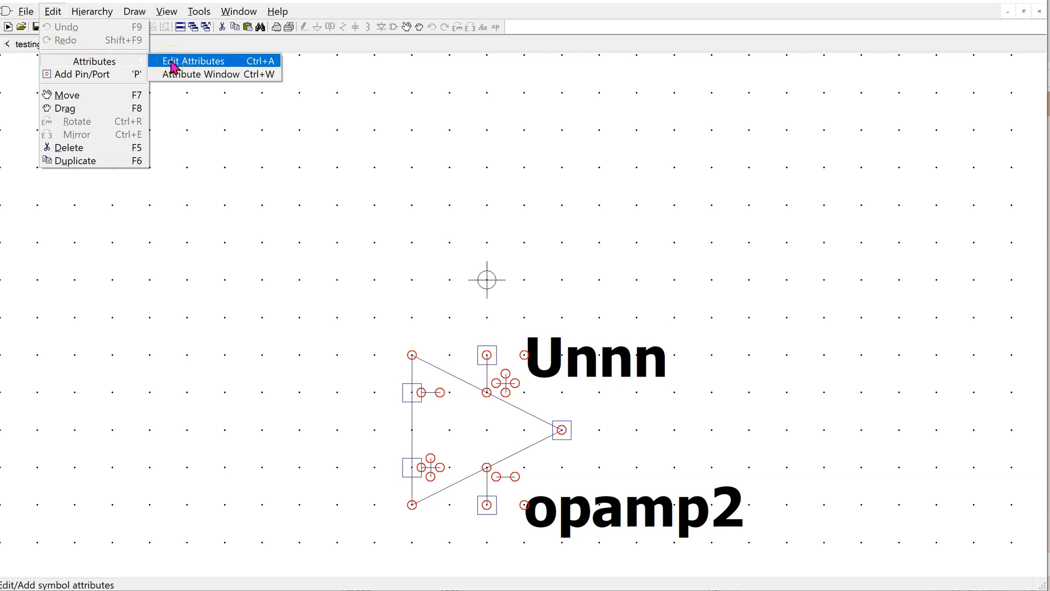
pyautogui.click(195, 61)
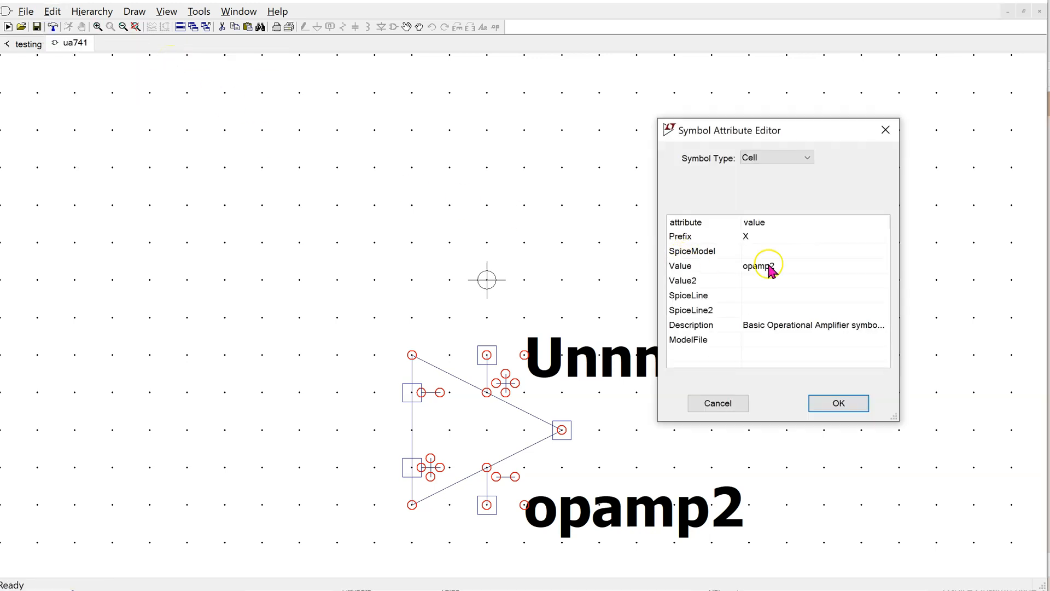
pyautogui.click(757, 265)
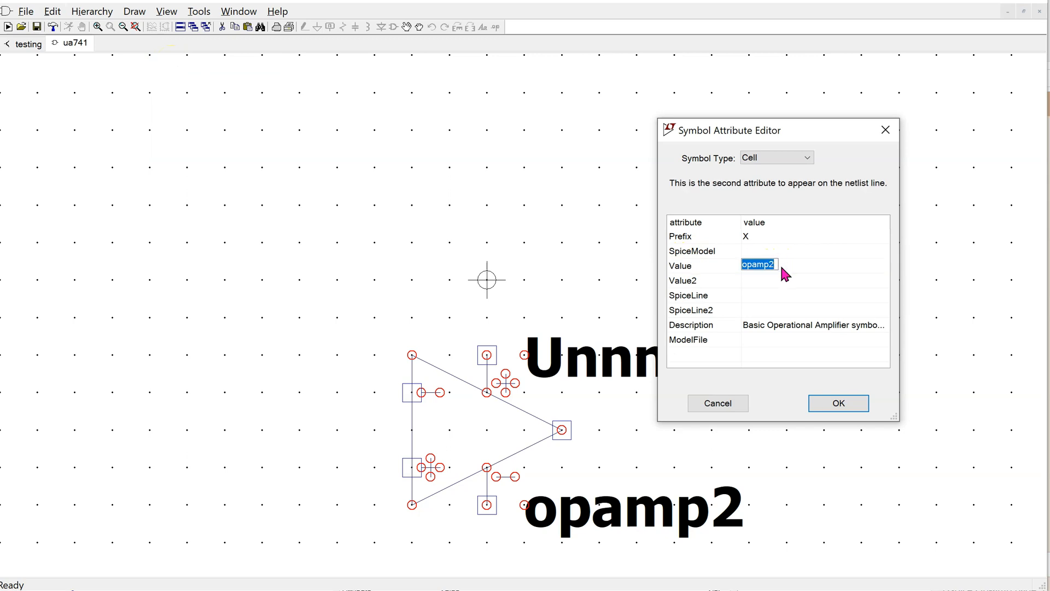
pyautogui.write('ua741')
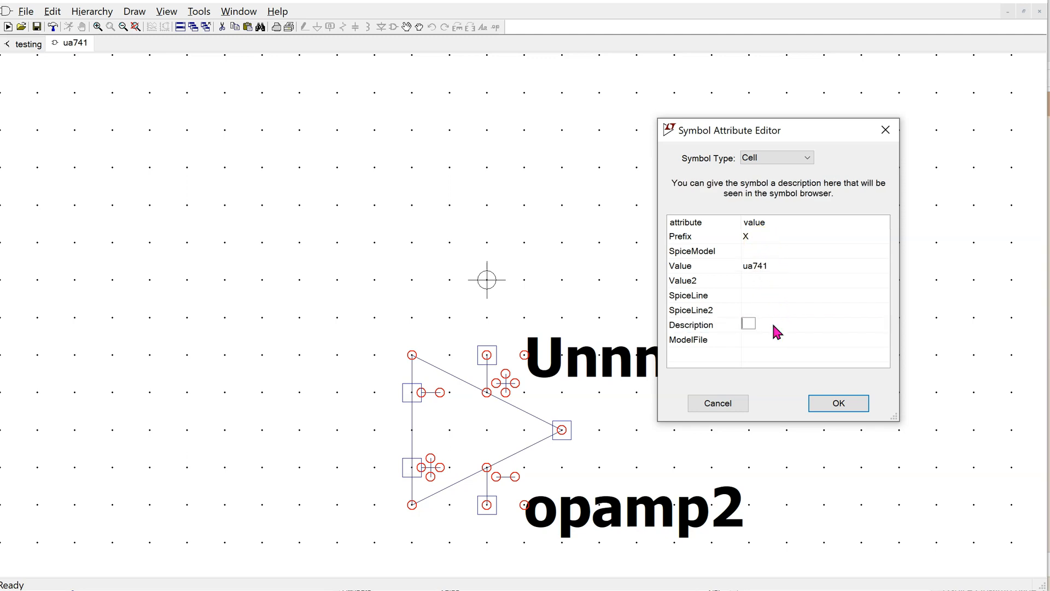
pyautogui.write('Model defined i')
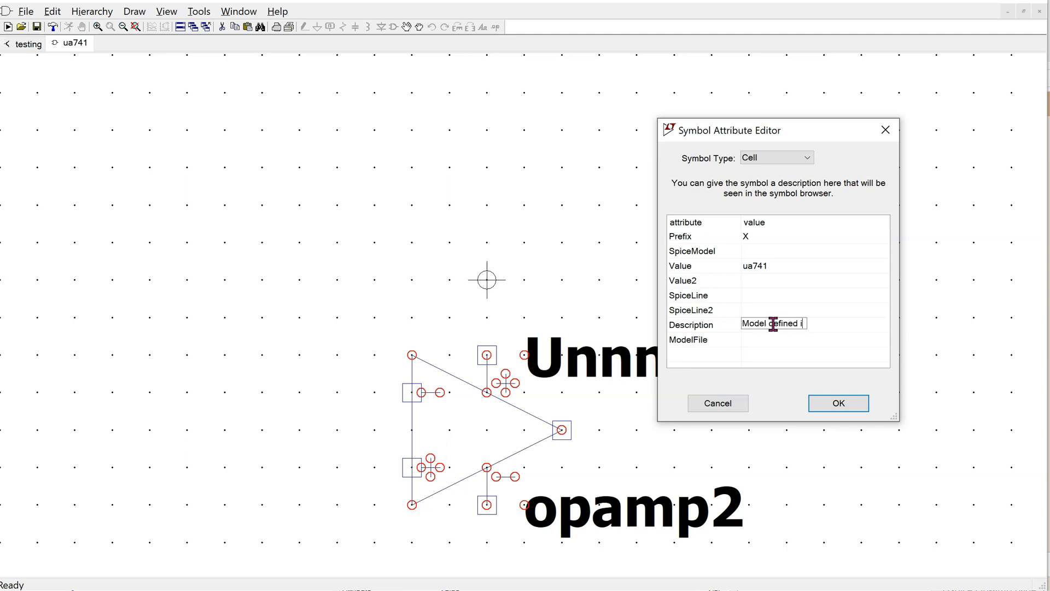
pyautogui.write('n ua741.lib file')
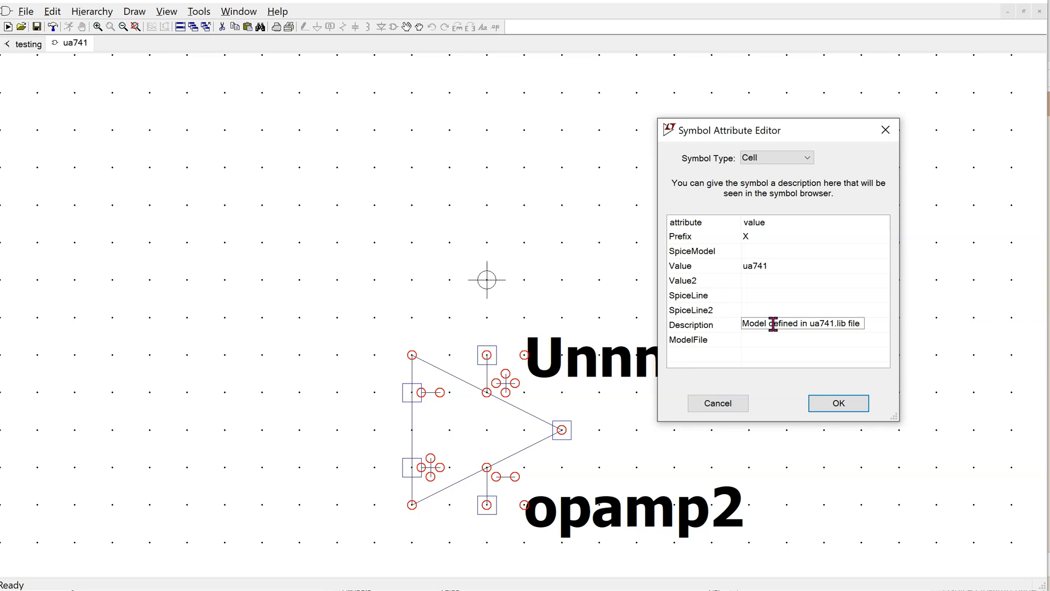
pyautogui.click(837, 403)
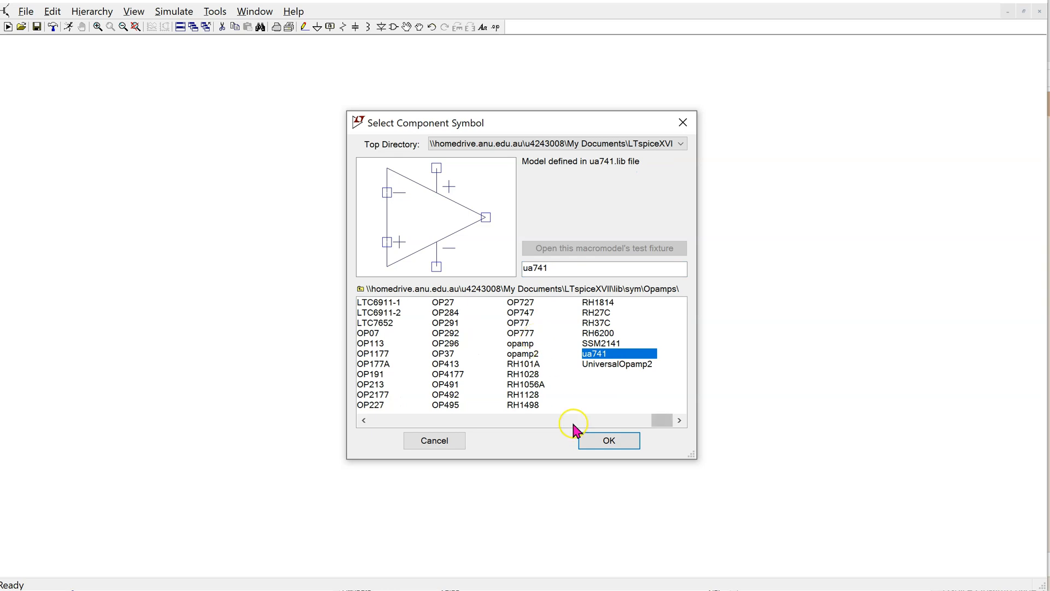
# - Place the ua741 op-amp from Opamps onto the schematic as U2, leaving U1's attributes unchanged
pyautogui.click(608, 440)
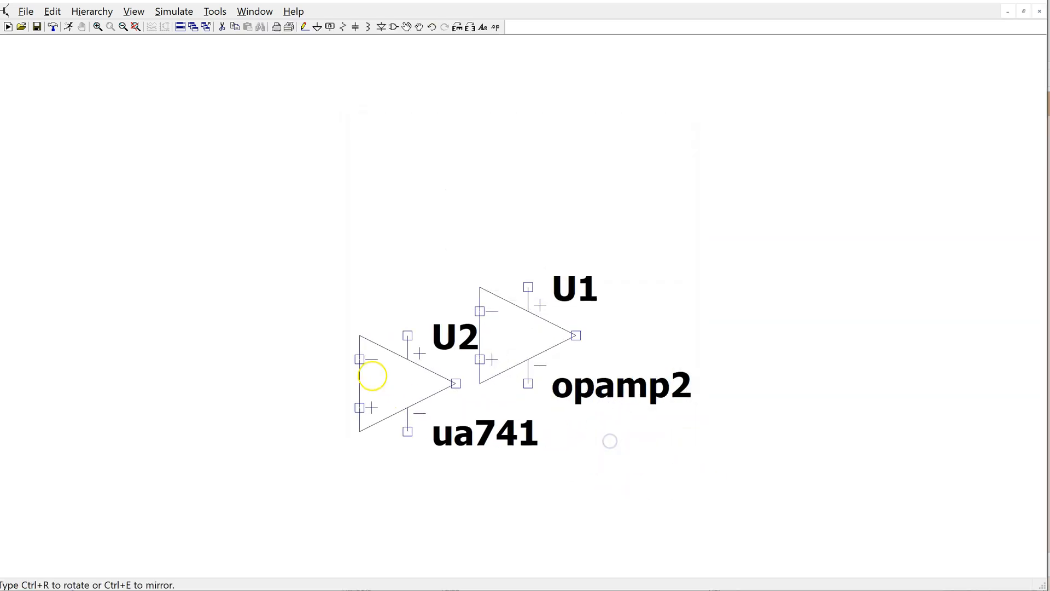
pyautogui.moveTo(401, 382); pyautogui.dragTo(261, 334)
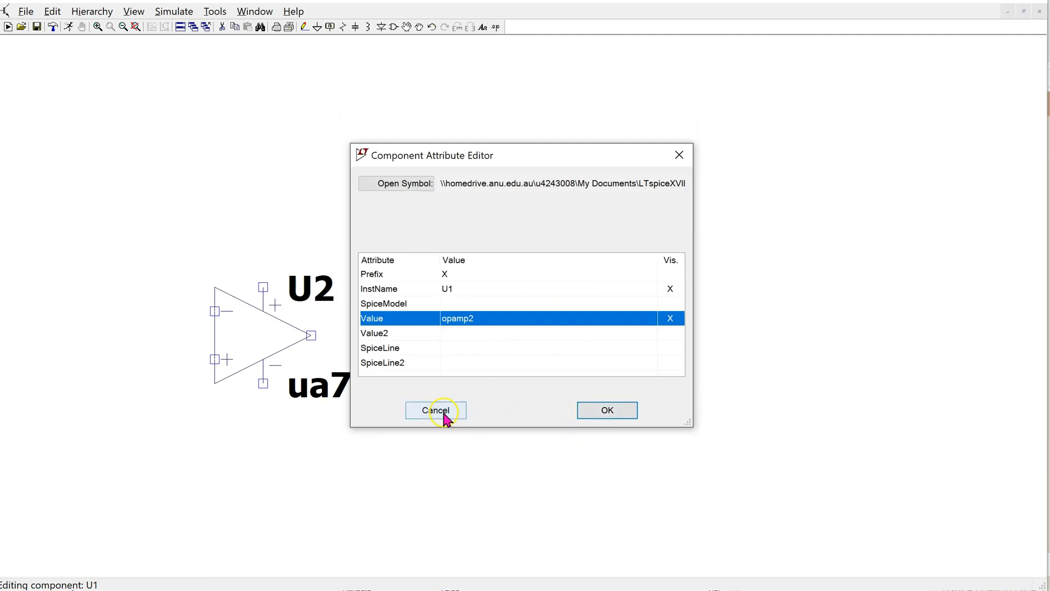
pyautogui.click(435, 410)
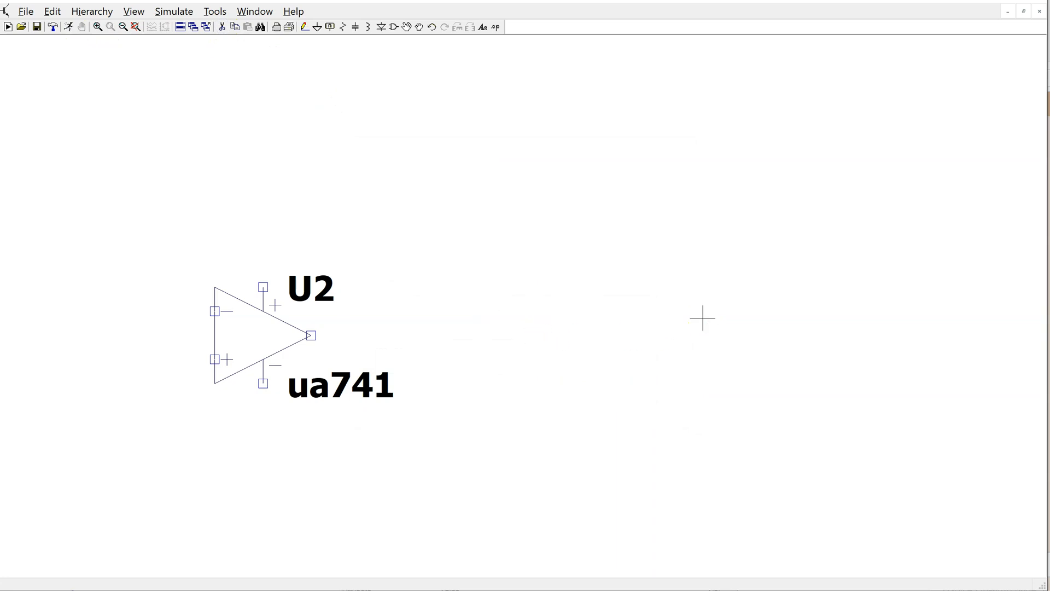
pyautogui.moveTo(268, 343)
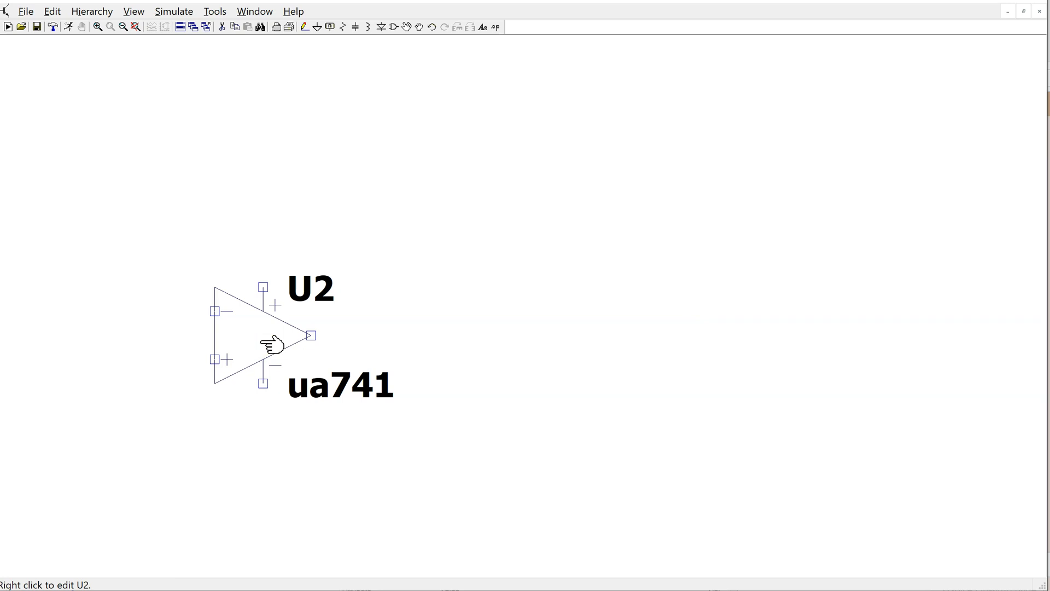
pyautogui.moveTo(376, 410)
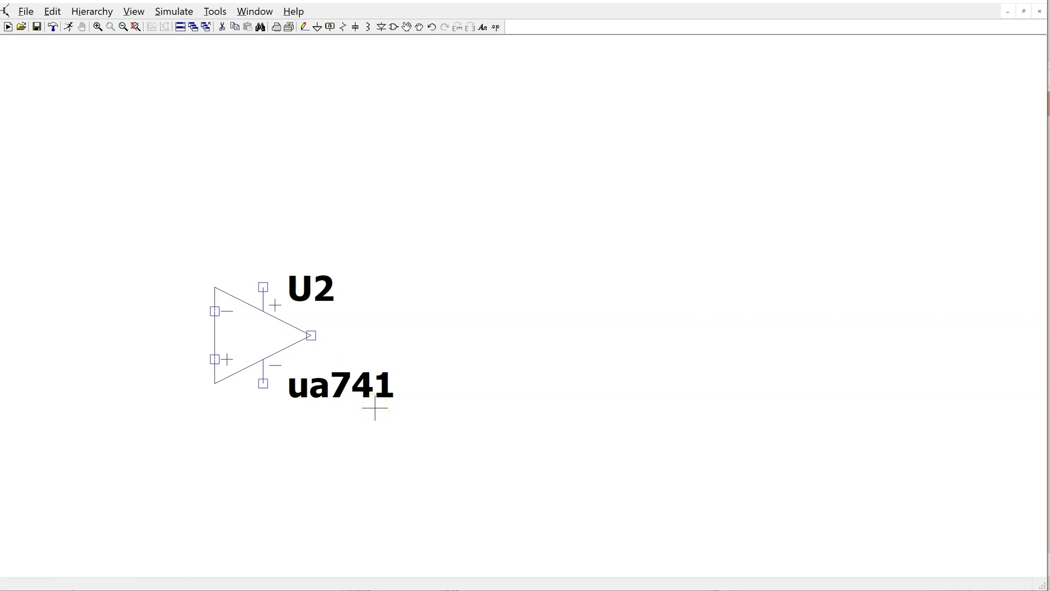
# - Add the SPICE directive '.inc ua741.lib' and place it below the ua741 op-amp
pyautogui.click(51, 11)
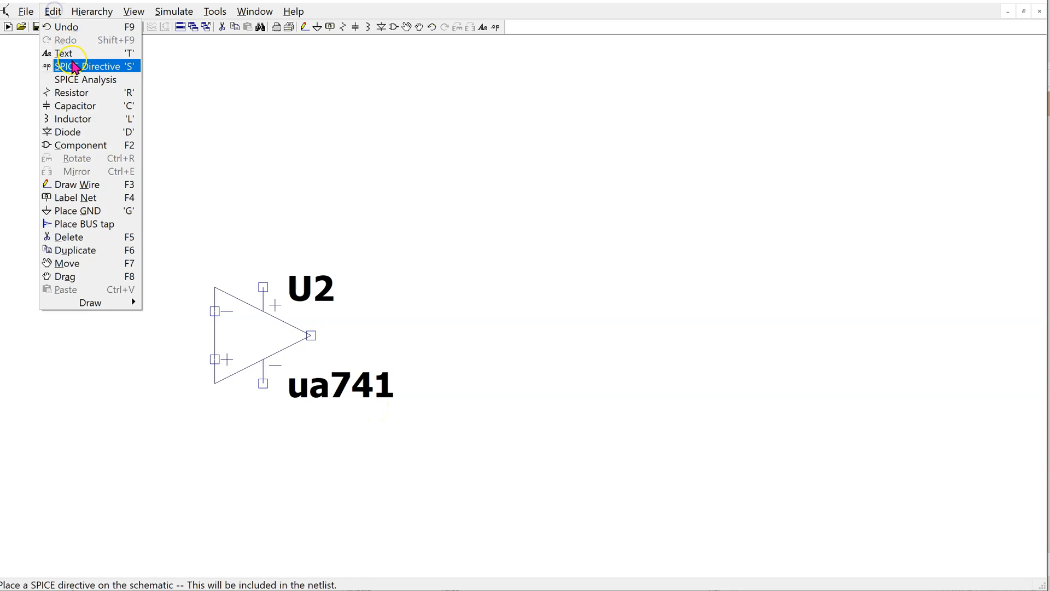
pyautogui.click(91, 65)
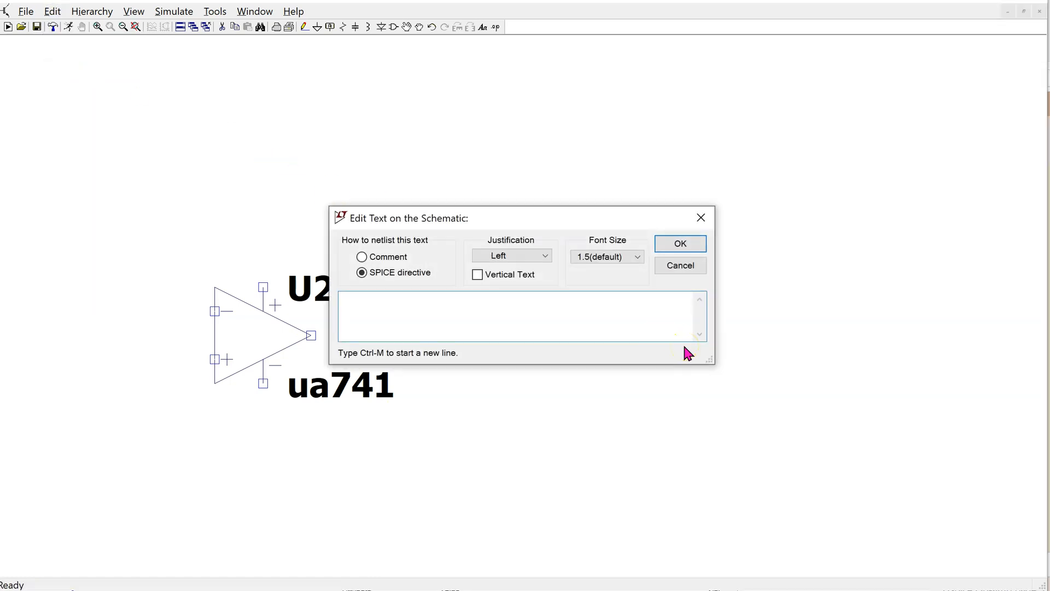
pyautogui.write('.inc')
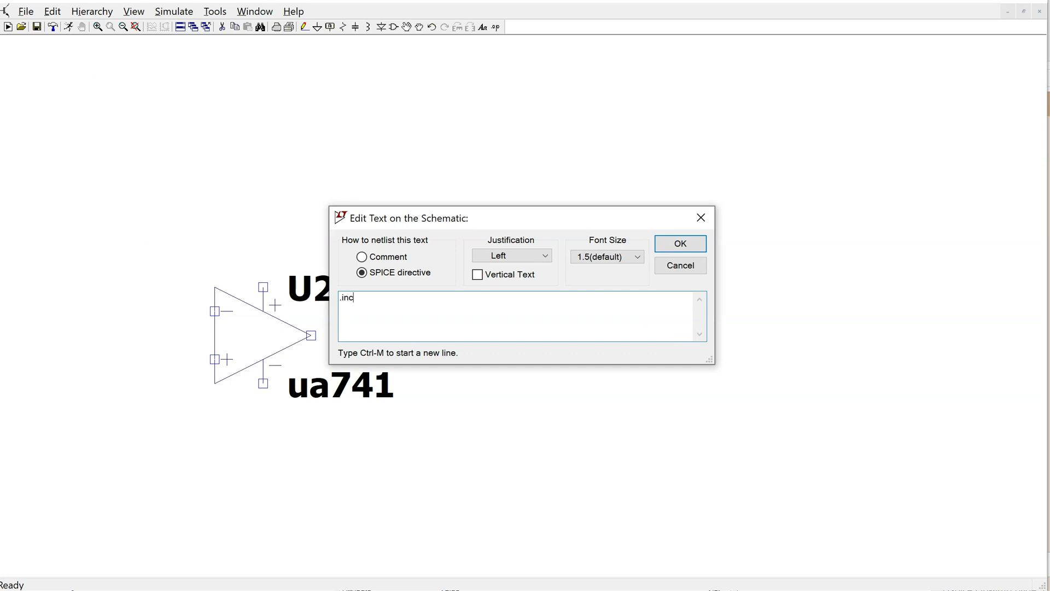
pyautogui.write('u')
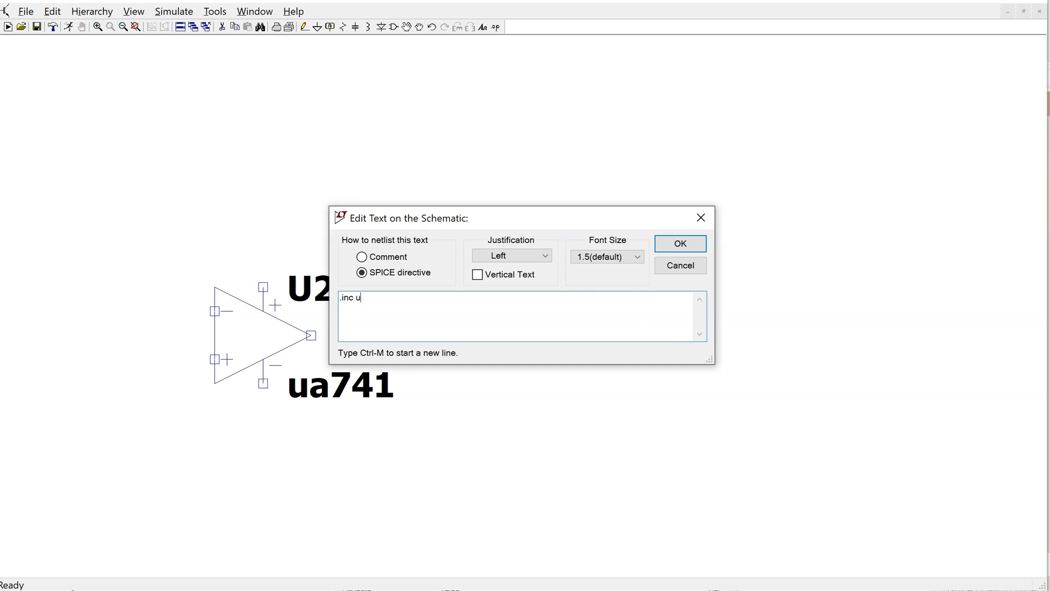
pyautogui.write('a741')
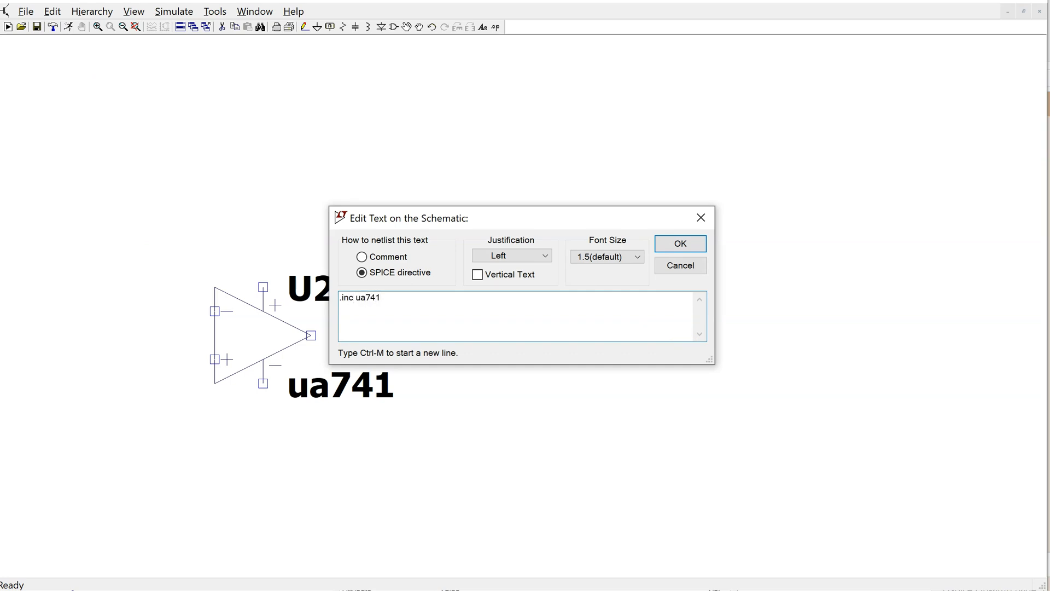
pyautogui.write('.lib')
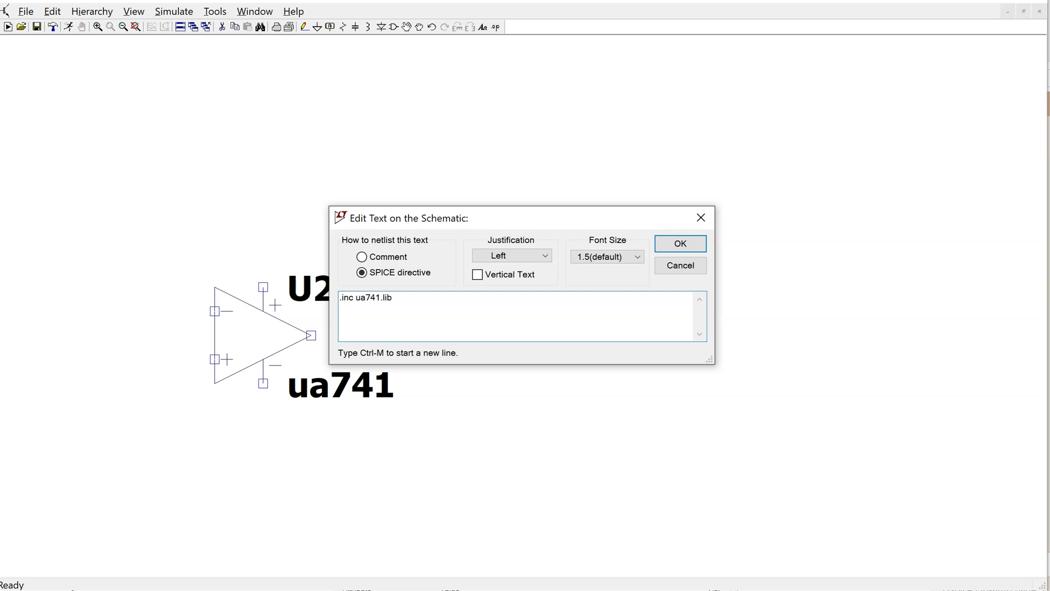
pyautogui.click(679, 243)
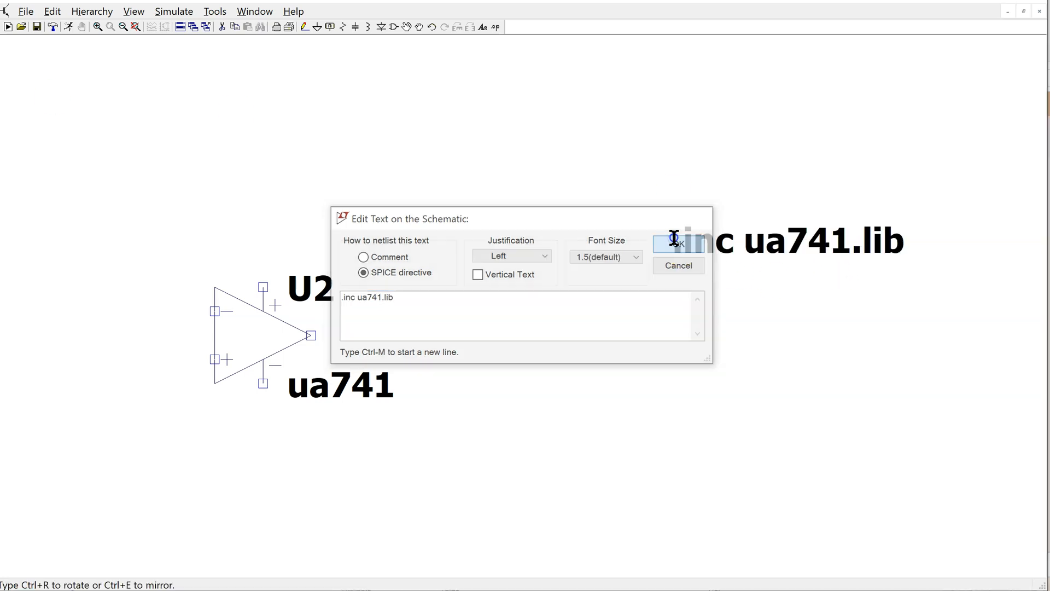
pyautogui.click(679, 243)
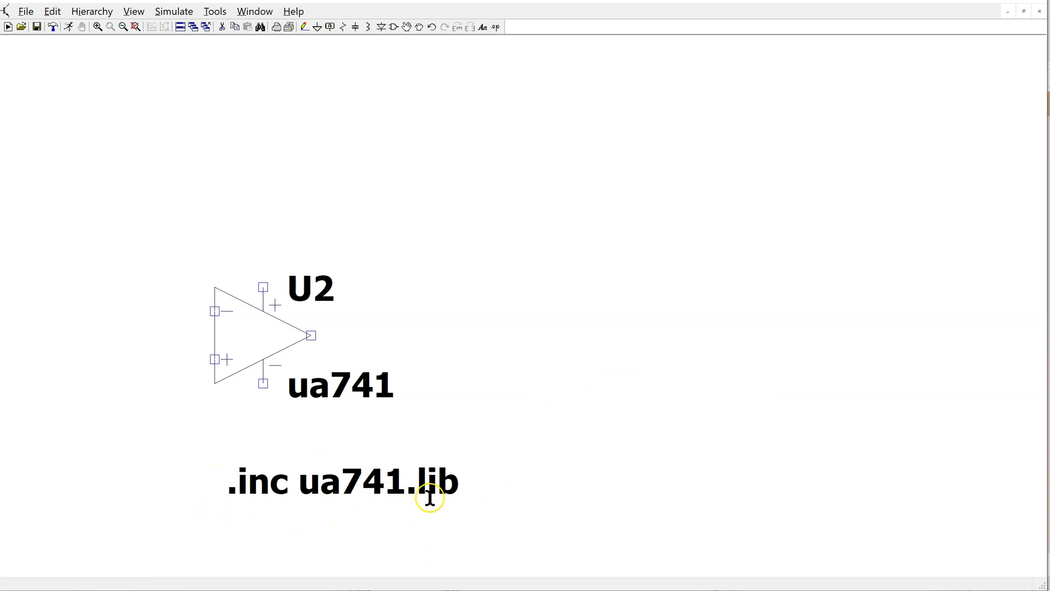
pyautogui.moveTo(467, 496)
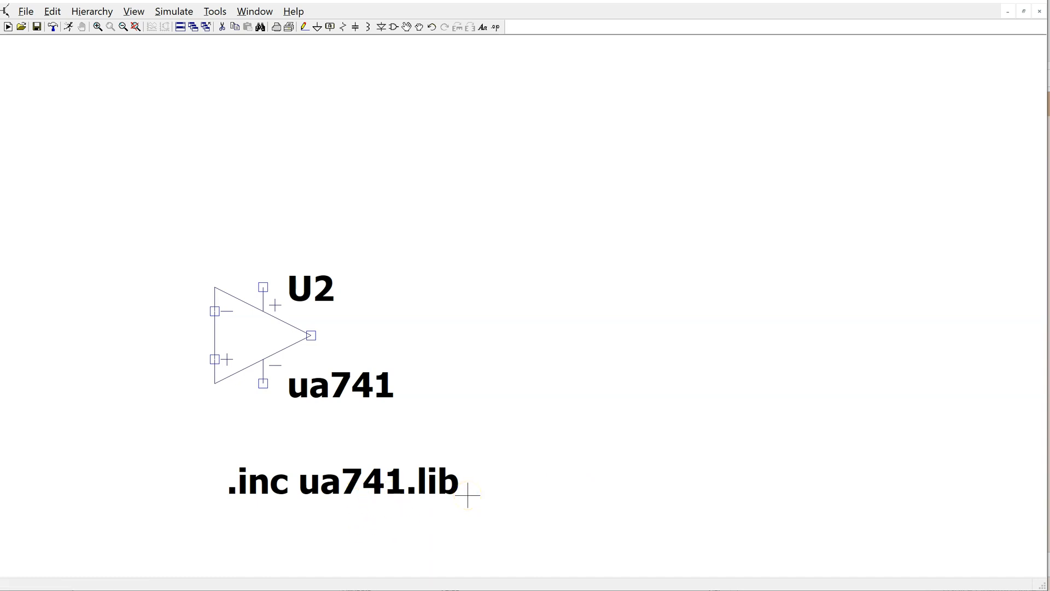
pyautogui.moveTo(497, 452)
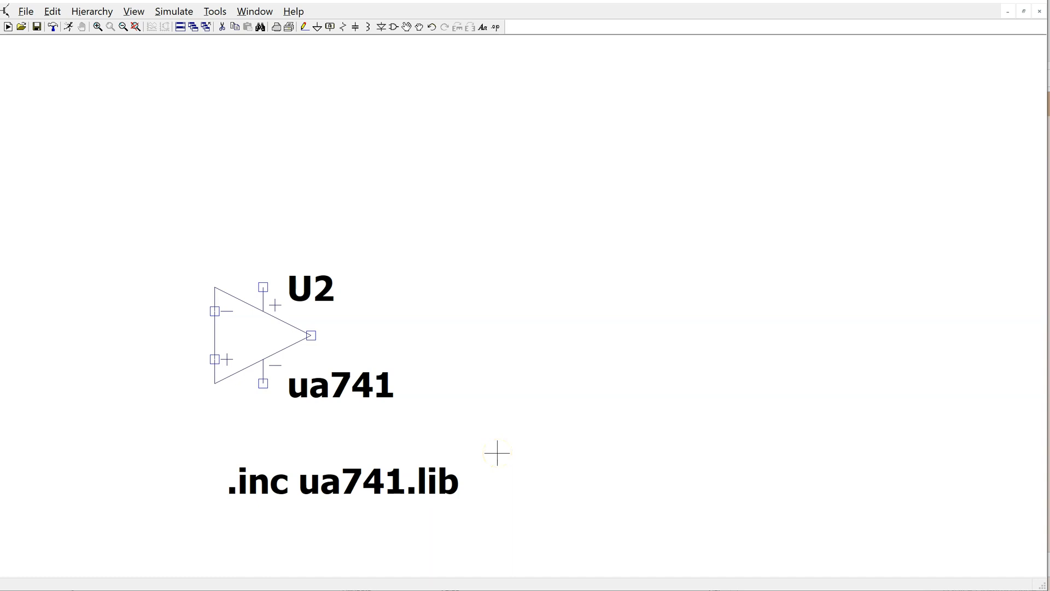
pyautogui.moveTo(407, 481)
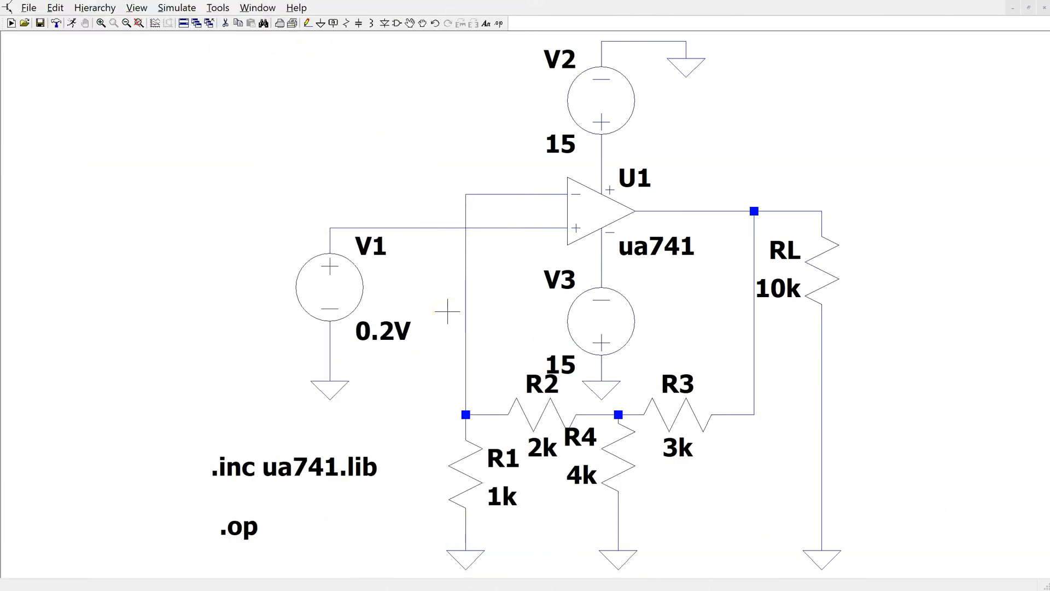
pyautogui.moveTo(499, 290)
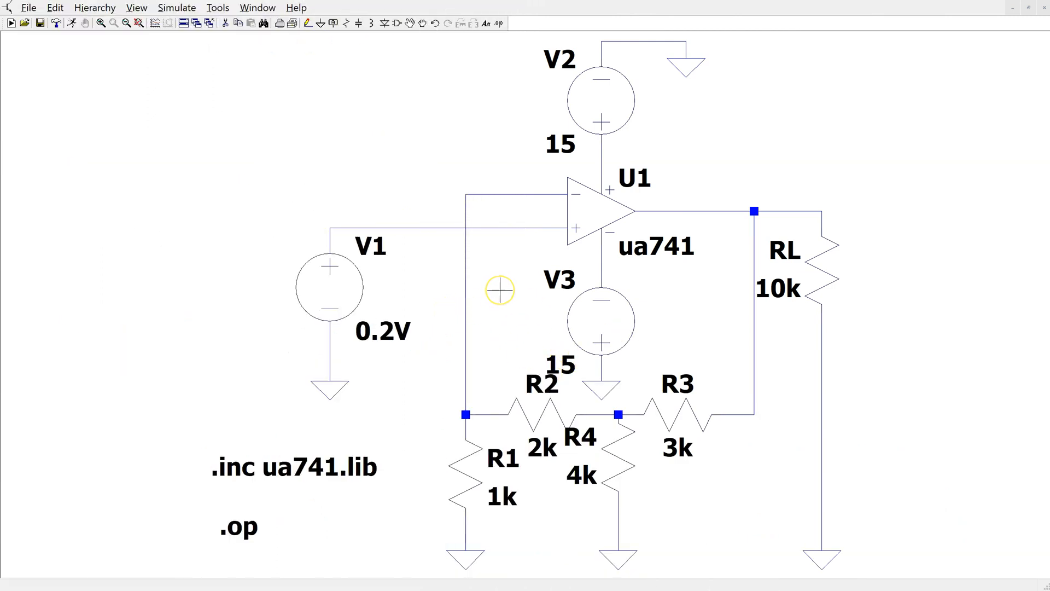
pyautogui.moveTo(485, 277)
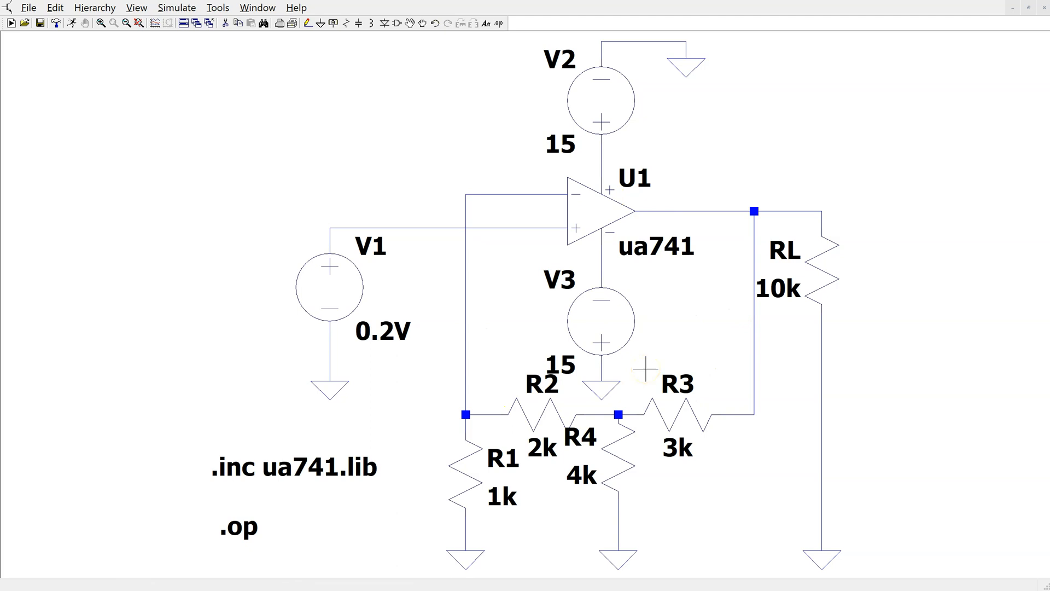
pyautogui.moveTo(377, 337)
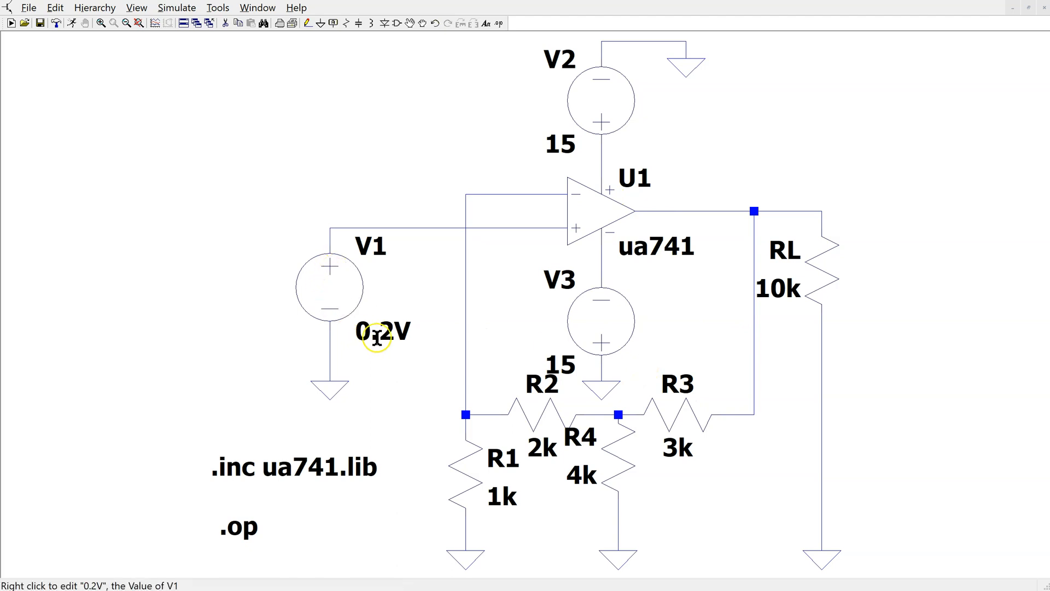
pyautogui.moveTo(589, 233)
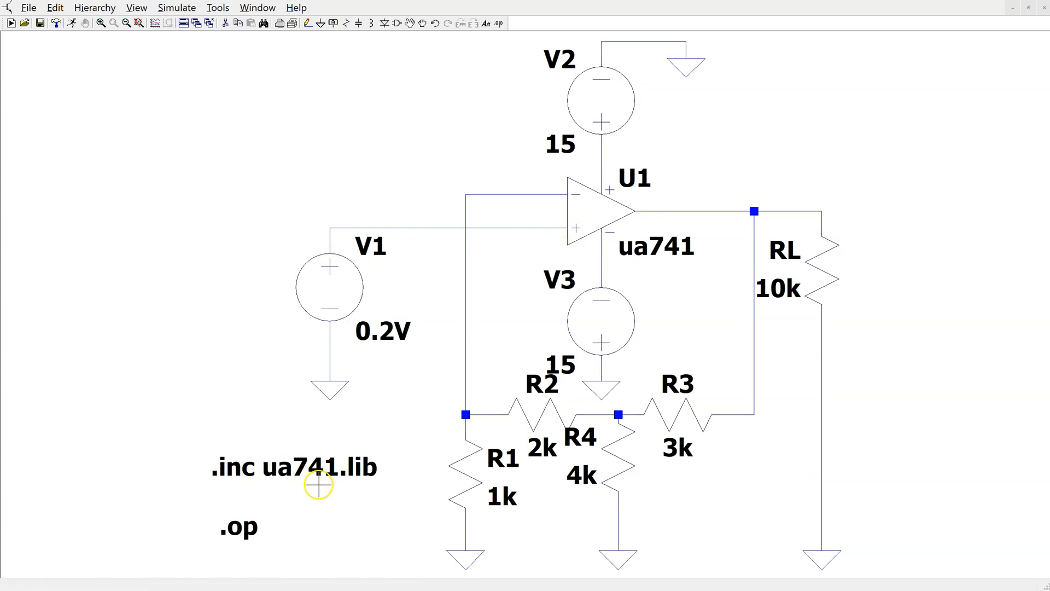
pyautogui.moveTo(334, 489)
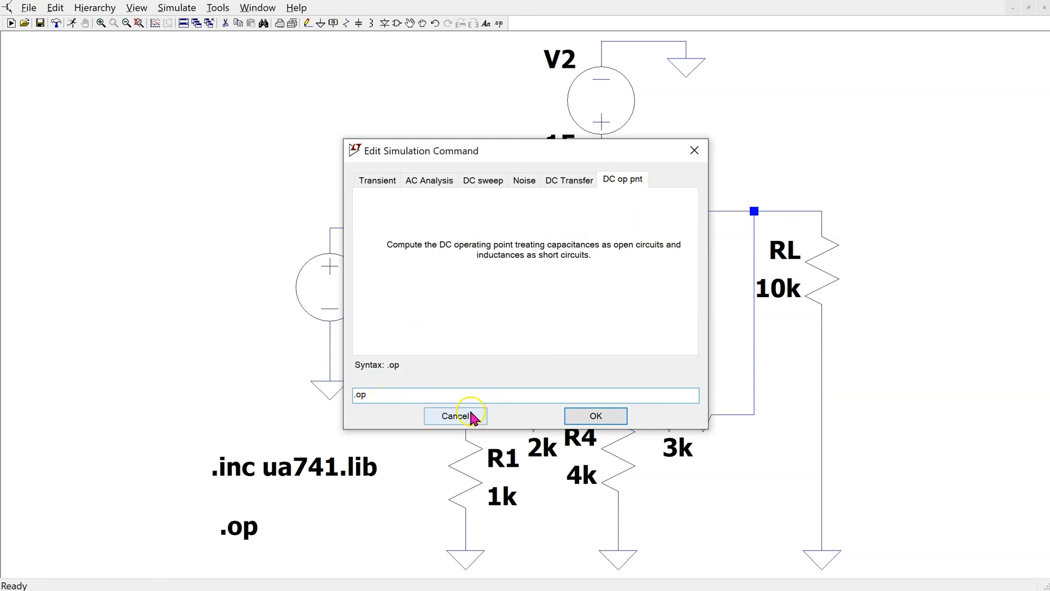
# - Cancel the simulation settings, review and close the operating point results, then move to the transient slide
pyautogui.click(594, 415)
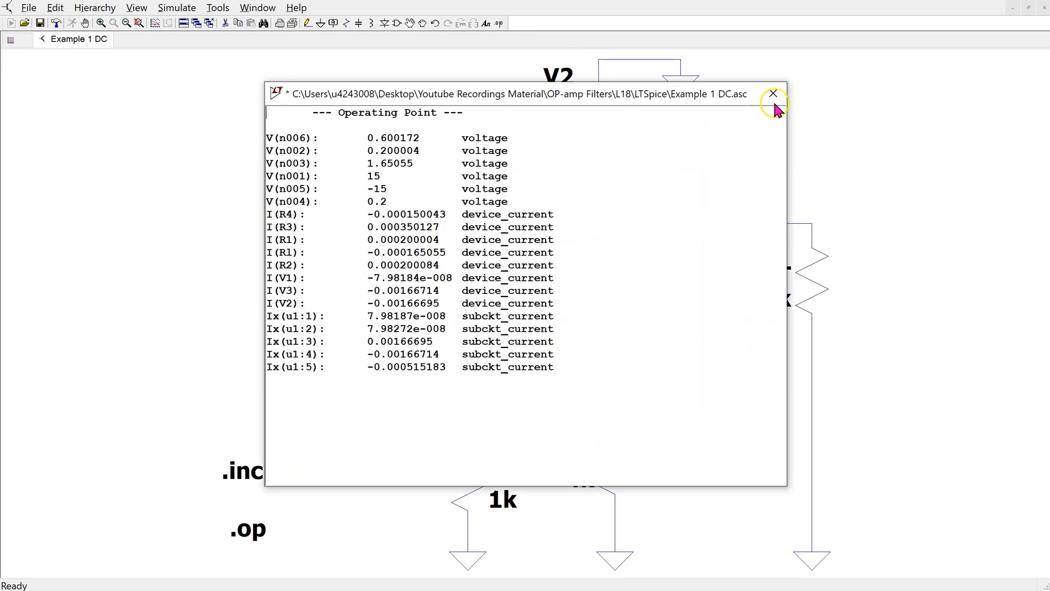
pyautogui.moveTo(772, 93)
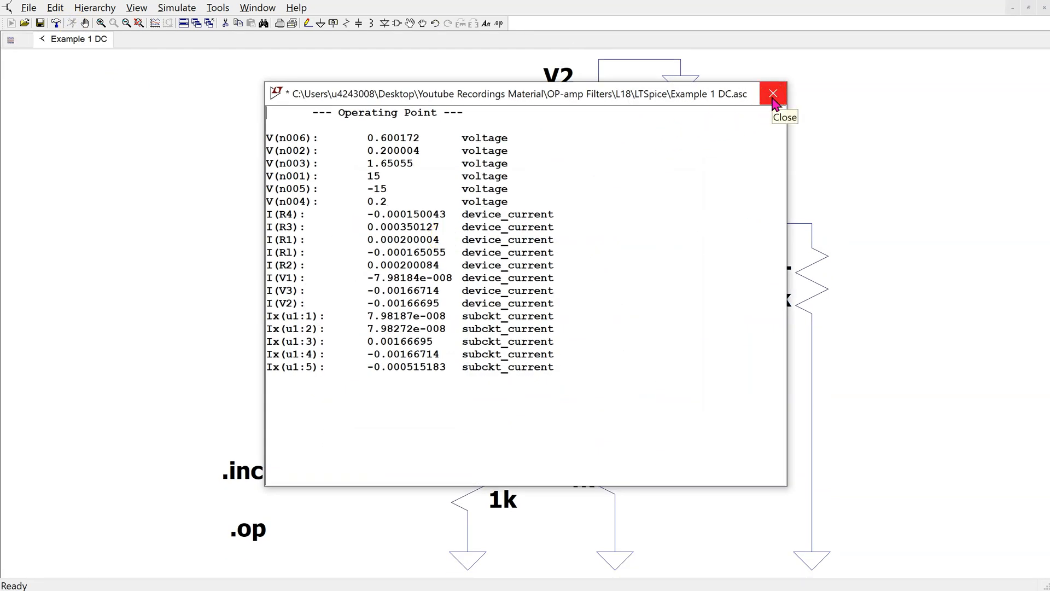
pyautogui.click(772, 92)
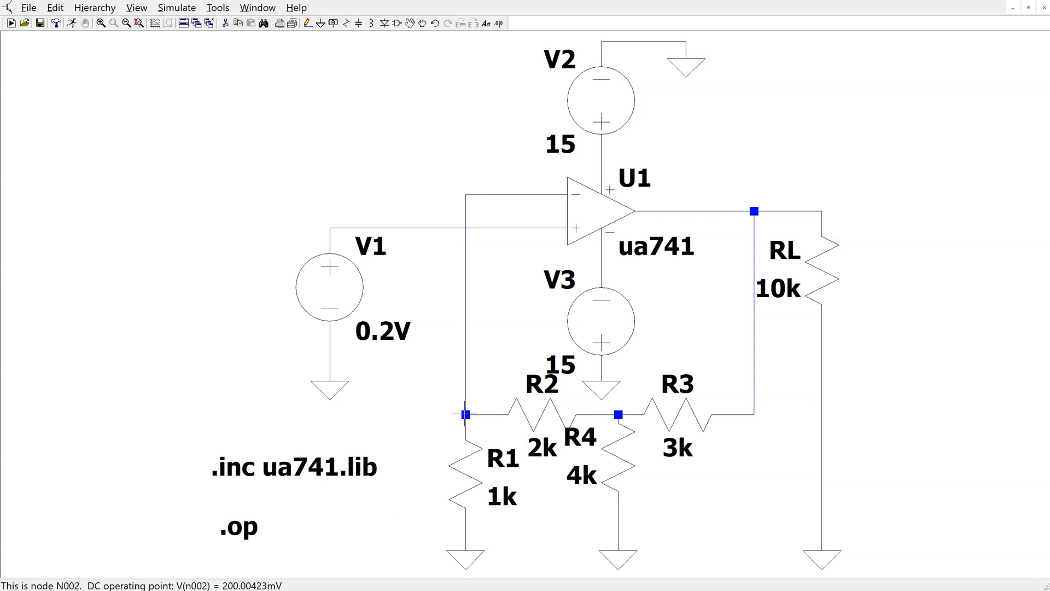
pyautogui.moveTo(399, 351)
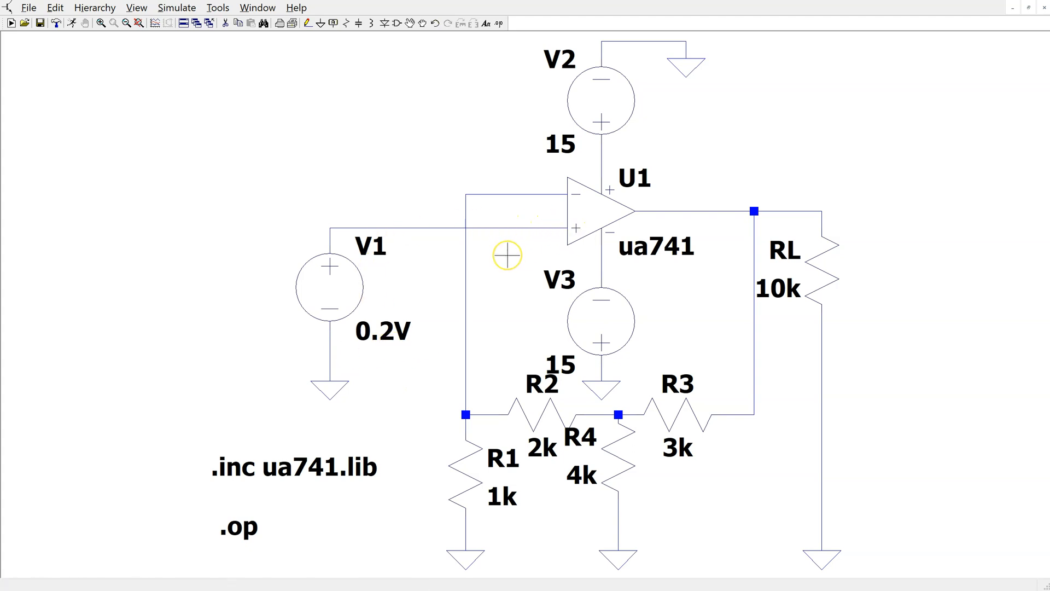
pyautogui.moveTo(97, 451)
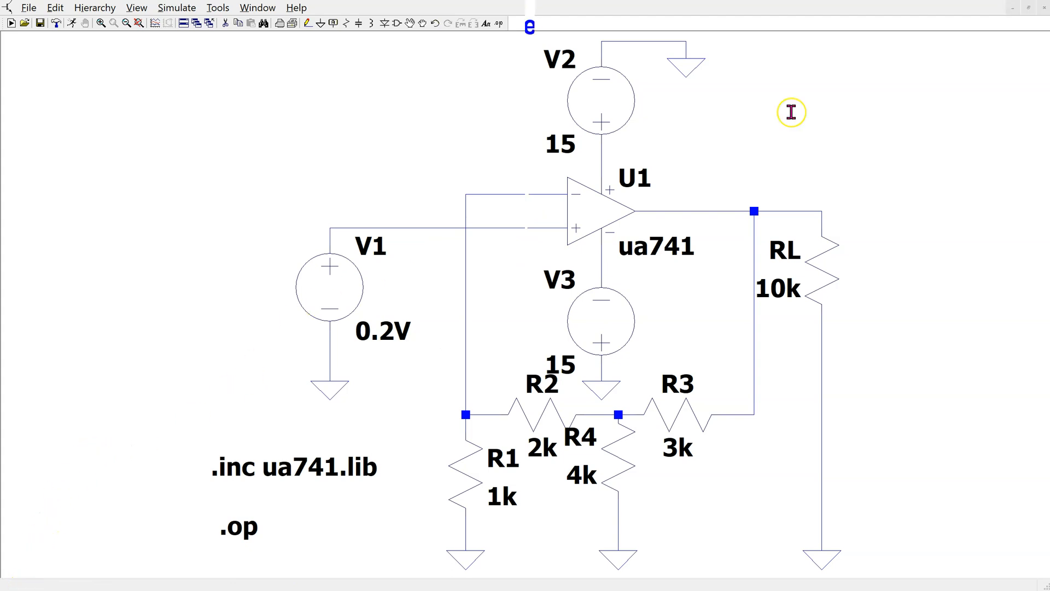
pyautogui.click(289, 193)
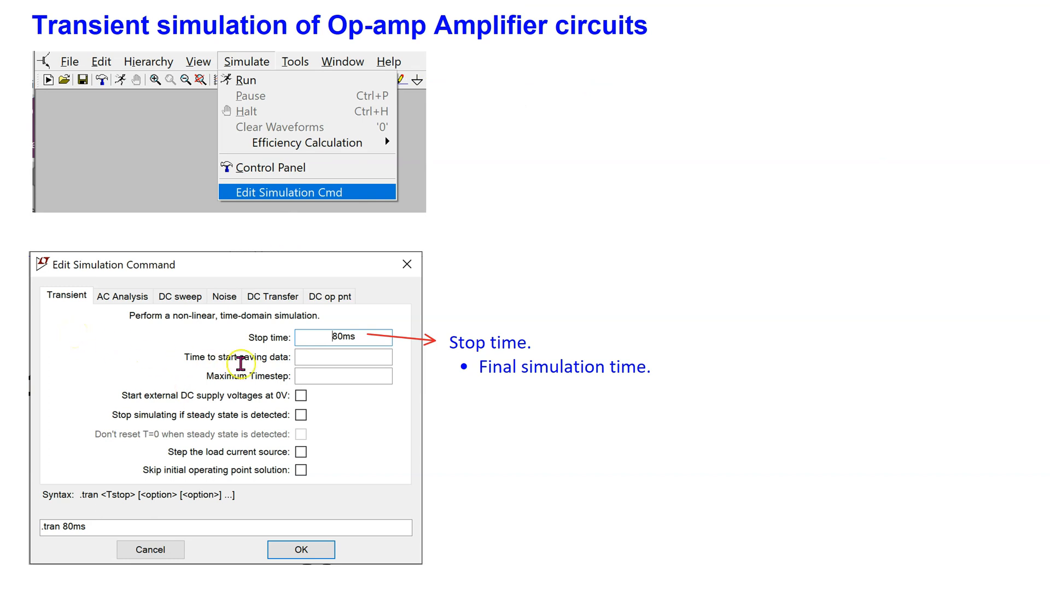
pyautogui.moveTo(335, 380)
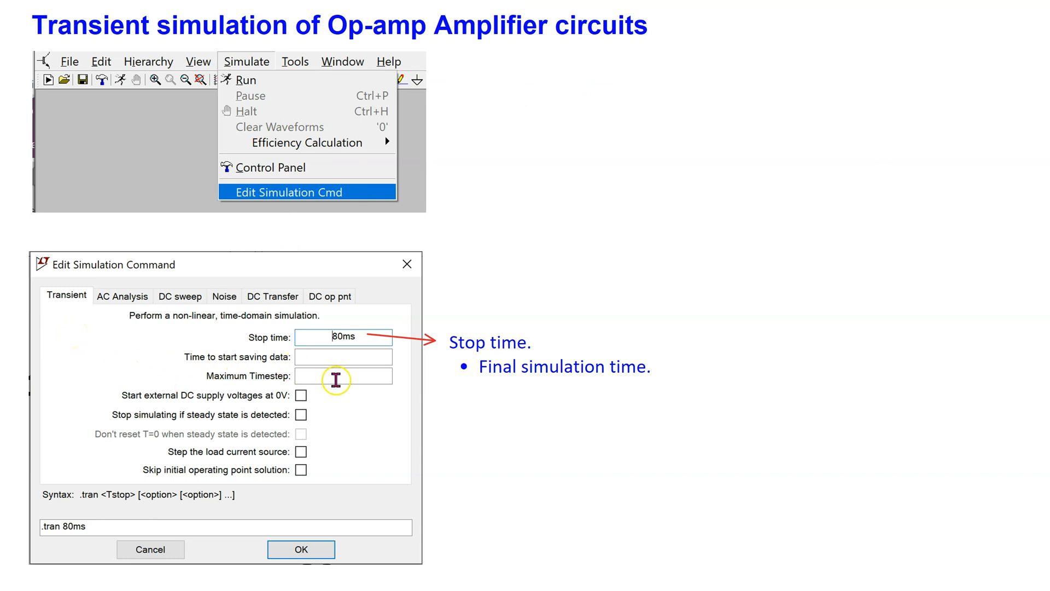
pyautogui.moveTo(625, 404)
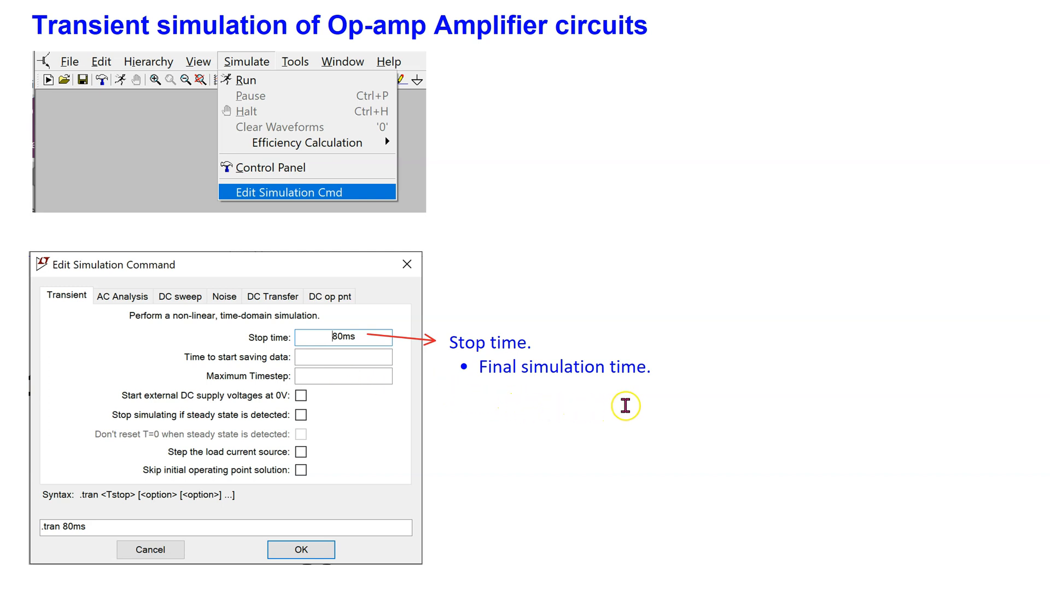
pyautogui.moveTo(70, 570)
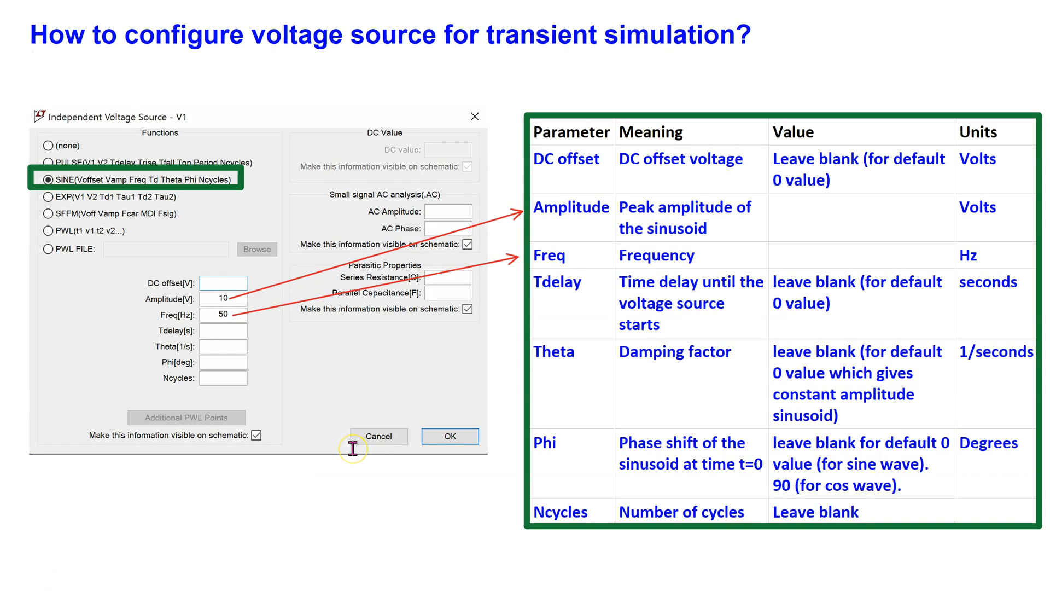
pyautogui.moveTo(205, 149)
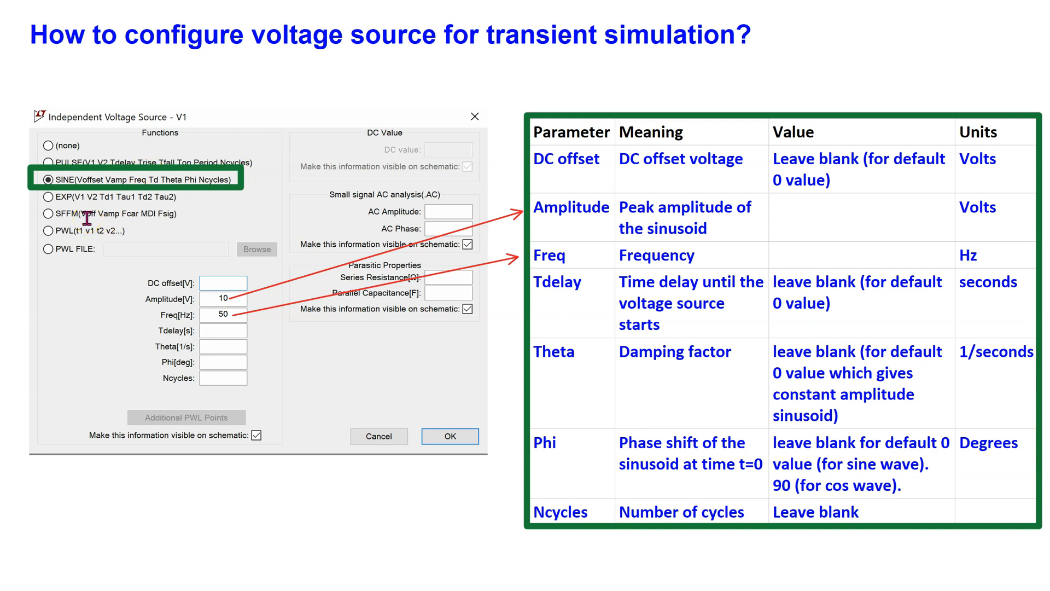
pyautogui.moveTo(176, 337)
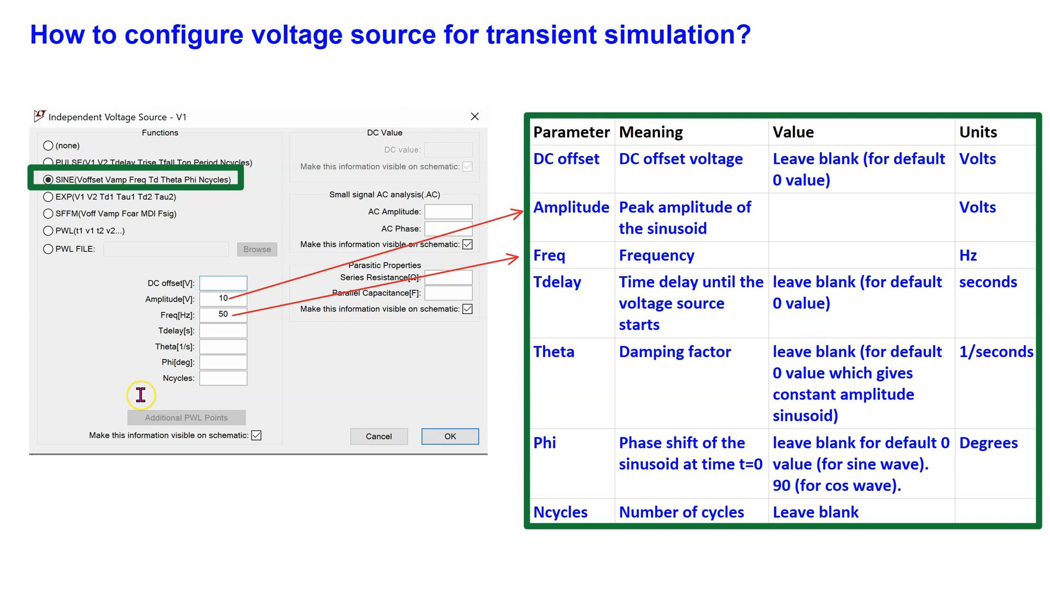
pyautogui.moveTo(676, 250)
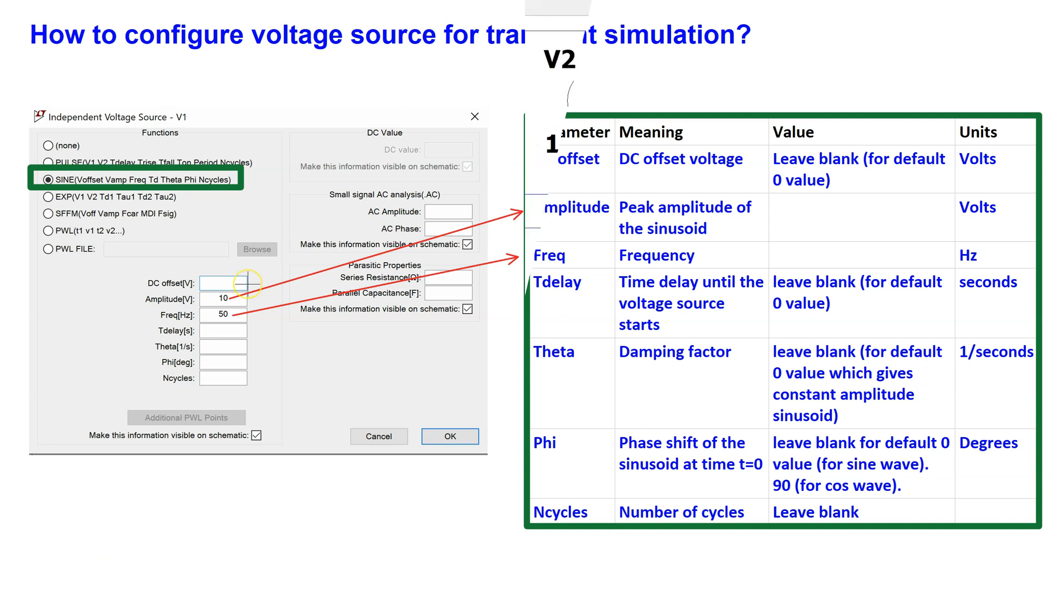
# - Make V1 a SINE source with 0 offset, 0.2 V amplitude and 50 Hz frequency
pyautogui.click(450, 437)
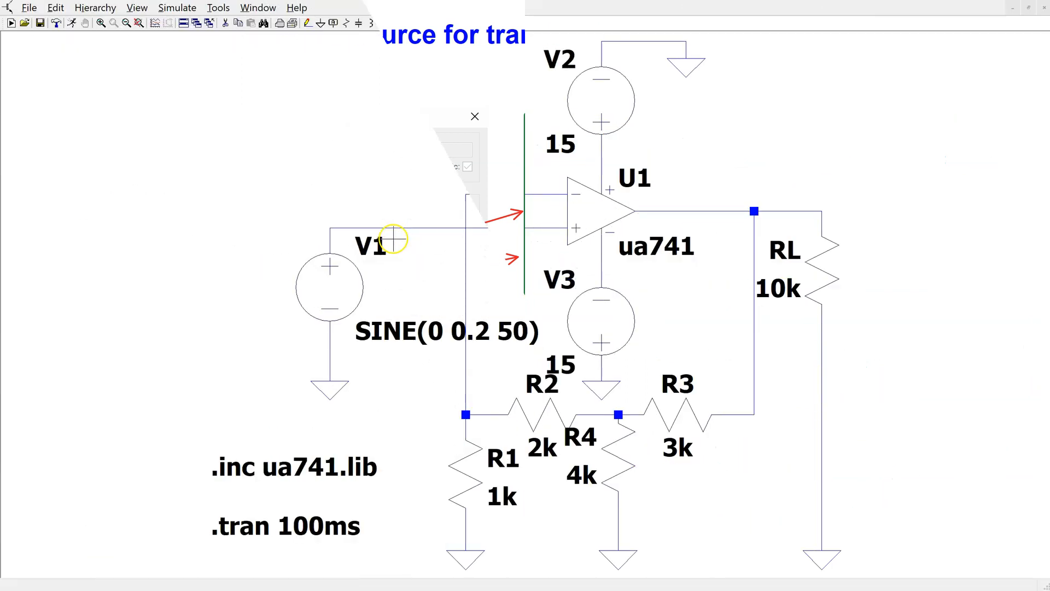
pyautogui.click(475, 116)
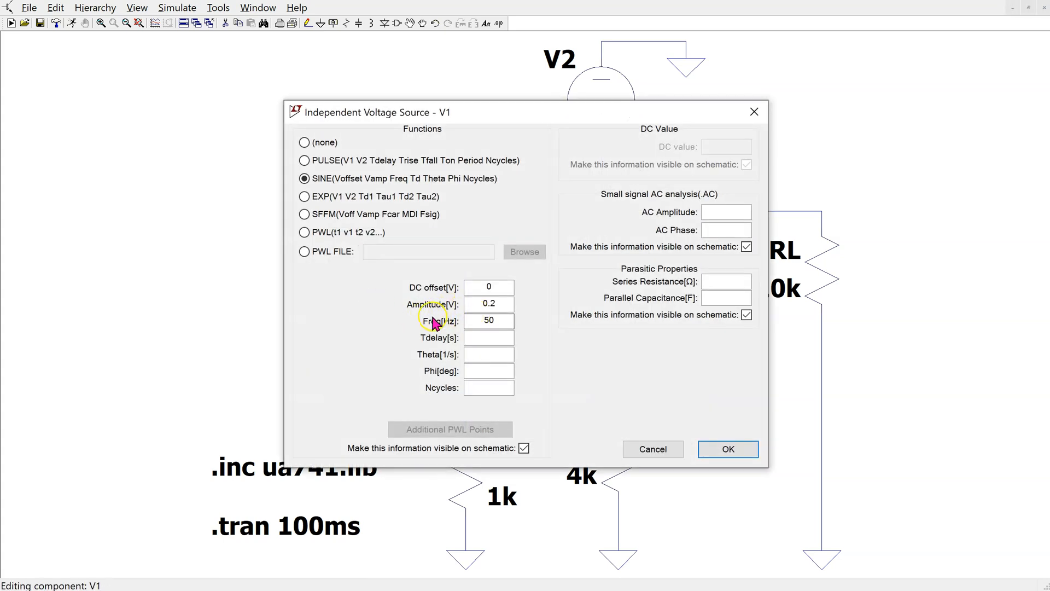
pyautogui.click(489, 304)
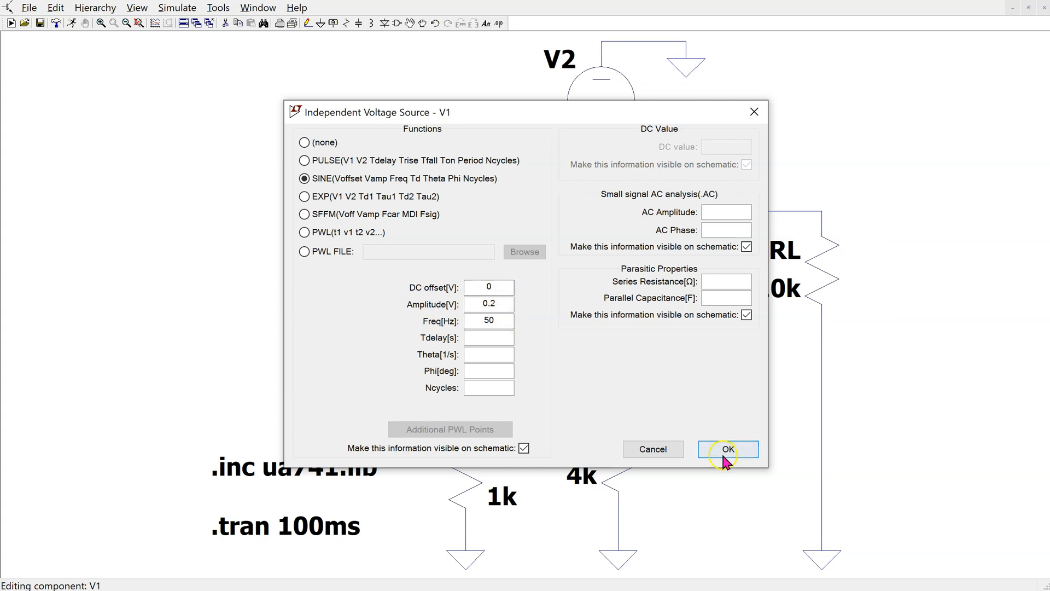
pyautogui.click(727, 449)
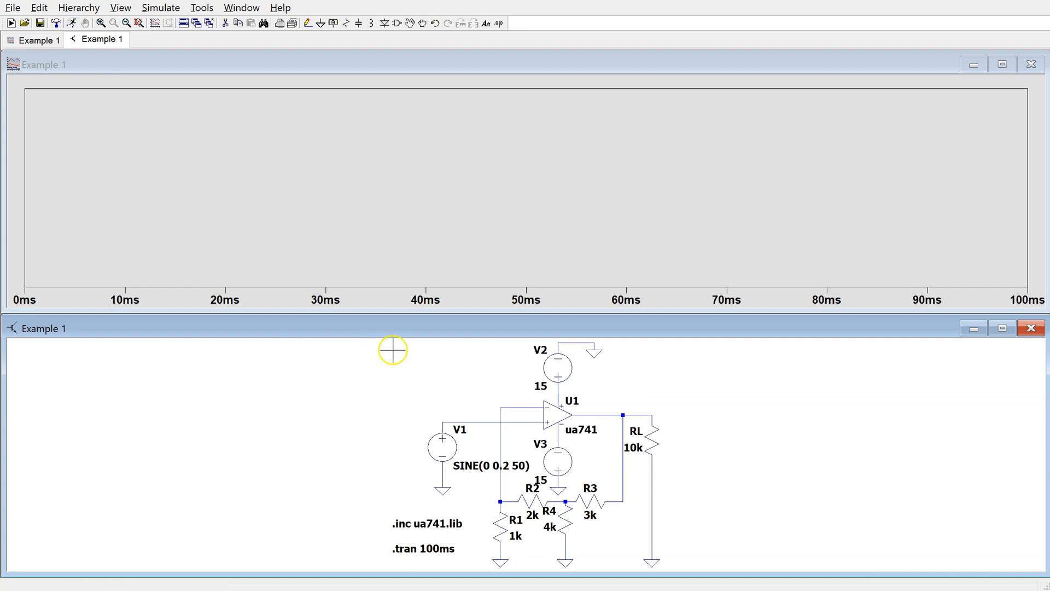
# - Plot input V(n004) and output V(n003) and read the output peak near 1.65 V with a cursor
pyautogui.click(442, 420)
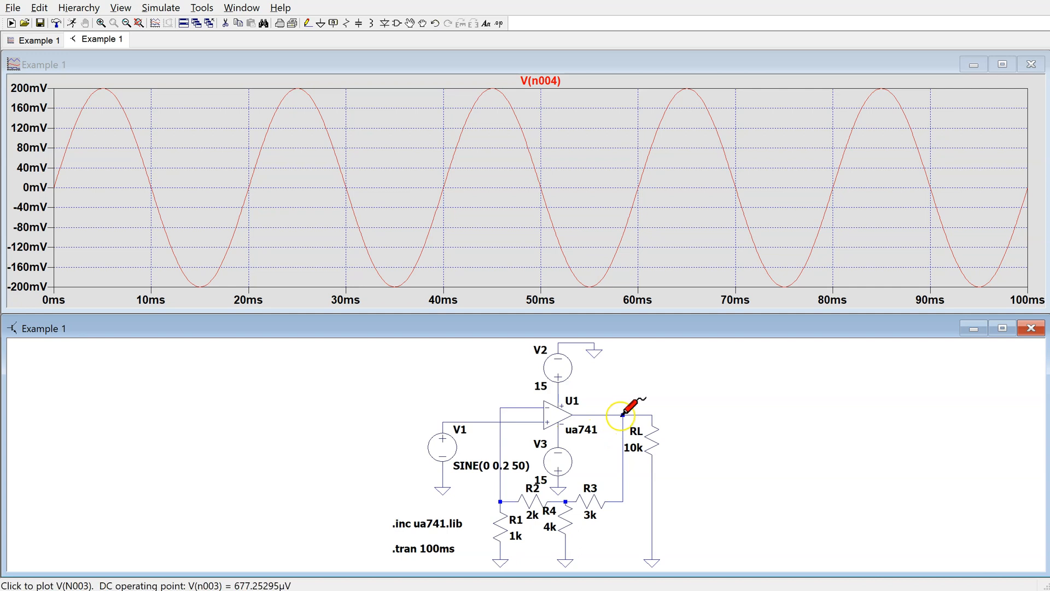
pyautogui.click(620, 410)
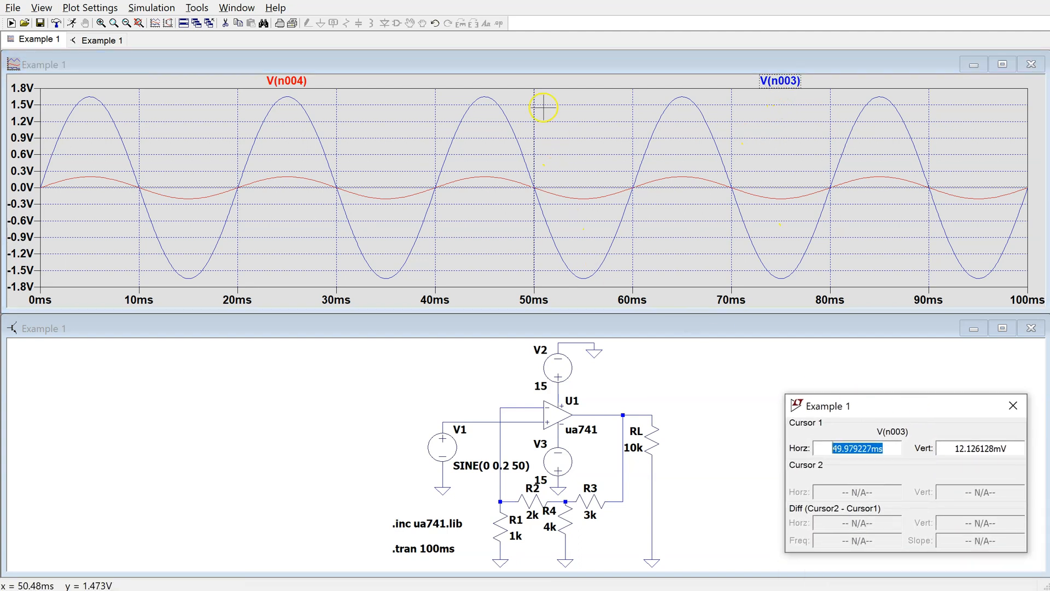
pyautogui.moveTo(542, 108); pyautogui.dragTo(481, 105)
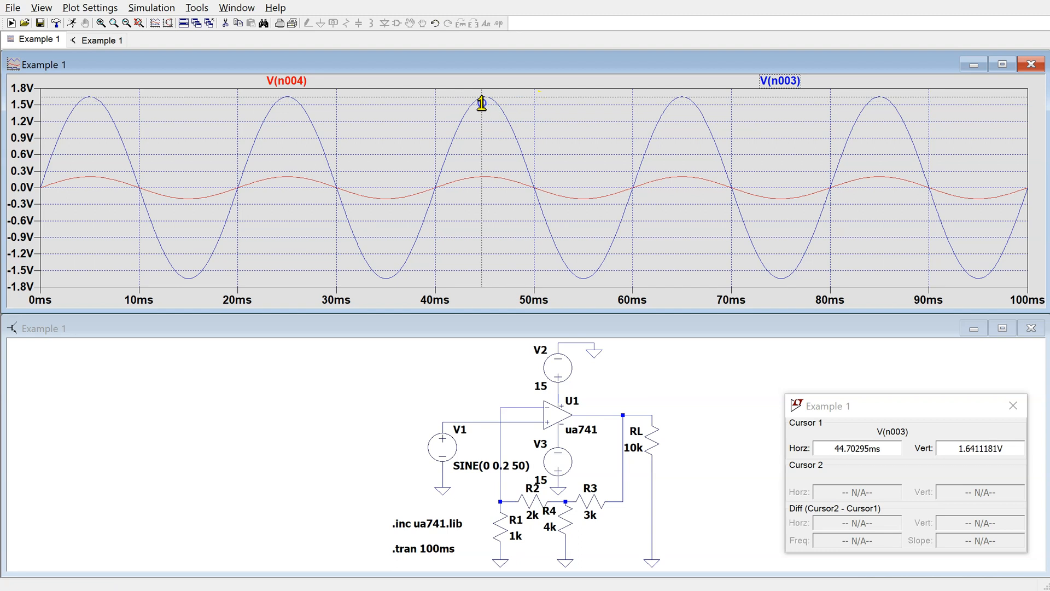
pyautogui.moveTo(481, 104); pyautogui.dragTo(485, 106)
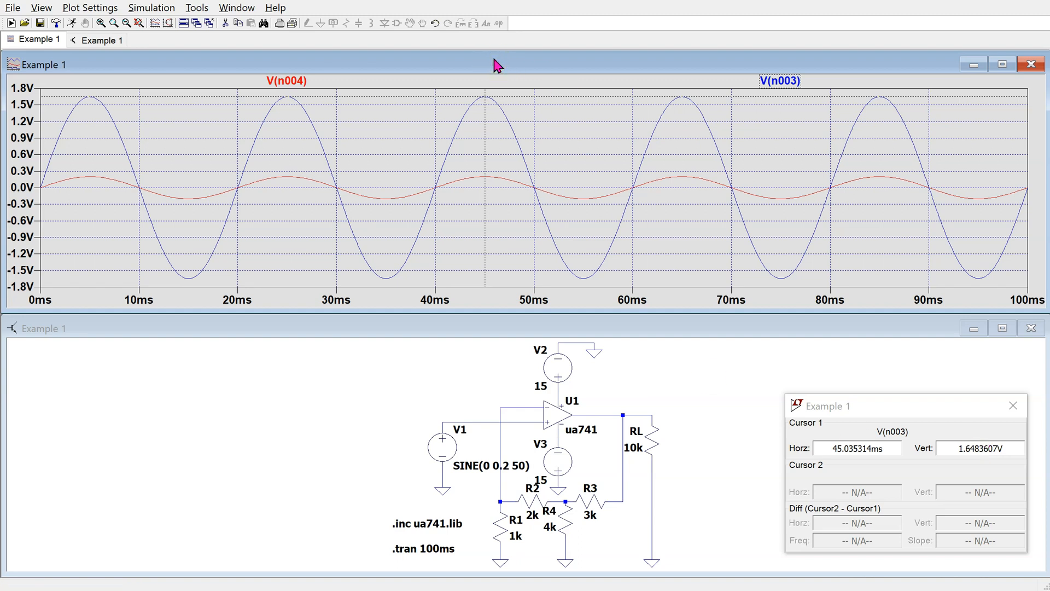
# - Show the Color Preferences WaveForm item list: traces, axis, grid and background
pyautogui.click(196, 8)
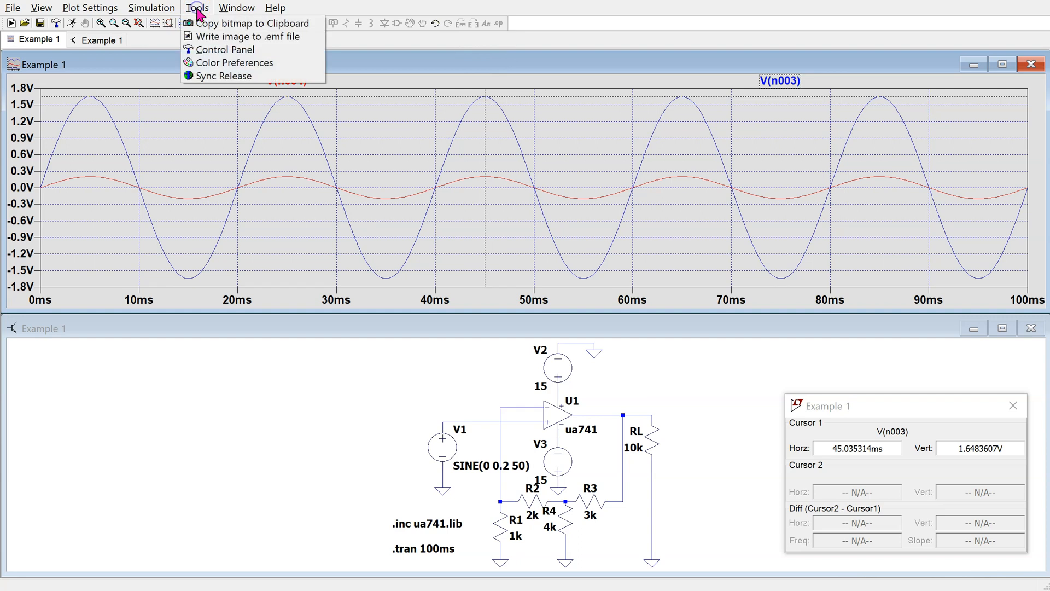
pyautogui.click(234, 63)
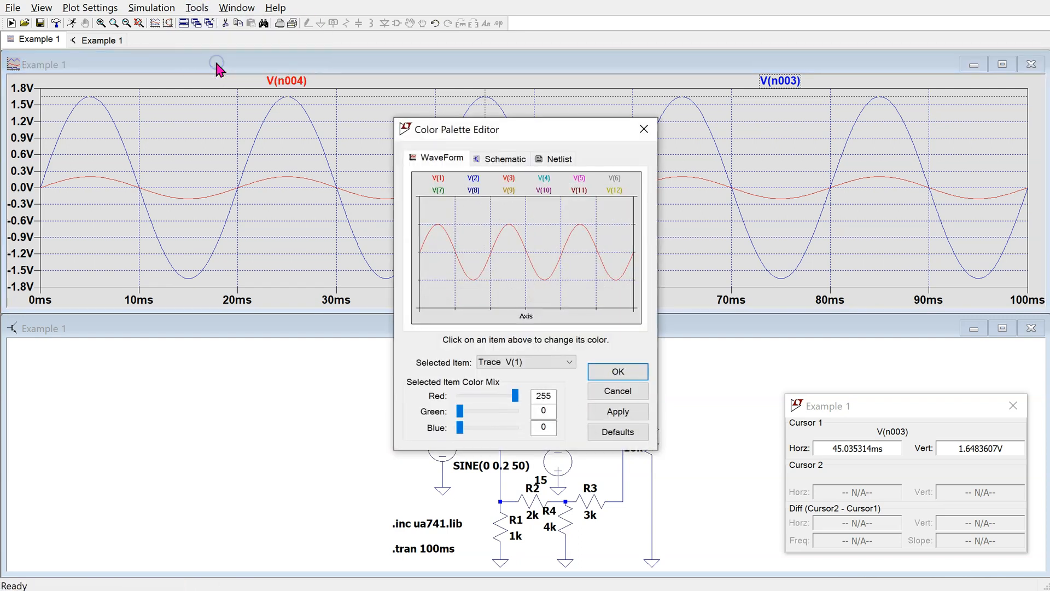
pyautogui.click(568, 362)
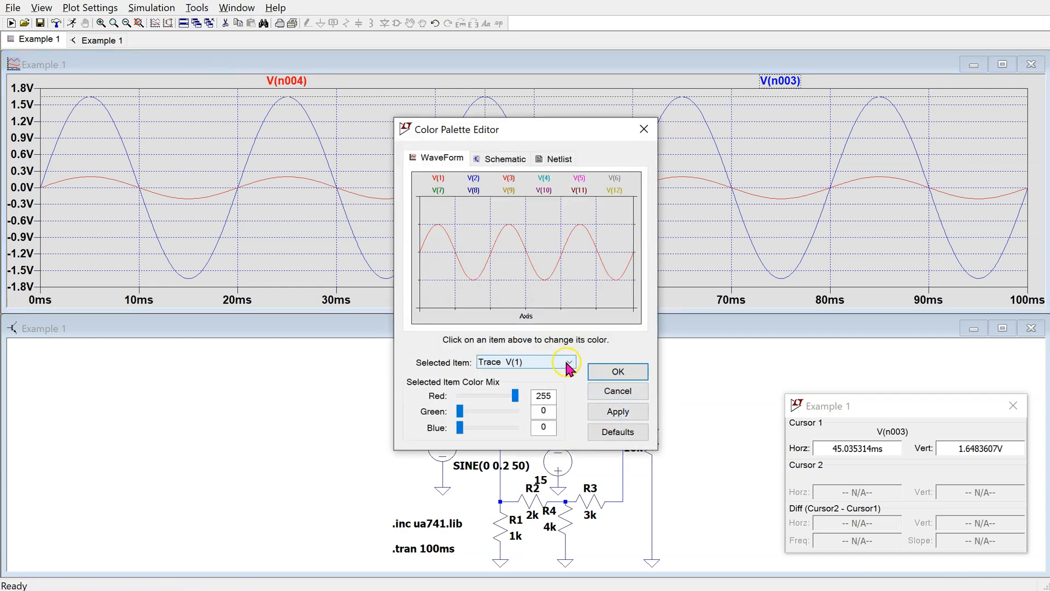
pyautogui.click(568, 362)
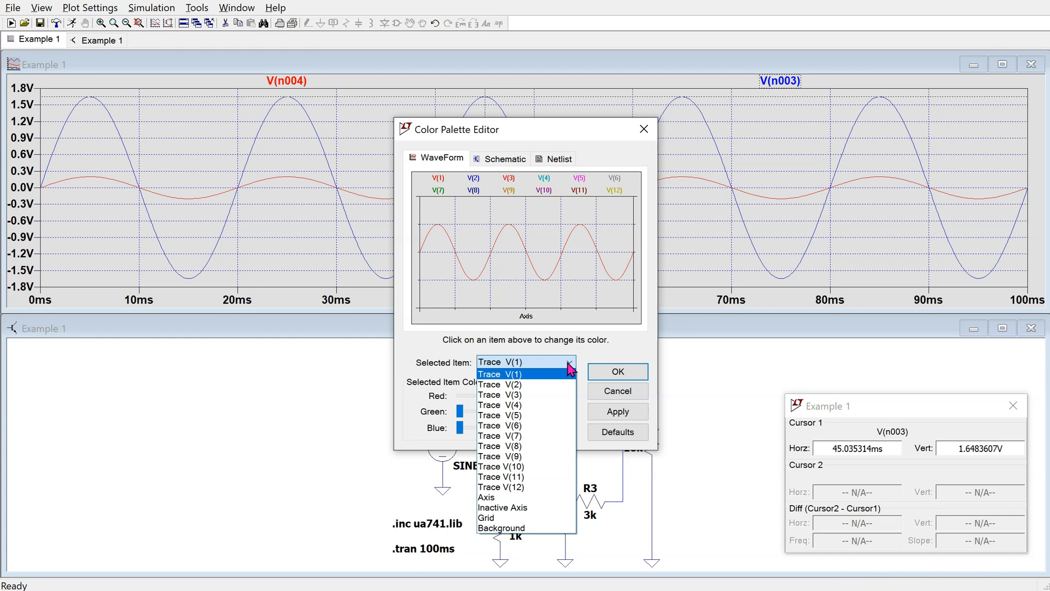
pyautogui.moveTo(640, 345)
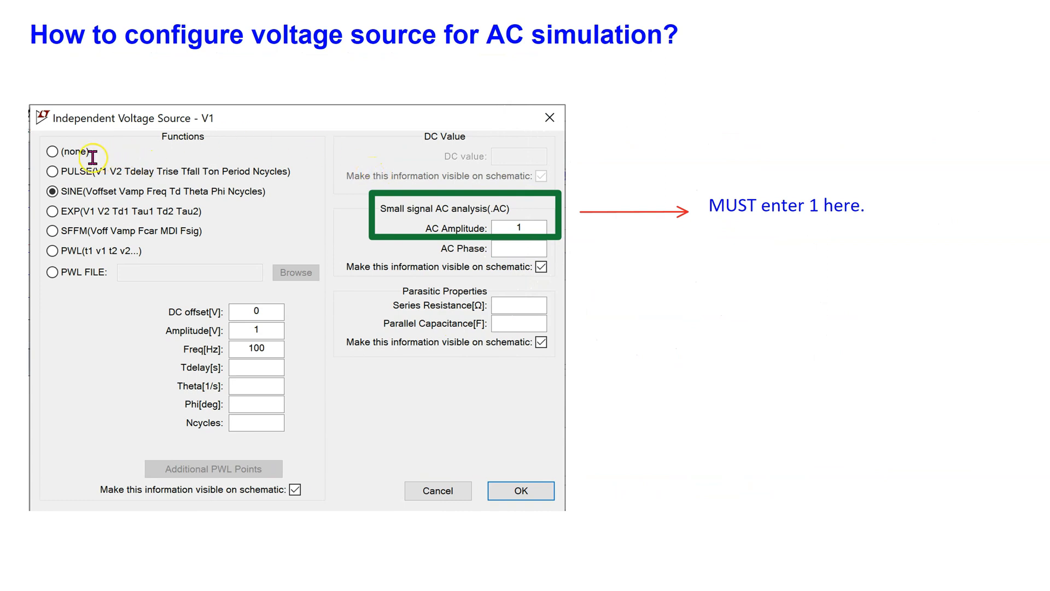
pyautogui.moveTo(169, 155)
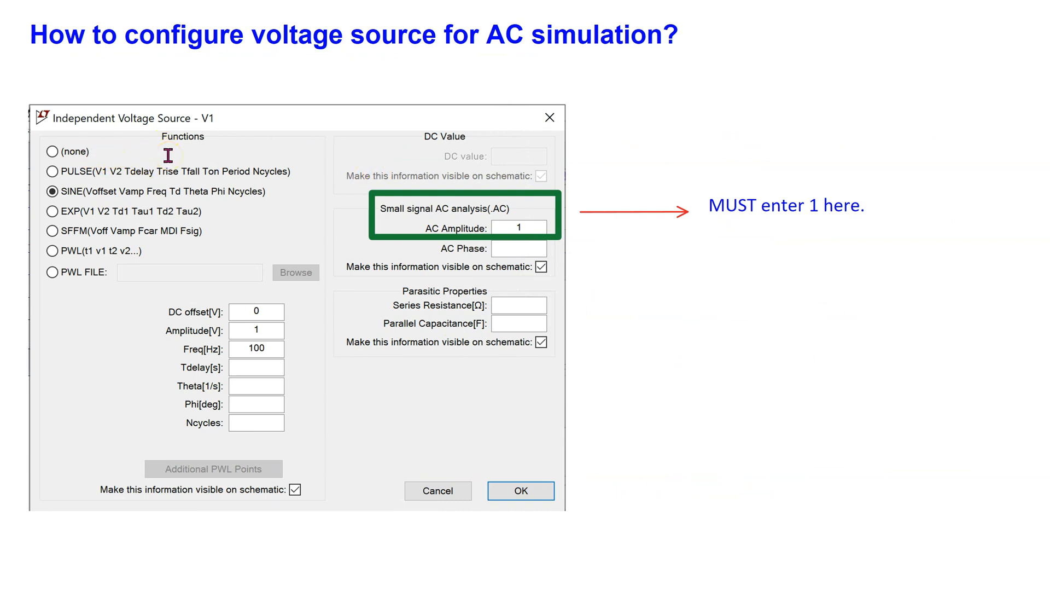
pyautogui.moveTo(527, 266)
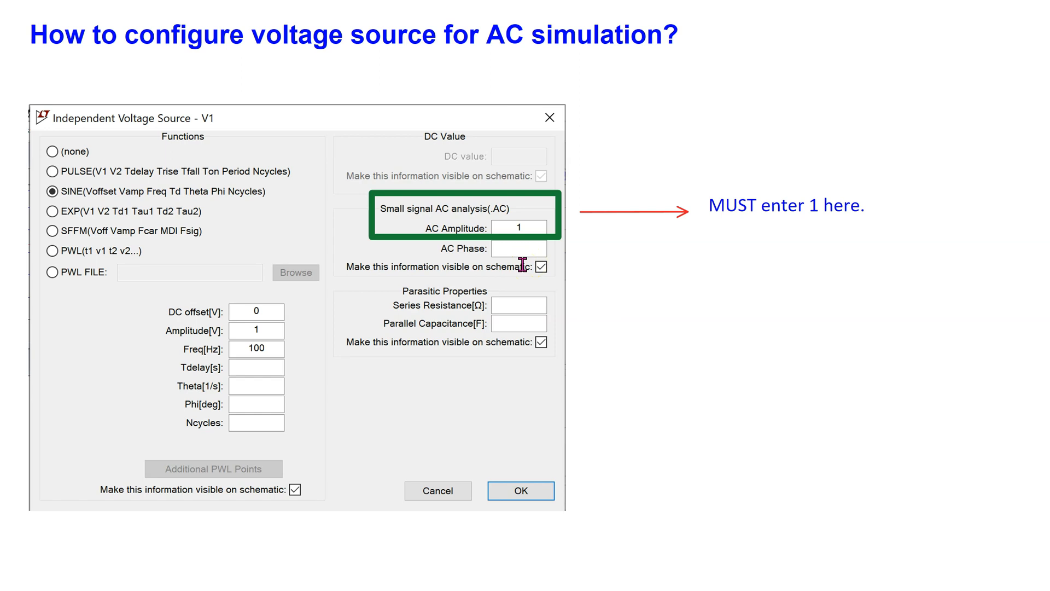
pyautogui.moveTo(339, 283)
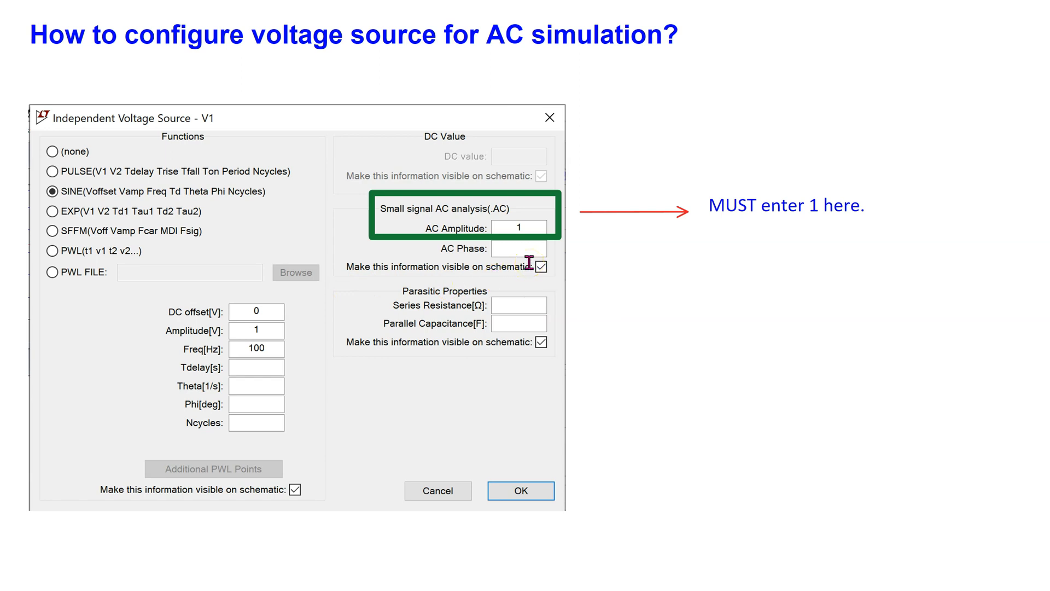
pyautogui.moveTo(567, 99)
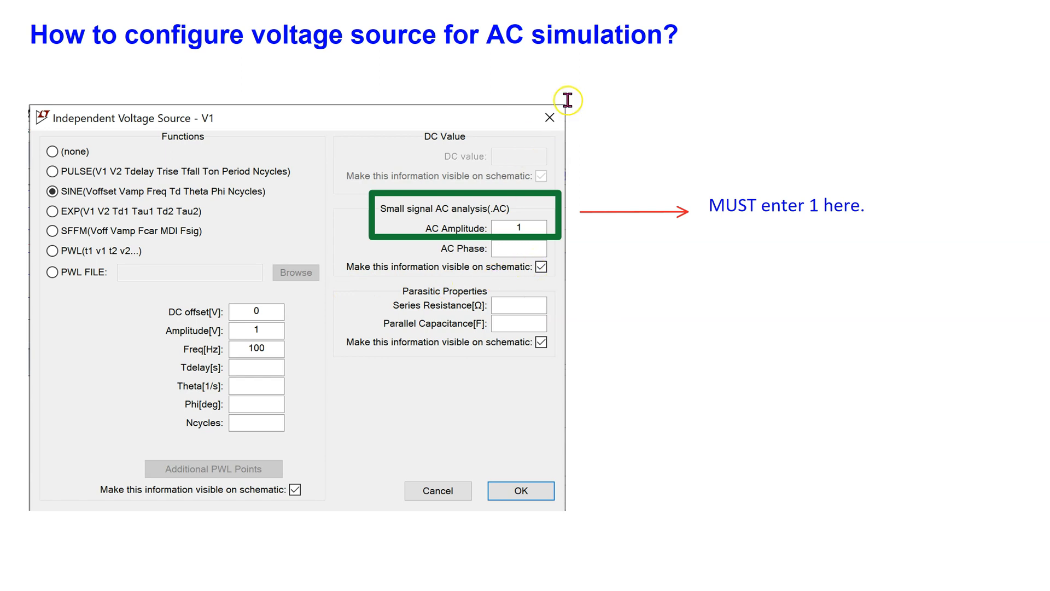
pyautogui.moveTo(94, 322)
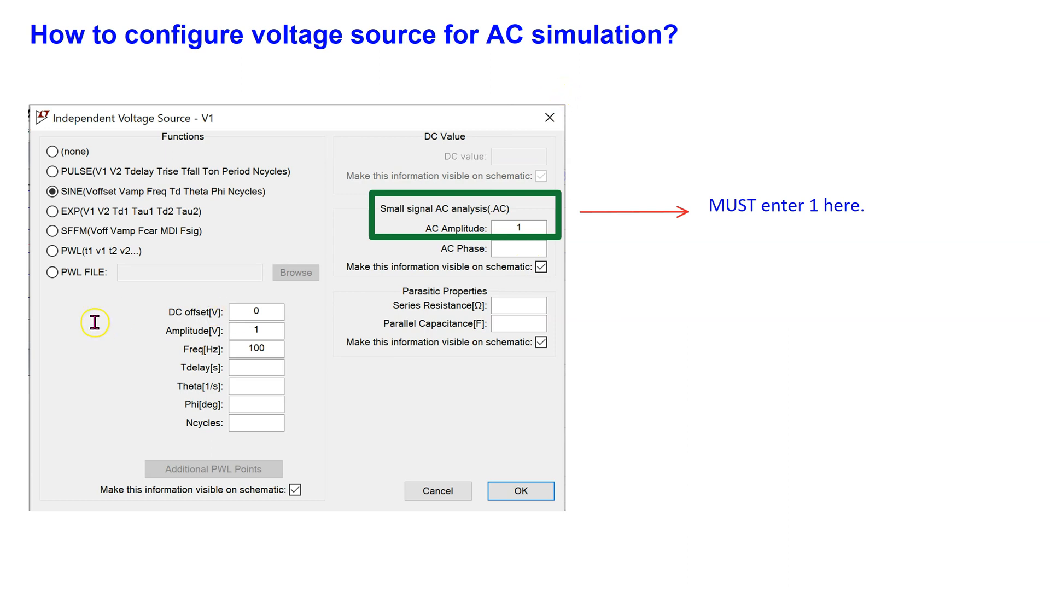
pyautogui.moveTo(237, 354)
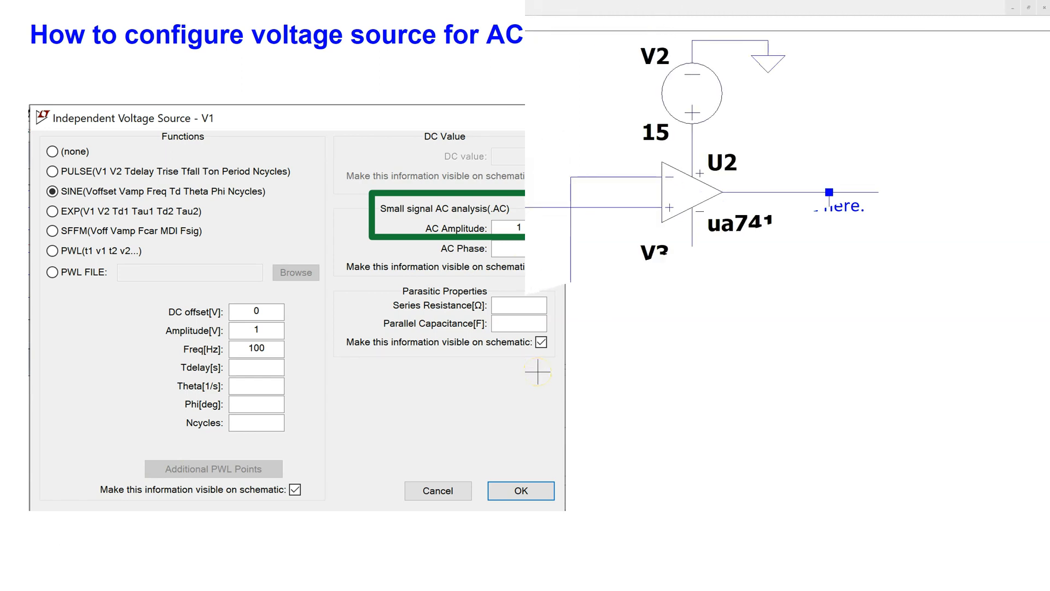
# - Review the AC Analysis command: decade sweep, 100 points per decade, 1 Hz to 100k
pyautogui.click(521, 490)
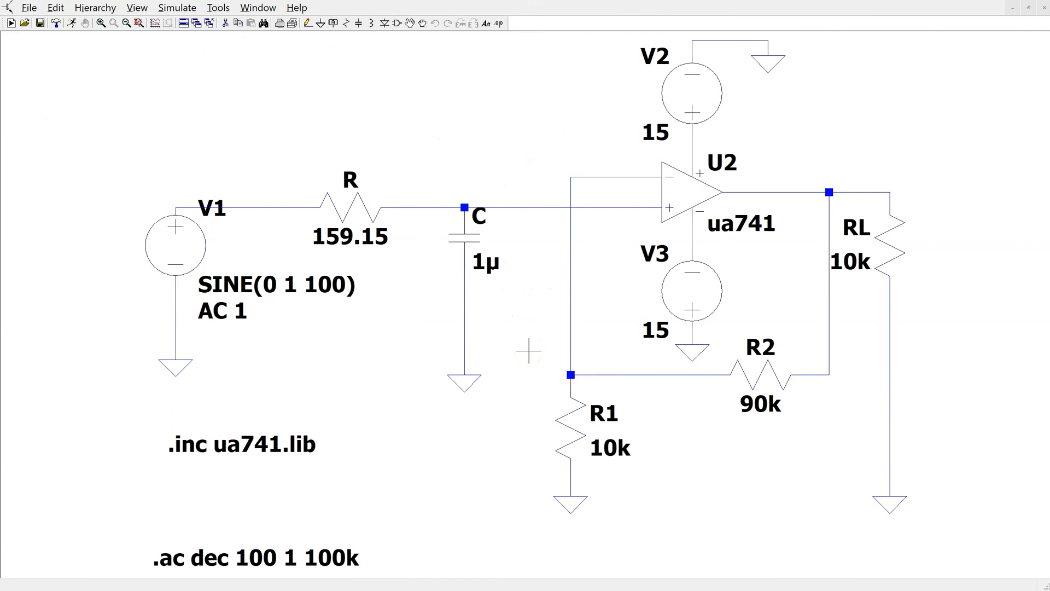
pyautogui.moveTo(676, 211)
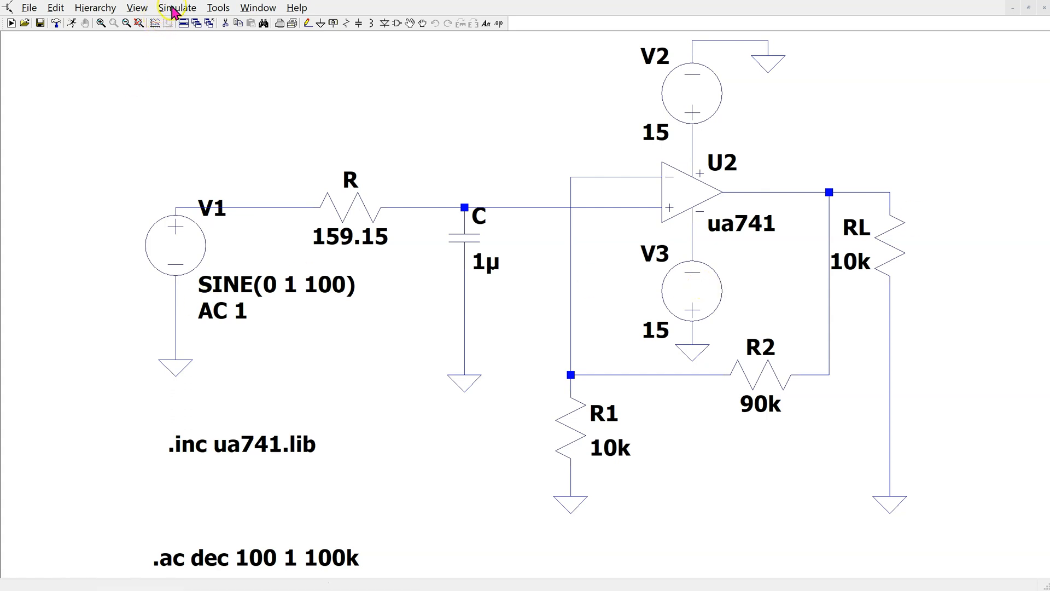
pyautogui.click(176, 8)
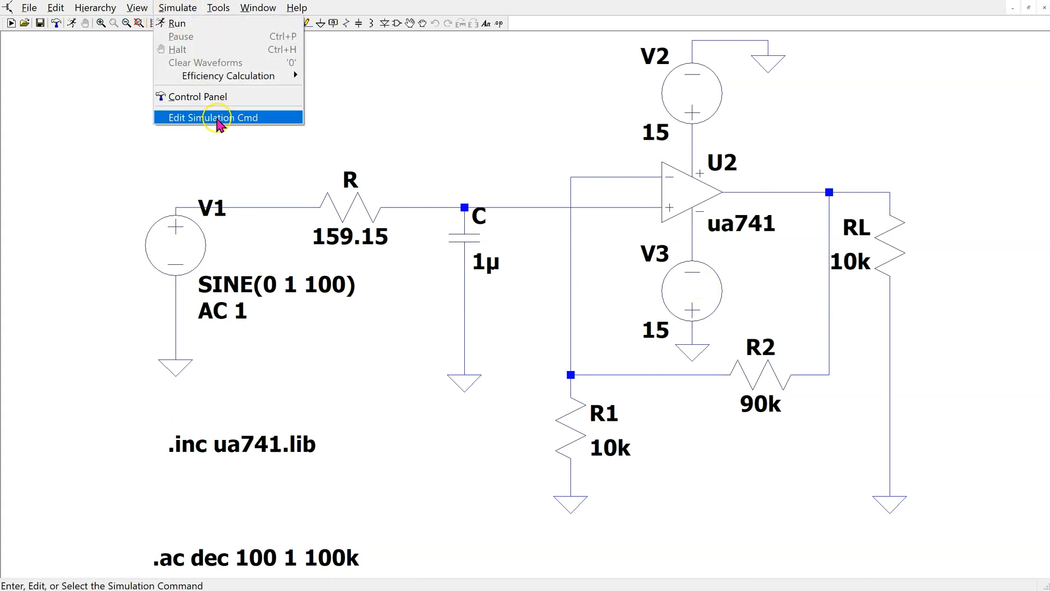
pyautogui.click(211, 117)
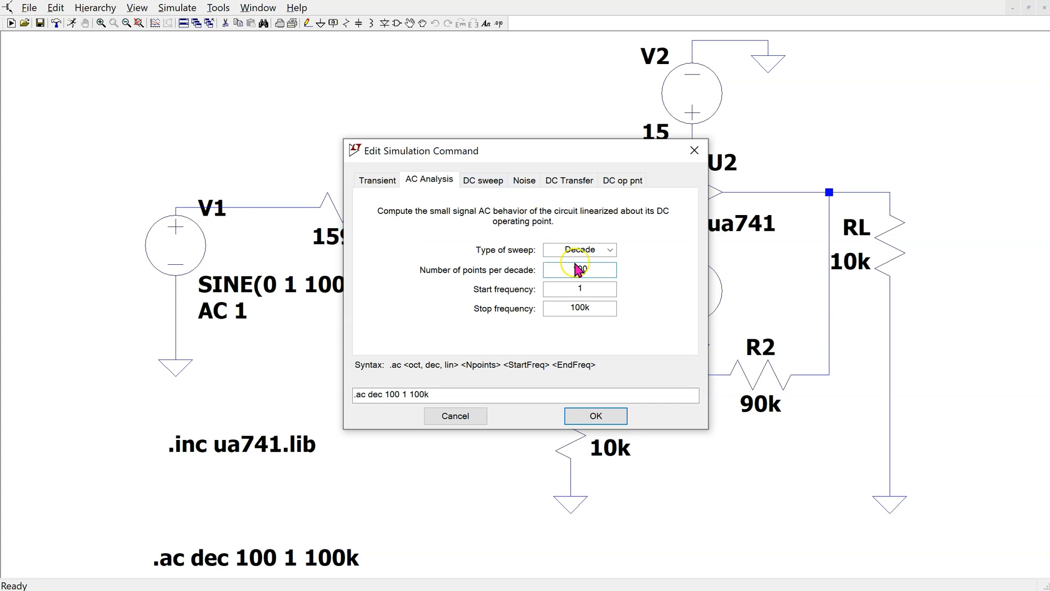
pyautogui.click(609, 250)
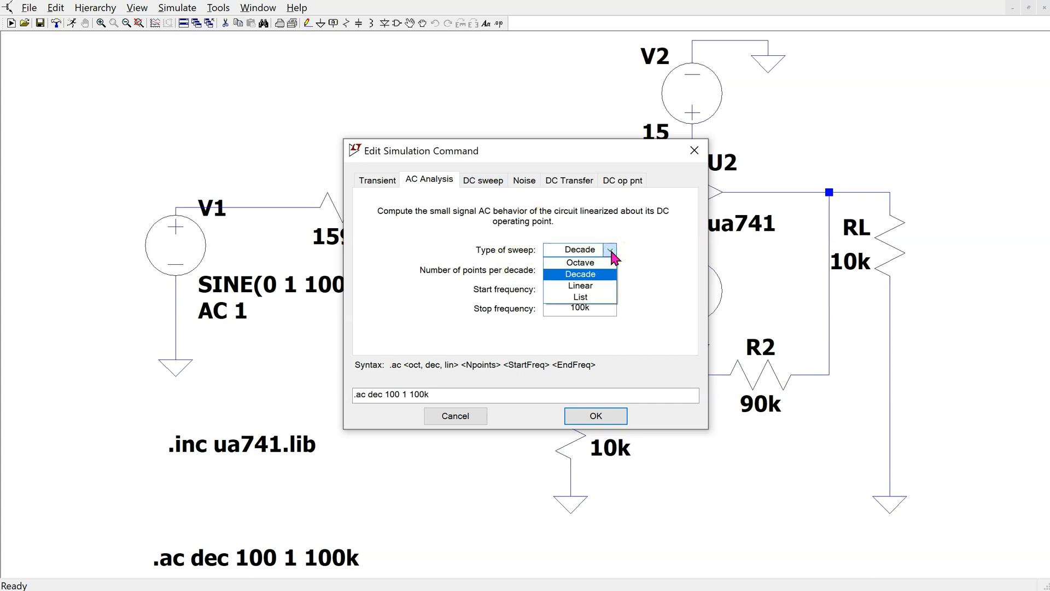
pyautogui.click(580, 274)
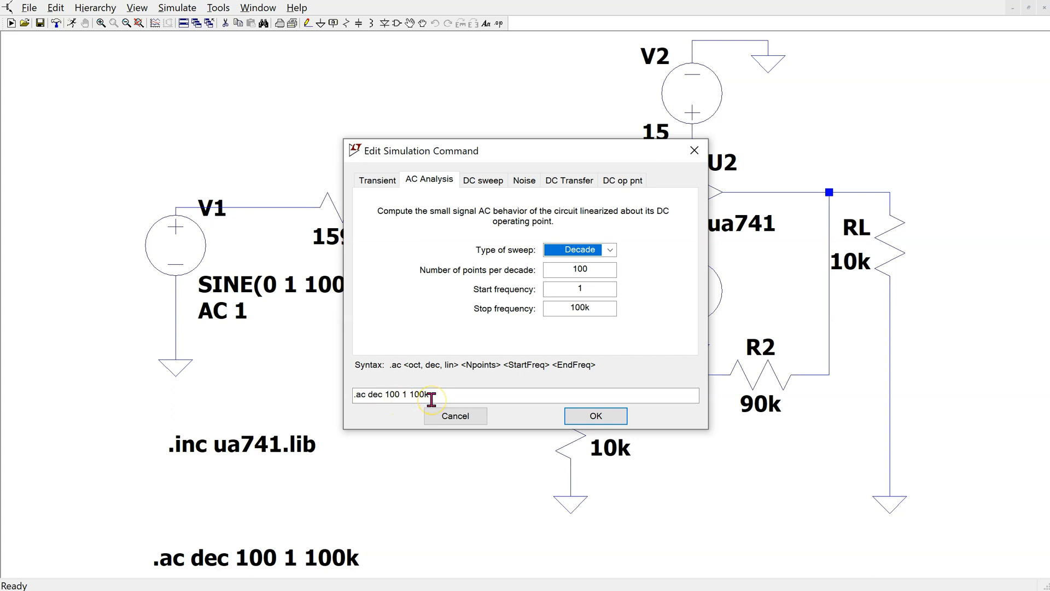
pyautogui.moveTo(431, 398)
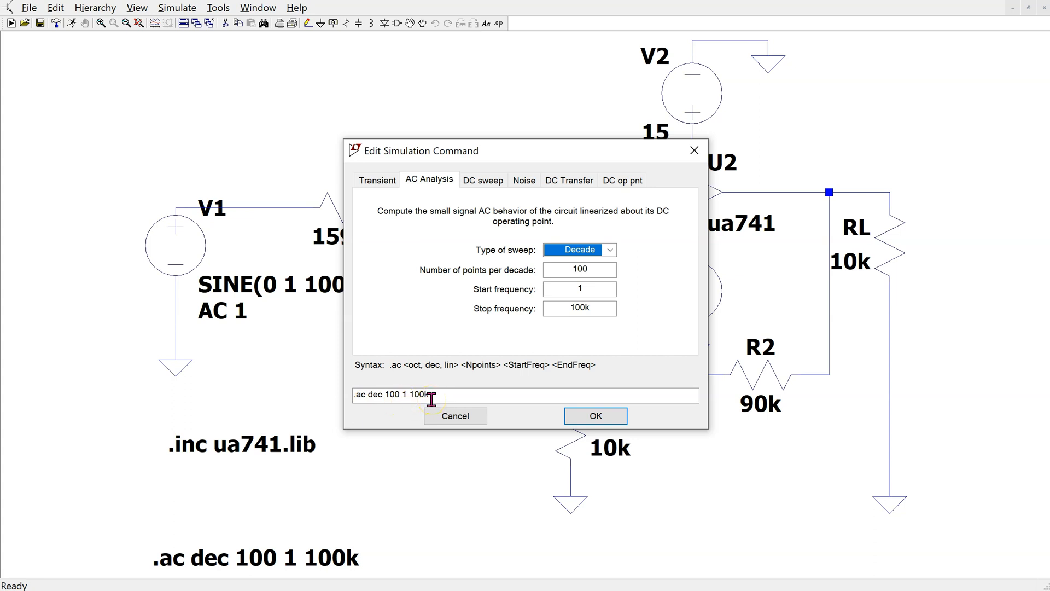
# - Confirm V1's AC amplitude of 1 and start the AC simulation, opening an empty Bode plot
pyautogui.click(593, 415)
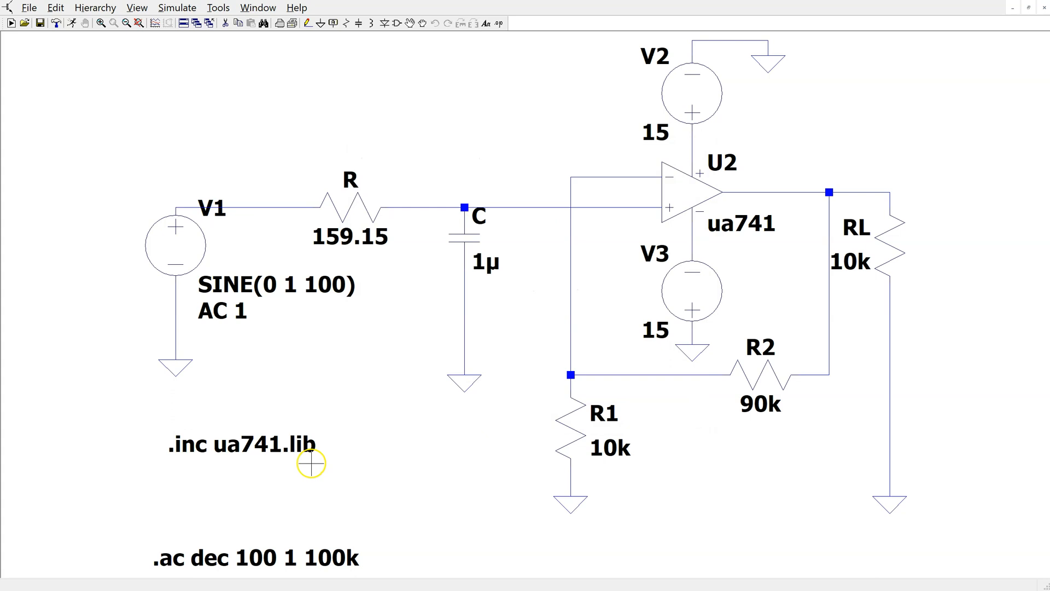
pyautogui.moveTo(295, 465)
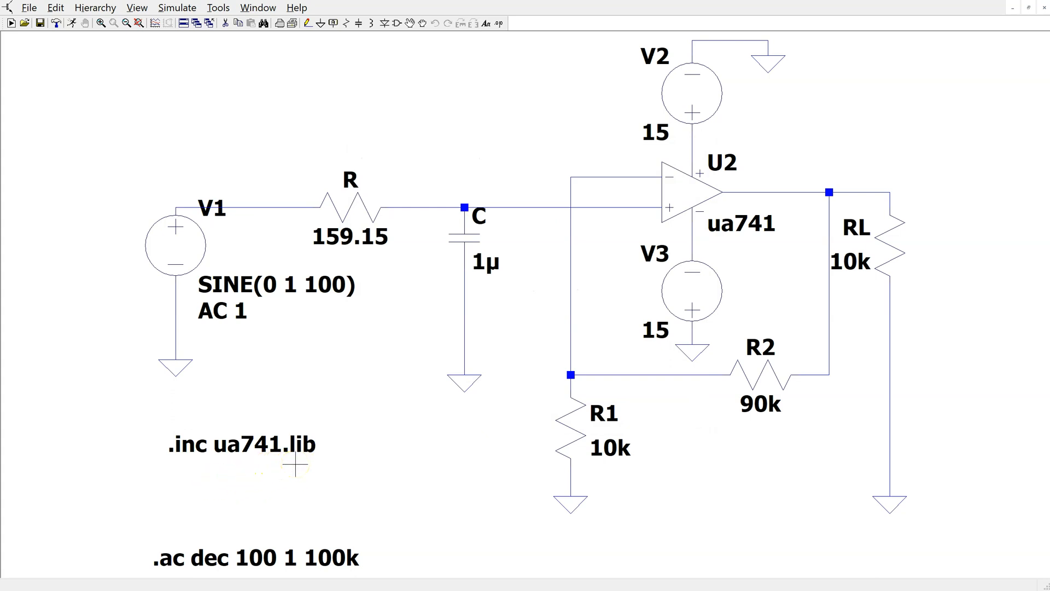
pyautogui.moveTo(187, 240)
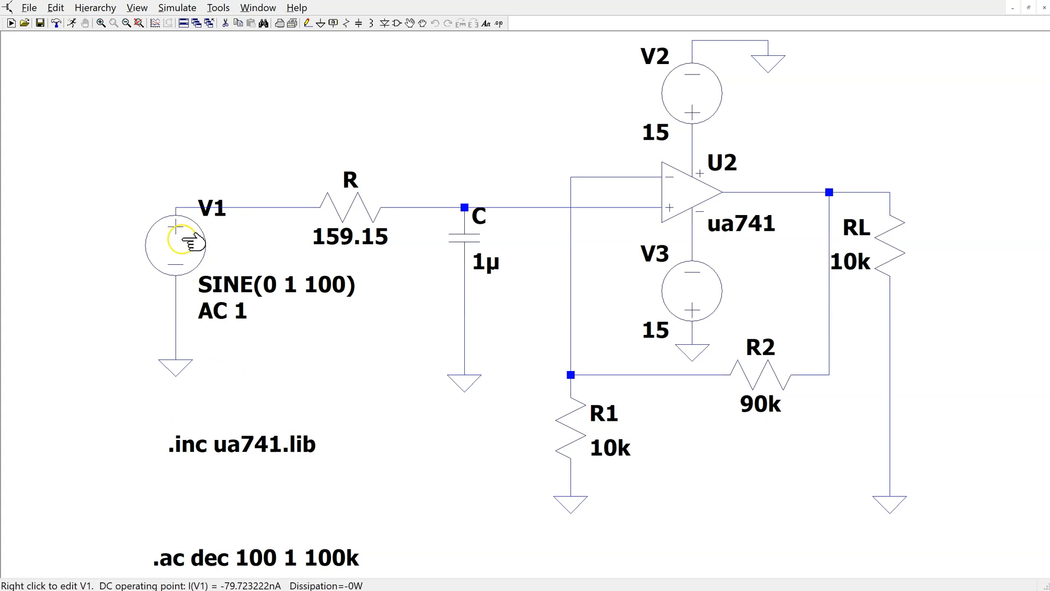
pyautogui.rightClick(176, 242)
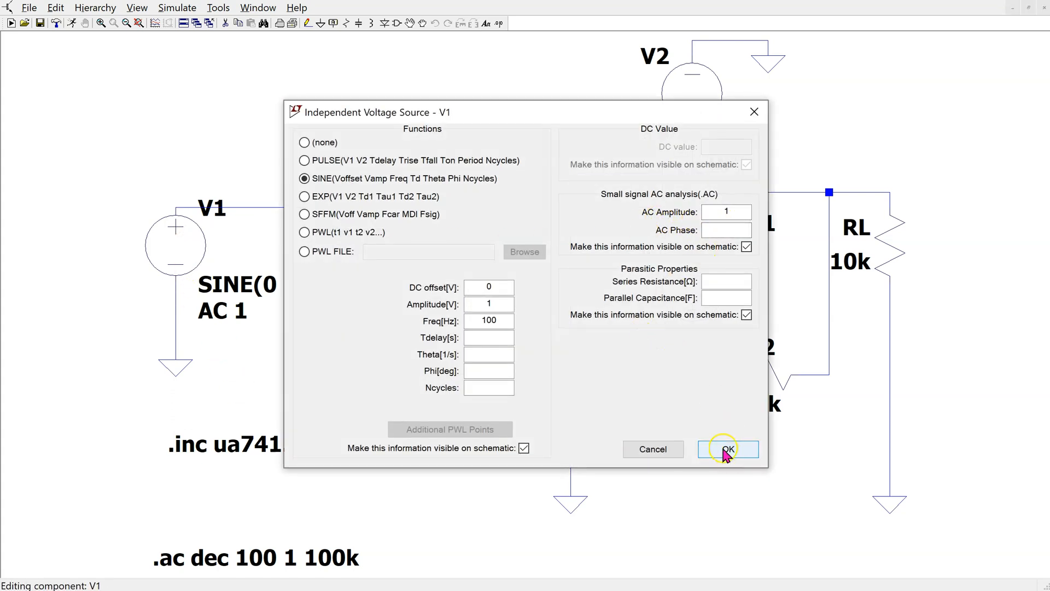
pyautogui.click(727, 448)
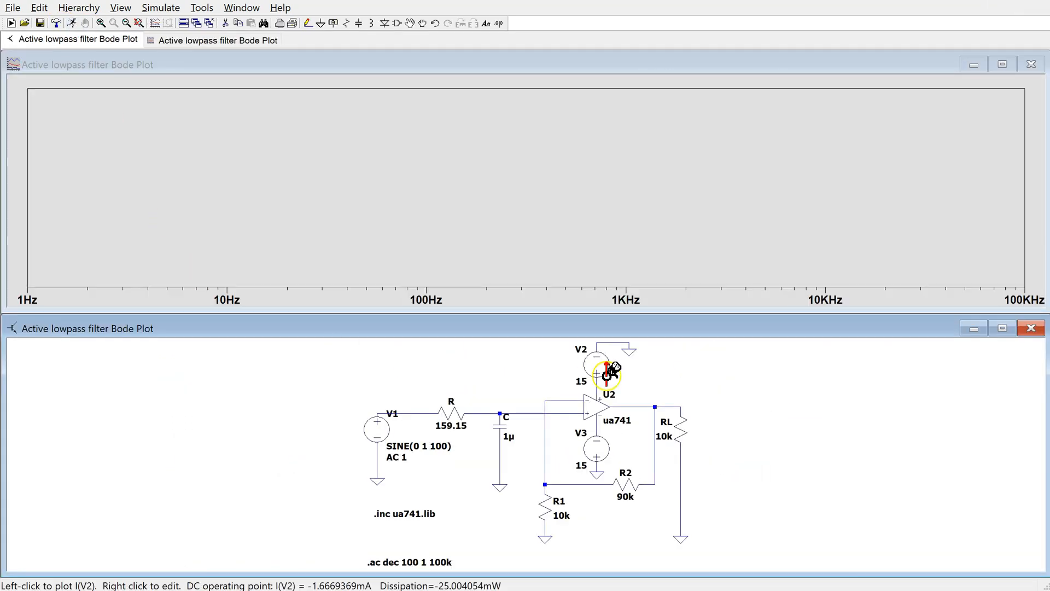
# - Plot V(n003) magnitude and phase and attach Cursor 1 to the trace
pyautogui.click(655, 407)
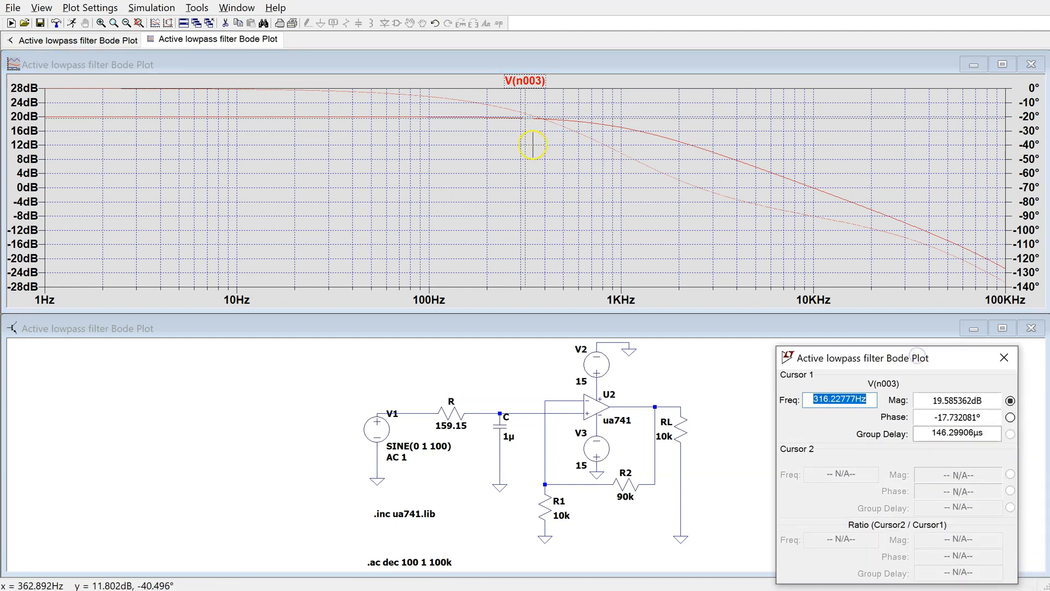
pyautogui.moveTo(533, 144); pyautogui.dragTo(601, 148)
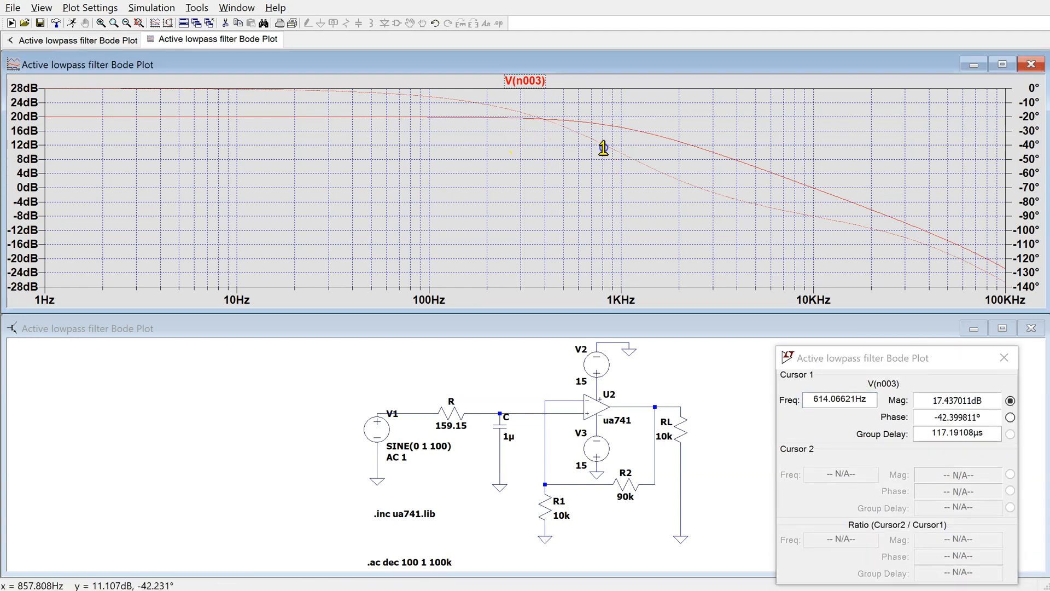
pyautogui.moveTo(603, 148); pyautogui.dragTo(680, 161)
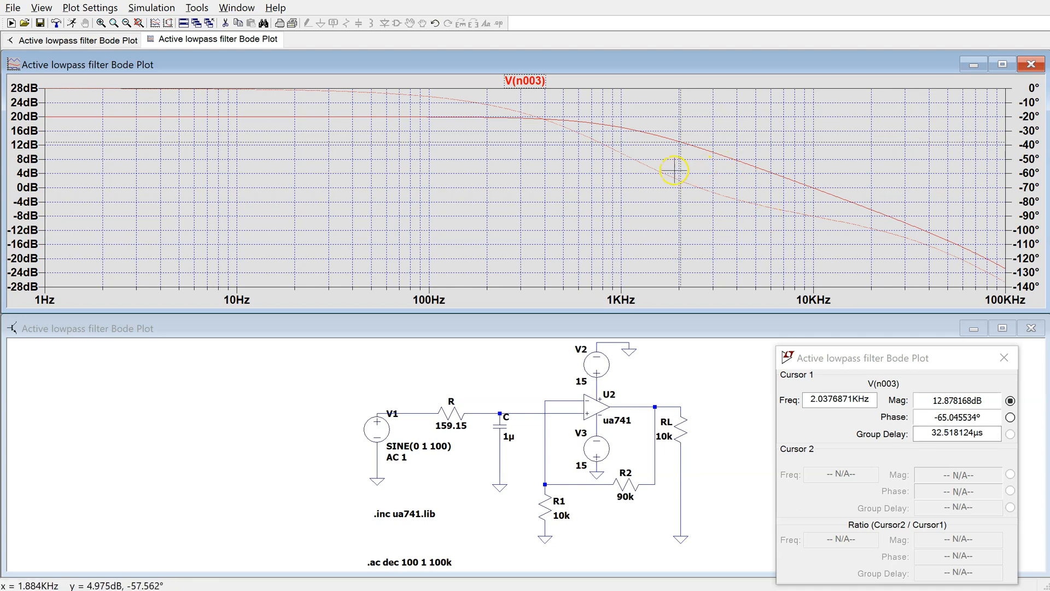
# - Place the cursor at about 1.009 kHz, reading 16.95 dB and −45.8°
pyautogui.moveTo(675, 168); pyautogui.dragTo(294, 160)
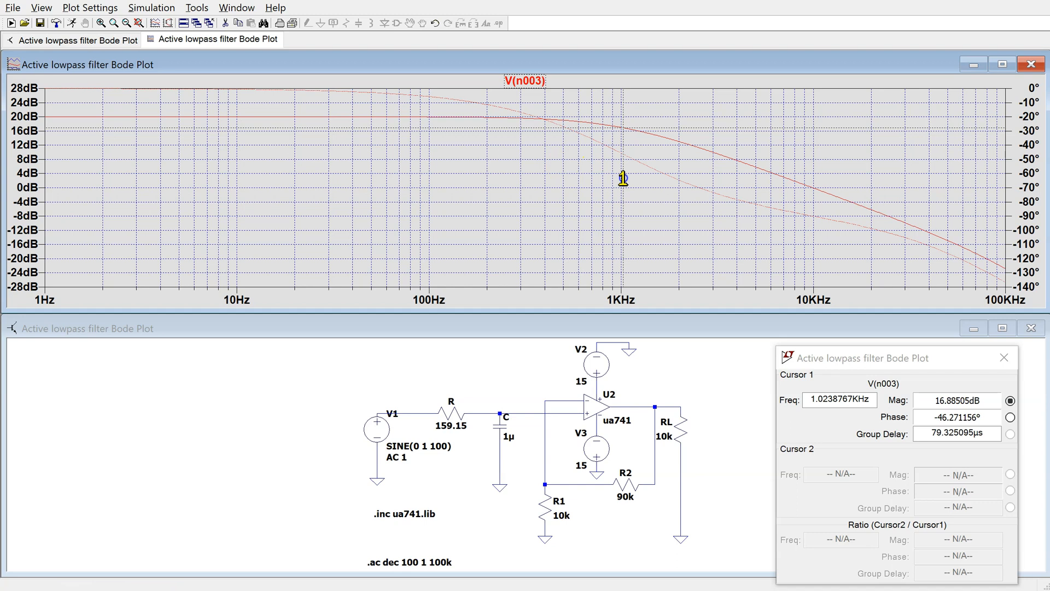
pyautogui.moveTo(621, 178); pyautogui.dragTo(622, 178)
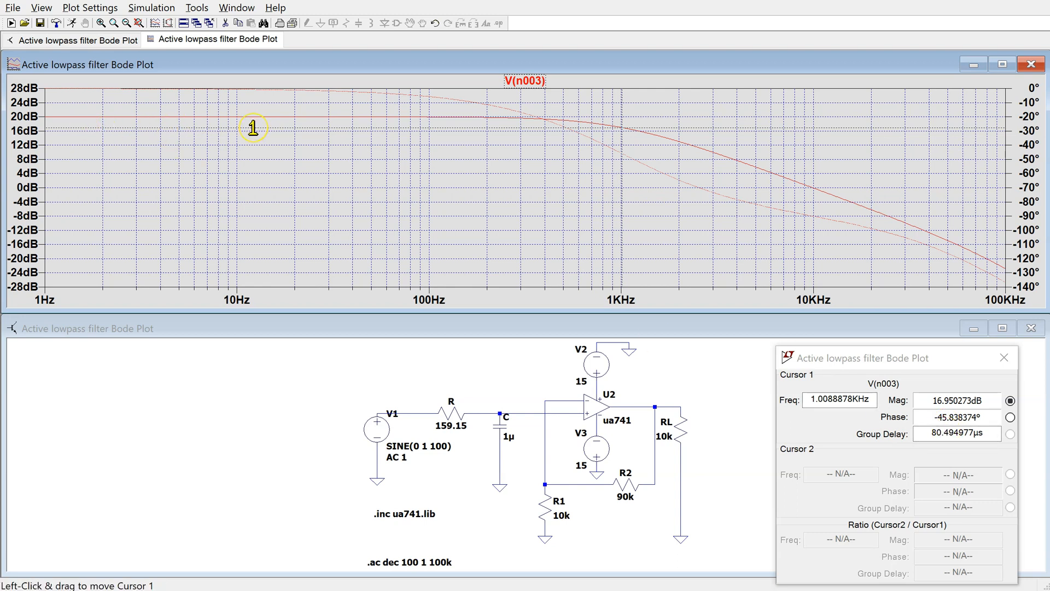
pyautogui.moveTo(784, 171)
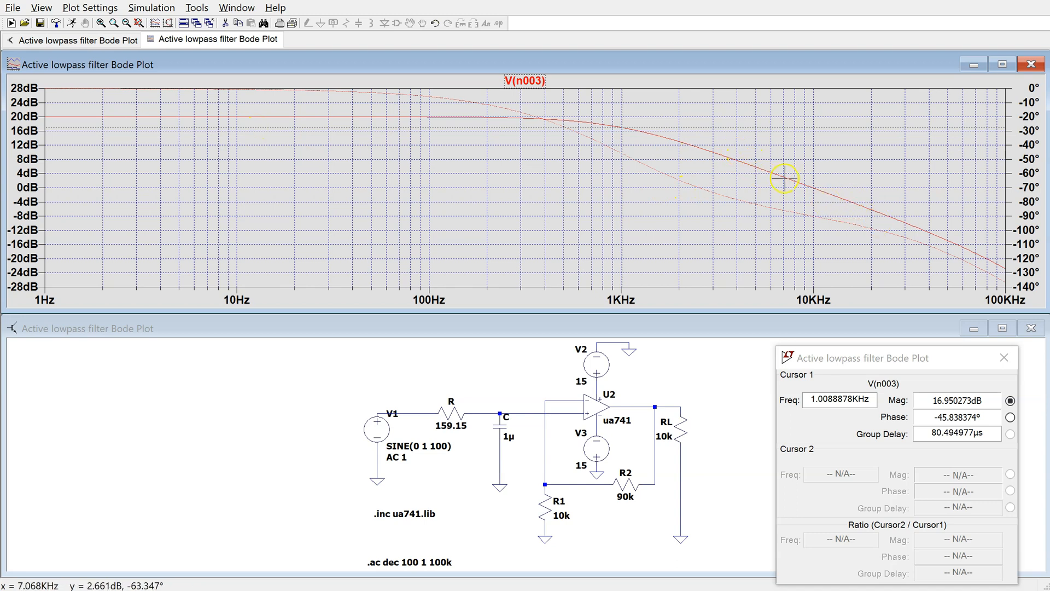
pyautogui.moveTo(783, 177); pyautogui.dragTo(851, 214)
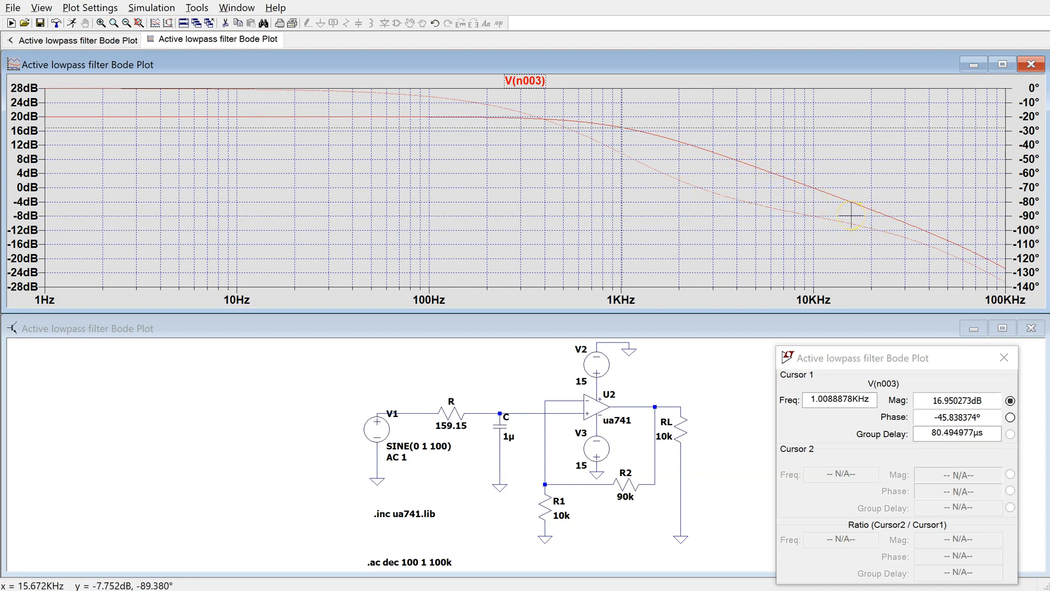